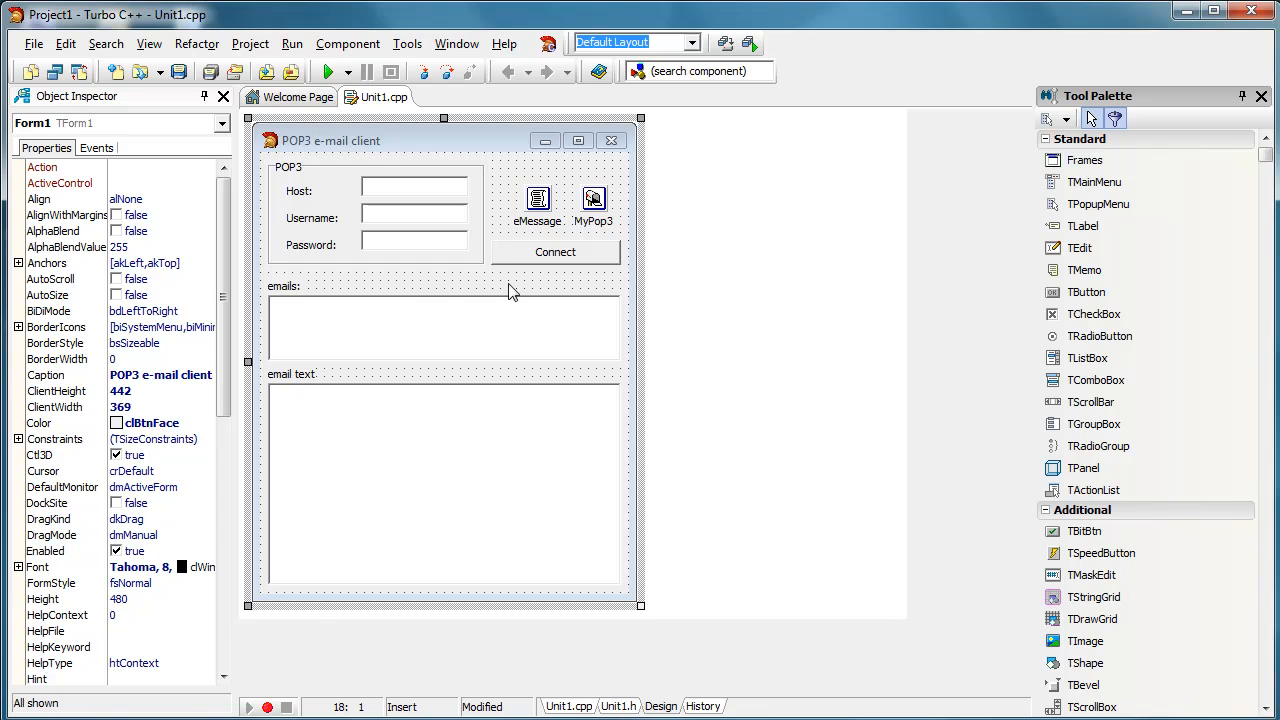
{"action": "mouse_move", "coordinate": [422, 148]}
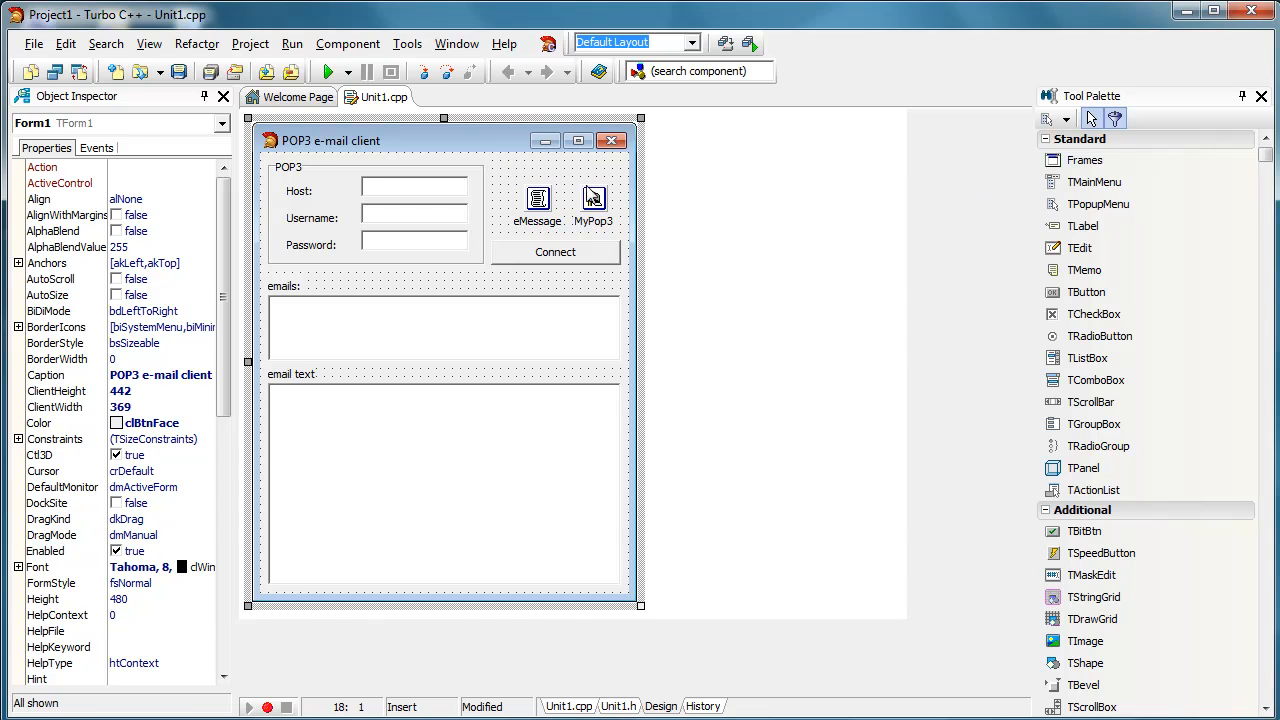
After reviewing MyPop3 and eMessage, create the Connect handler and begin MyPop3->Host assignment.
{"action": "left_click", "coordinate": [594, 198]}
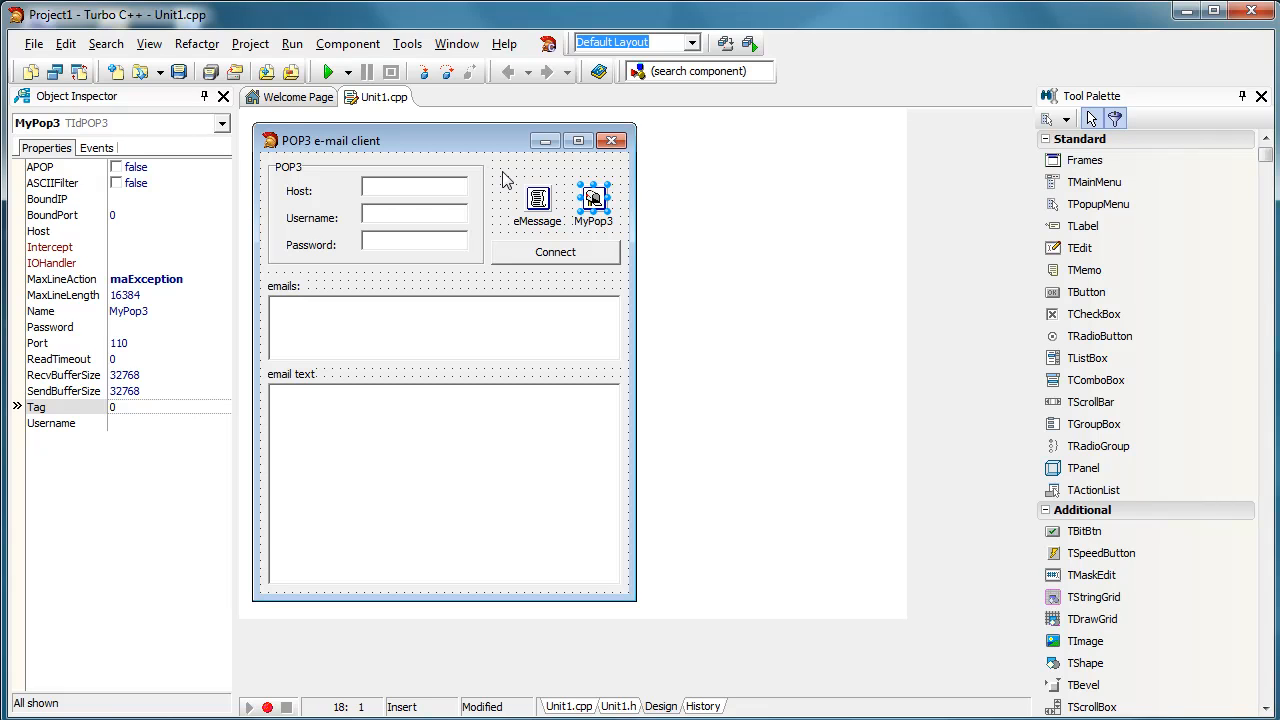
{"action": "mouse_move", "coordinate": [378, 196]}
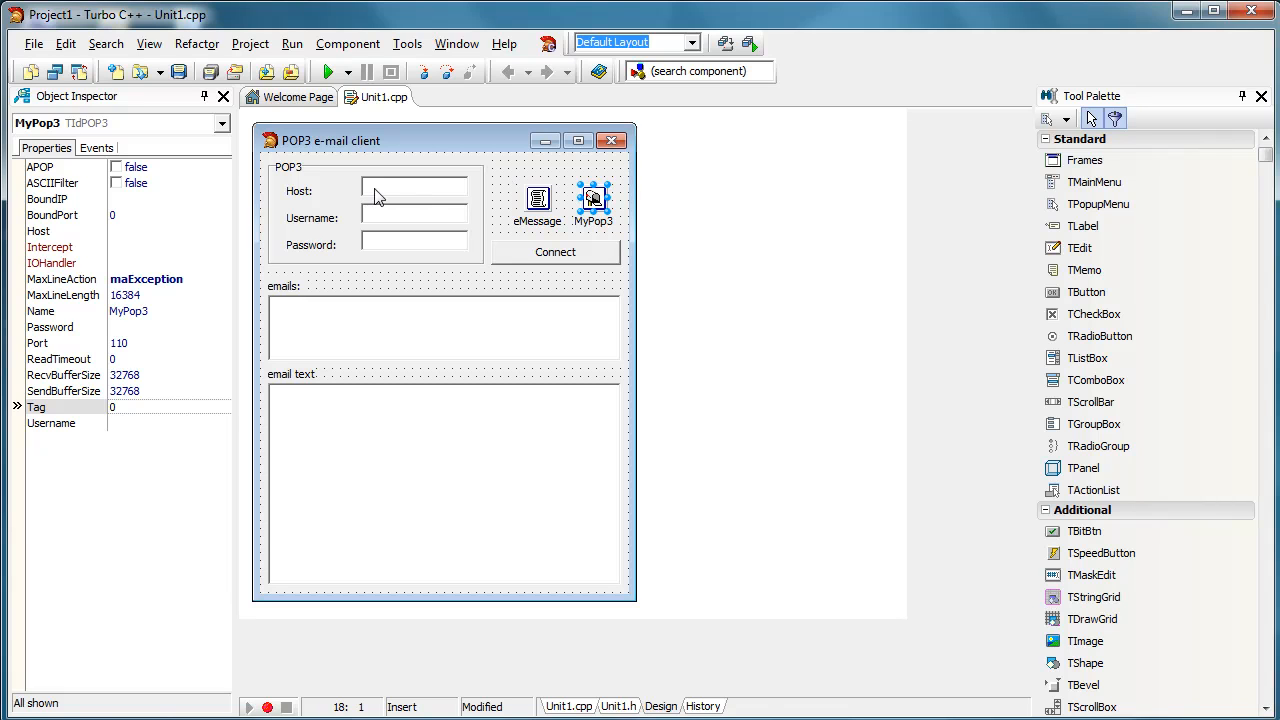
{"action": "mouse_move", "coordinate": [320, 228]}
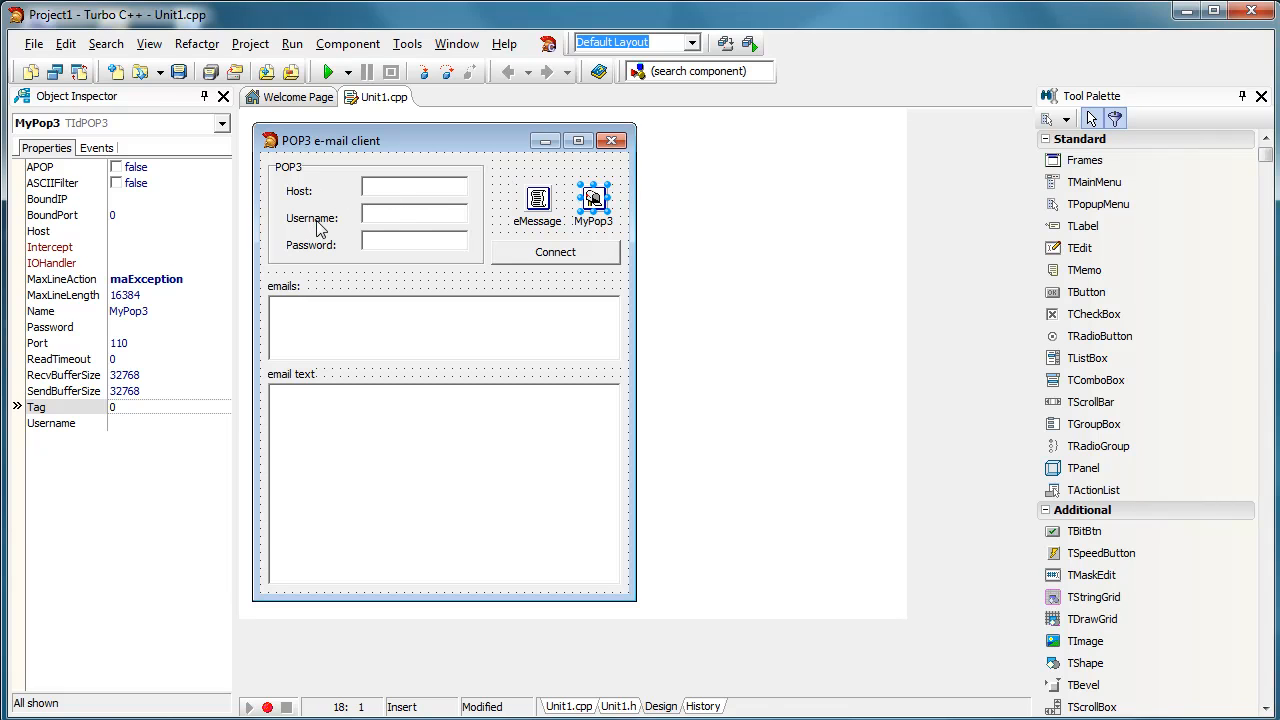
{"action": "mouse_move", "coordinate": [528, 250]}
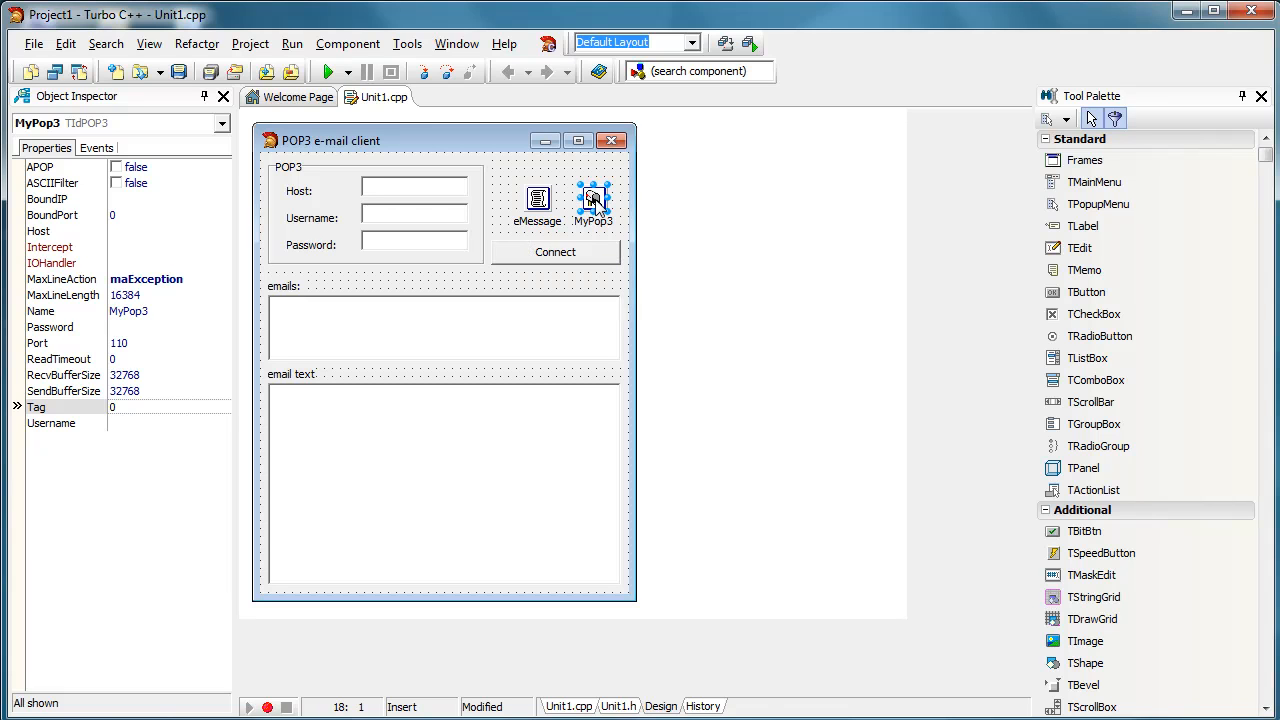
{"action": "mouse_move", "coordinate": [592, 198]}
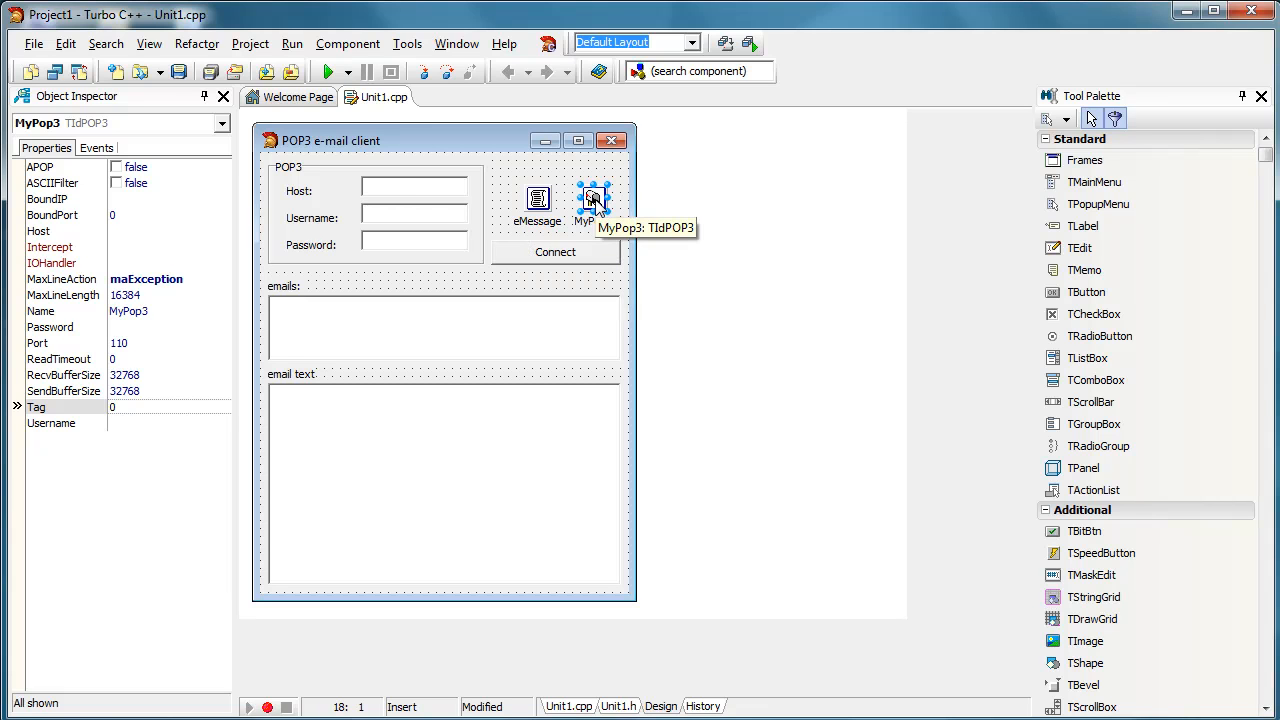
{"action": "mouse_move", "coordinate": [592, 198]}
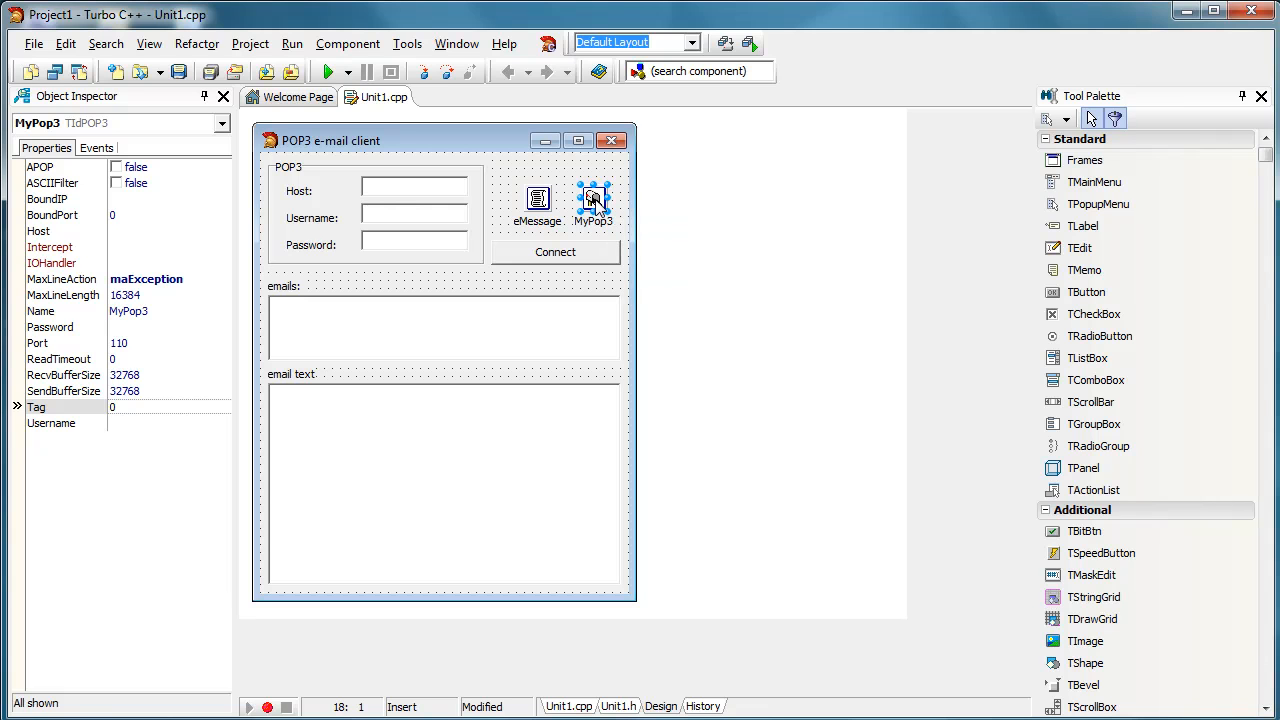
{"action": "mouse_move", "coordinate": [318, 264]}
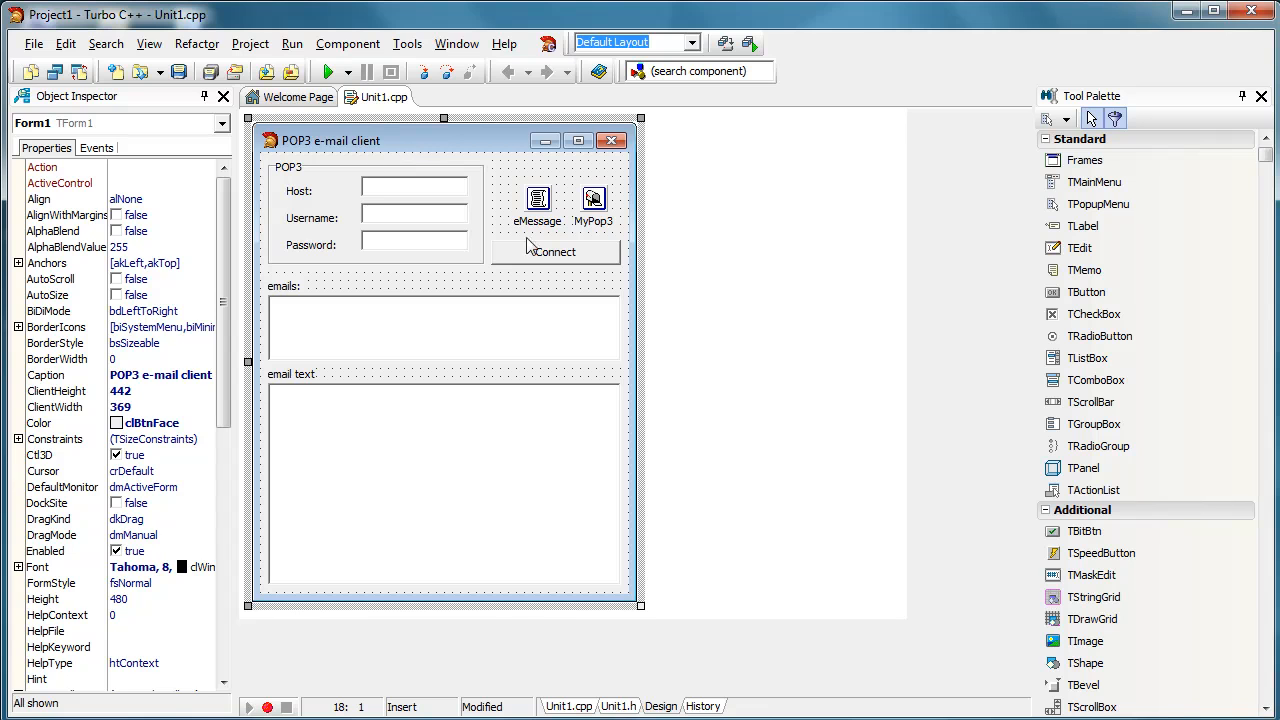
{"action": "left_click", "coordinate": [538, 200]}
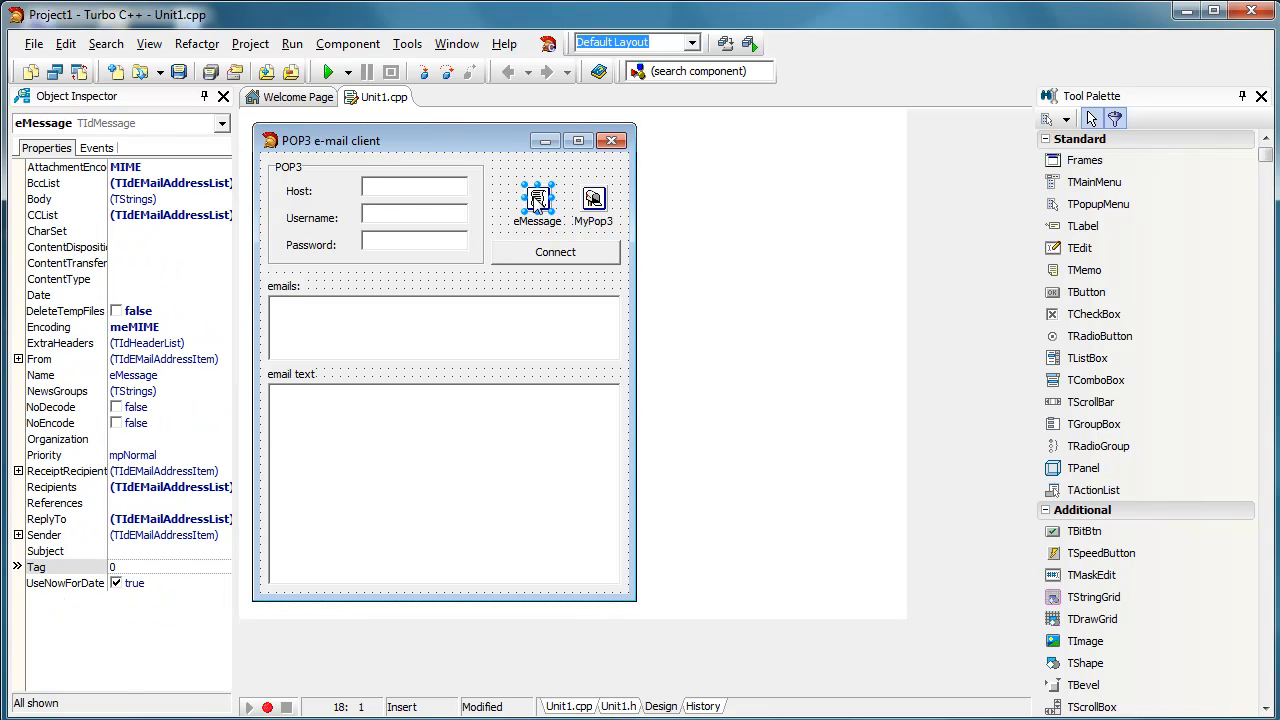
{"action": "mouse_move", "coordinate": [538, 200]}
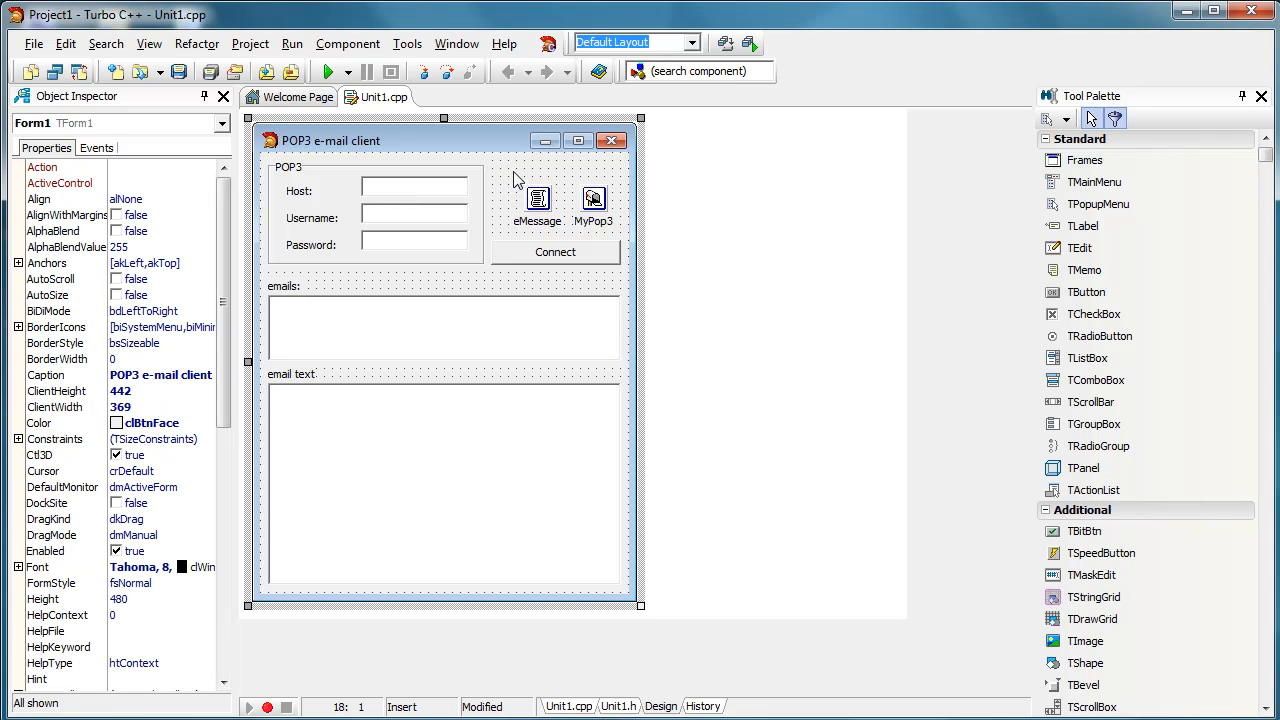
{"action": "mouse_move", "coordinate": [380, 310]}
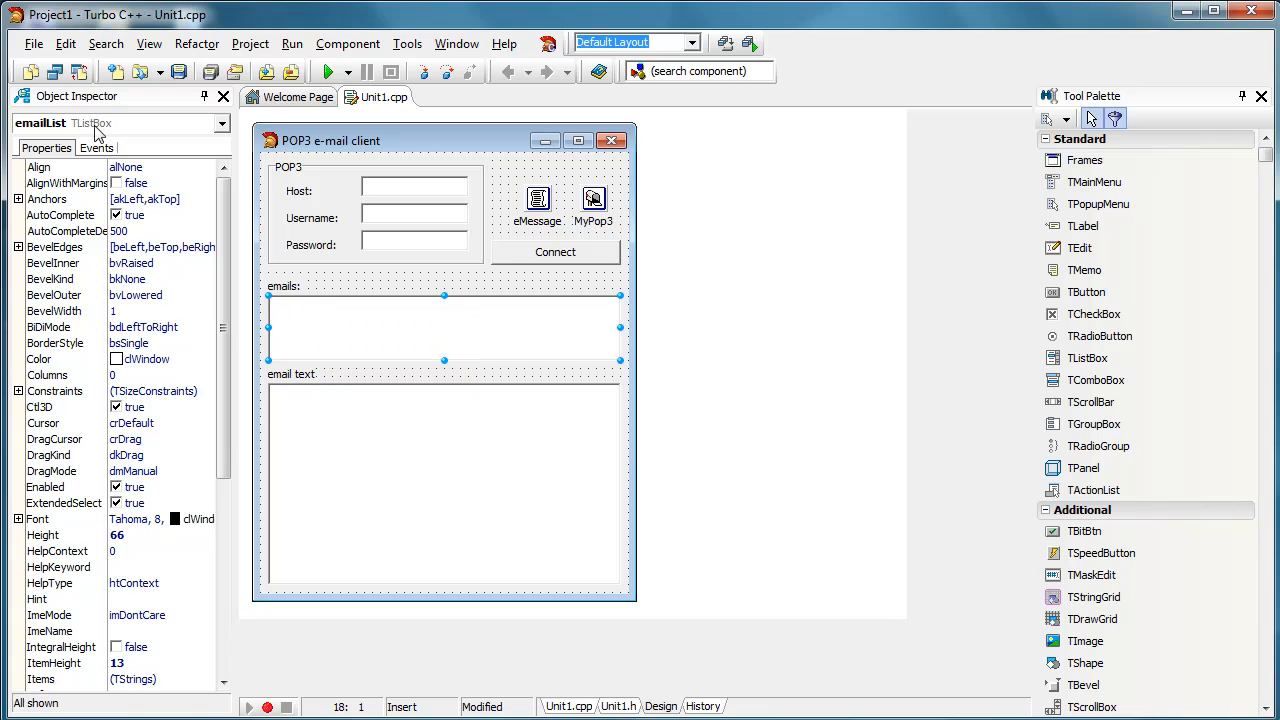
{"action": "mouse_move", "coordinate": [324, 330]}
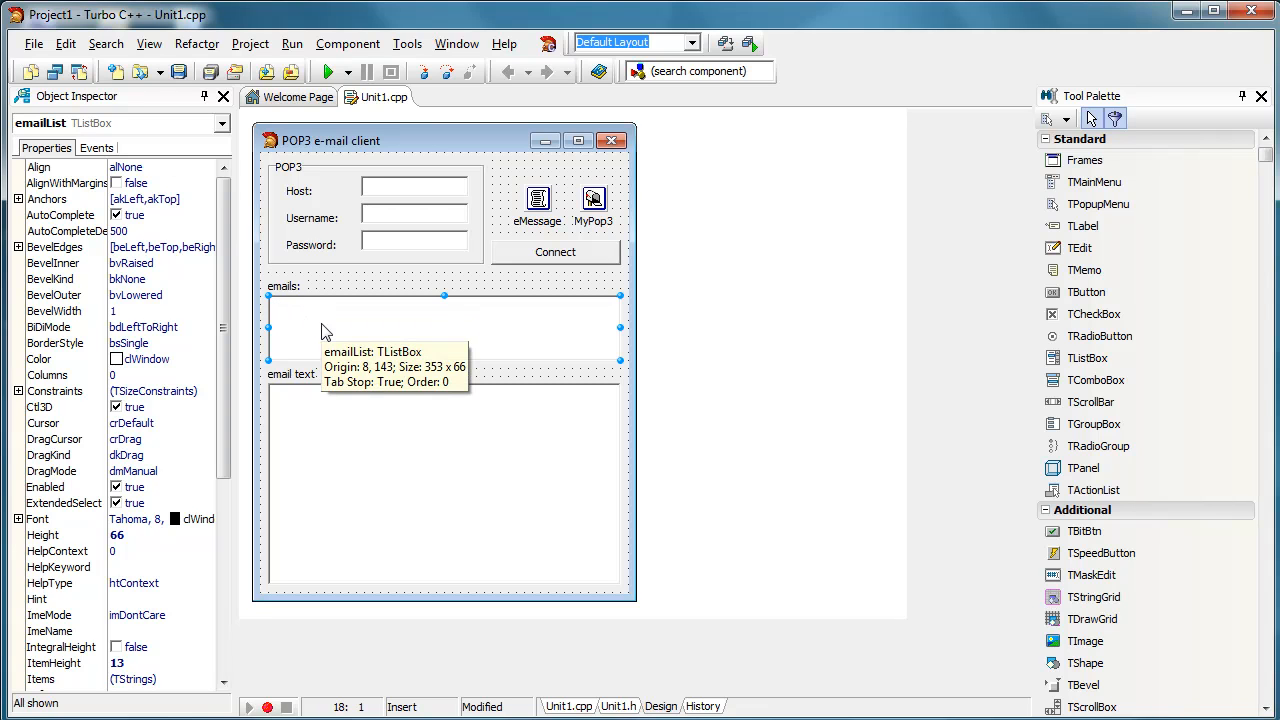
{"action": "mouse_move", "coordinate": [336, 324]}
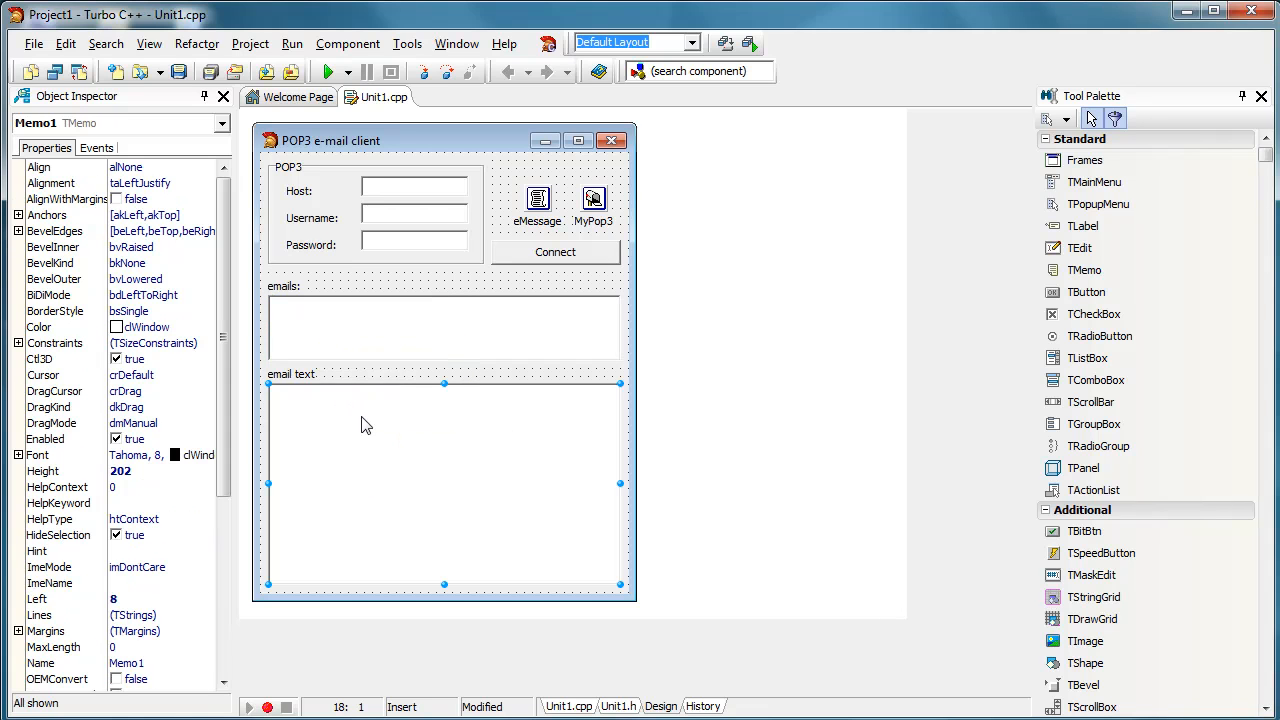
{"action": "mouse_move", "coordinate": [456, 396]}
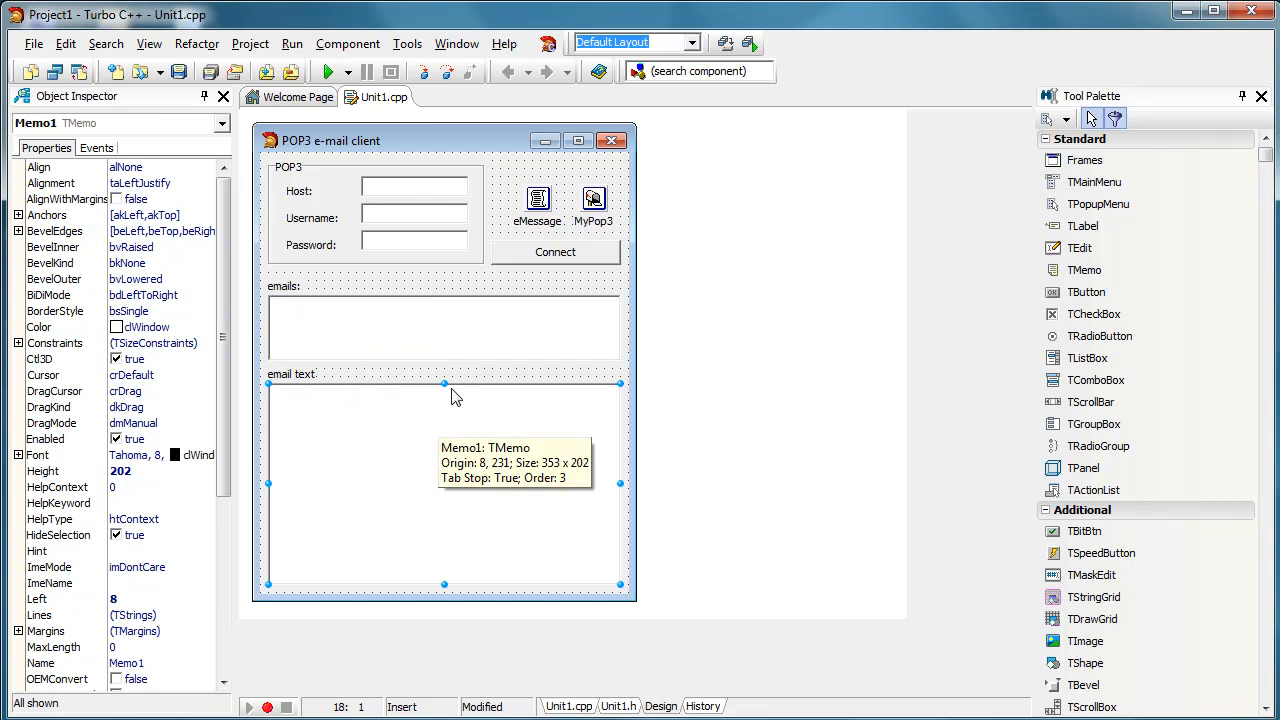
{"action": "mouse_move", "coordinate": [380, 410]}
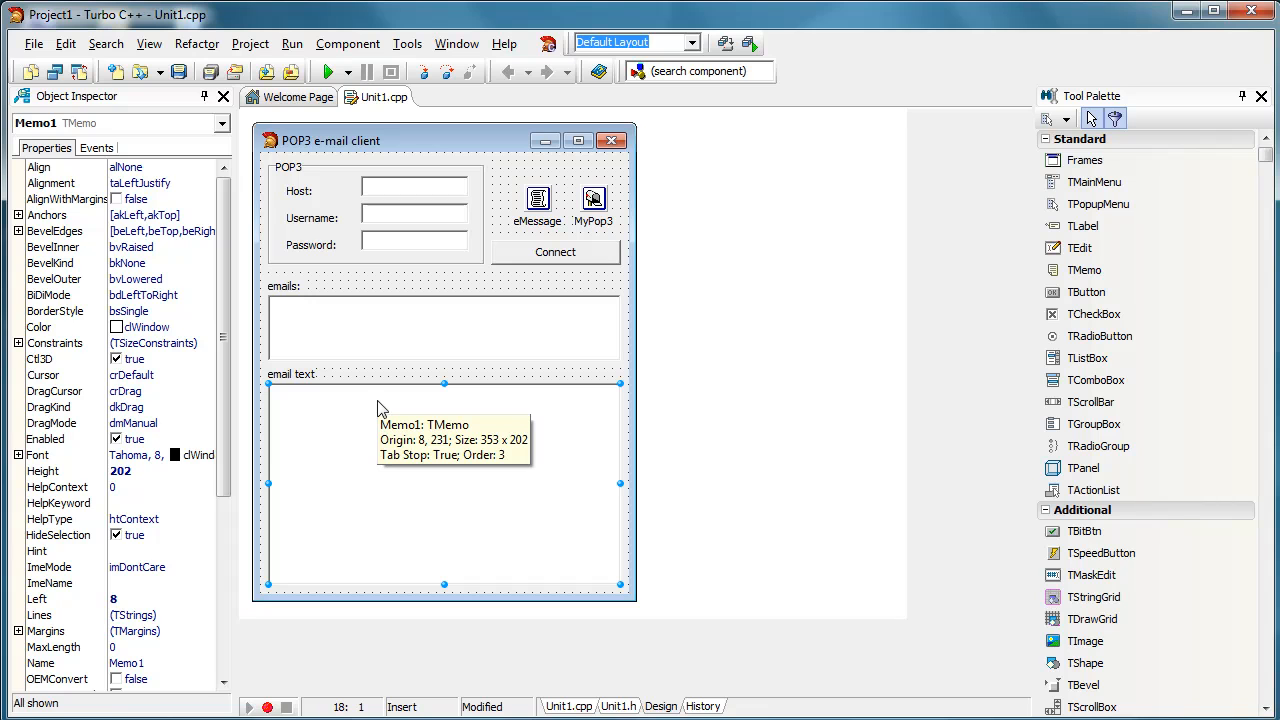
{"action": "mouse_move", "coordinate": [378, 412]}
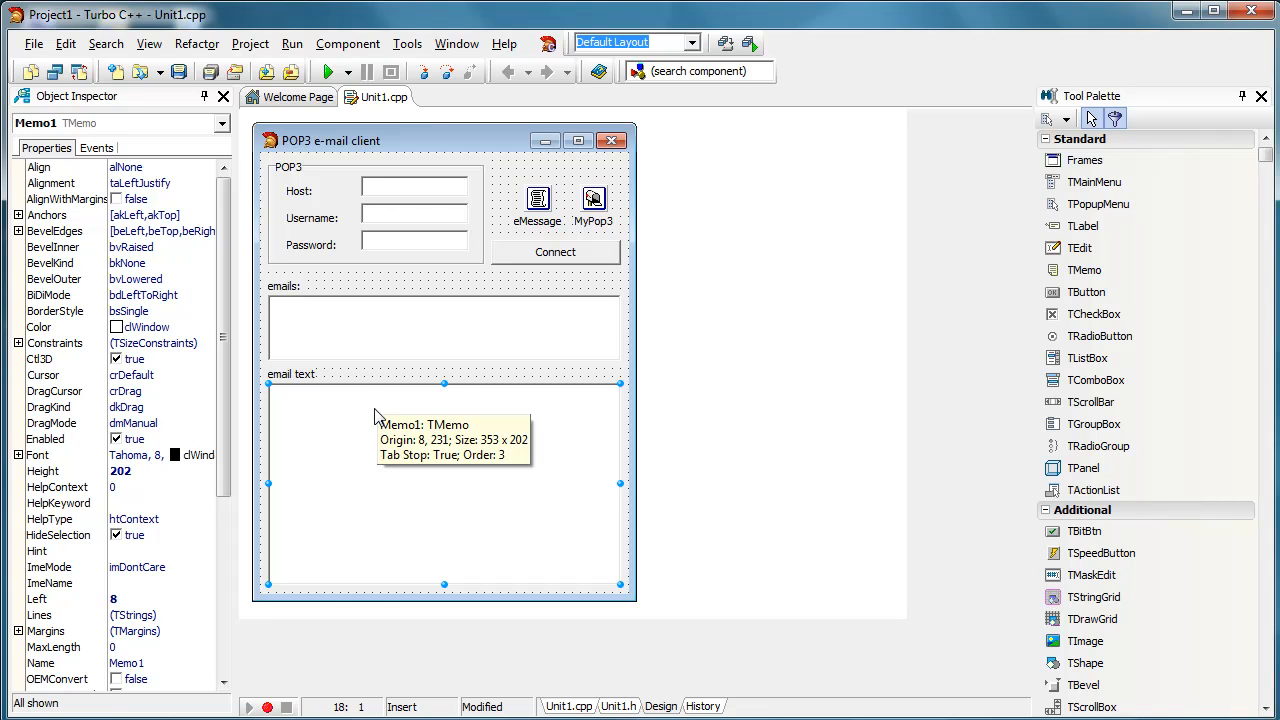
{"action": "mouse_move", "coordinate": [540, 296]}
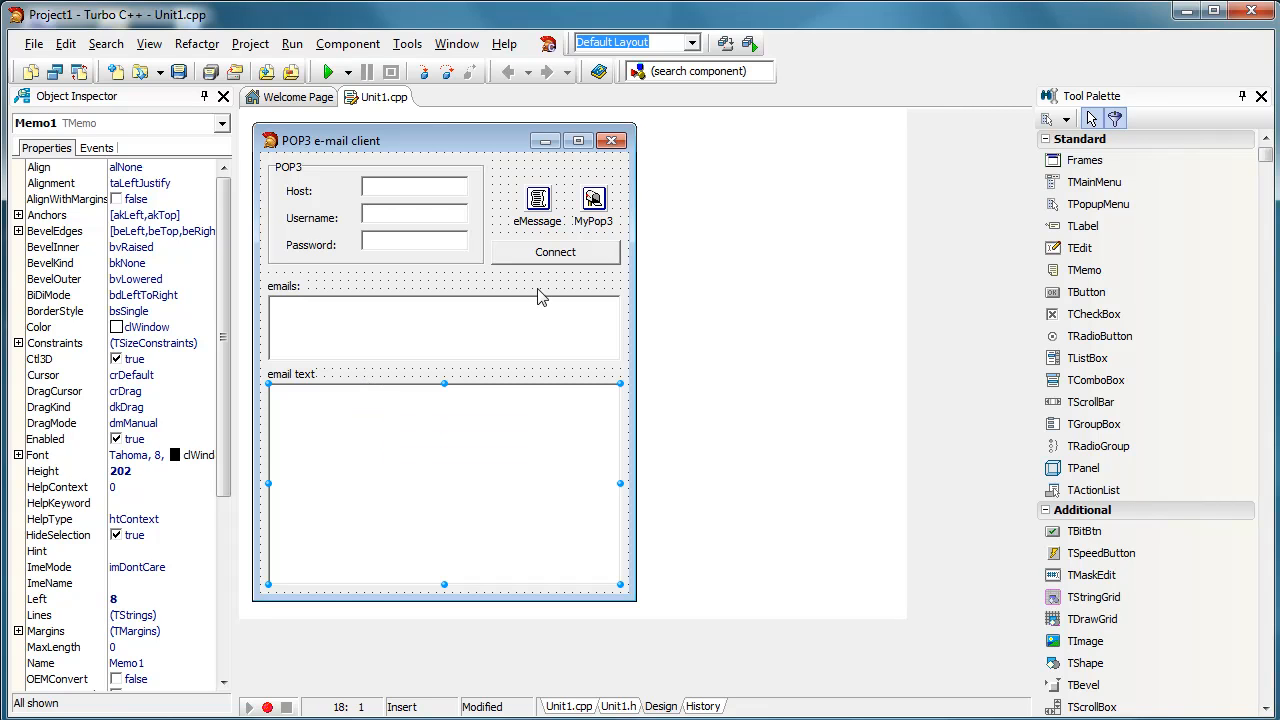
{"action": "mouse_move", "coordinate": [536, 258]}
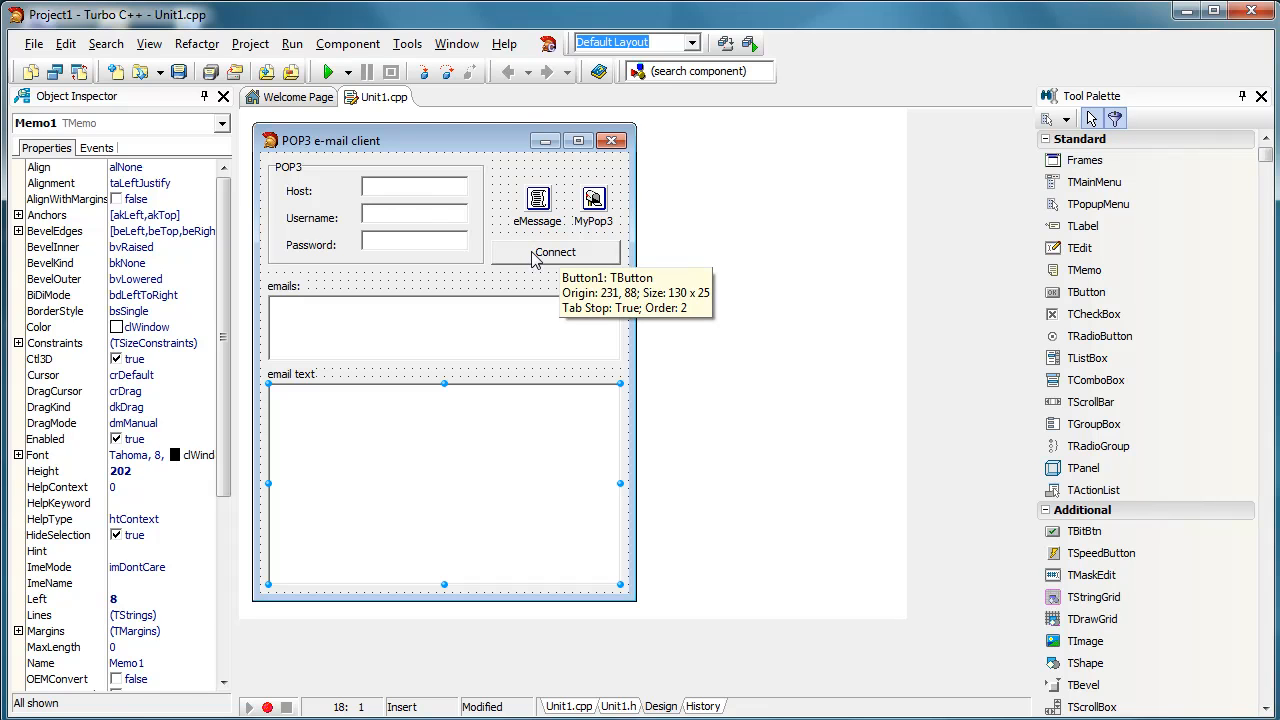
{"action": "double_click", "coordinate": [556, 252]}
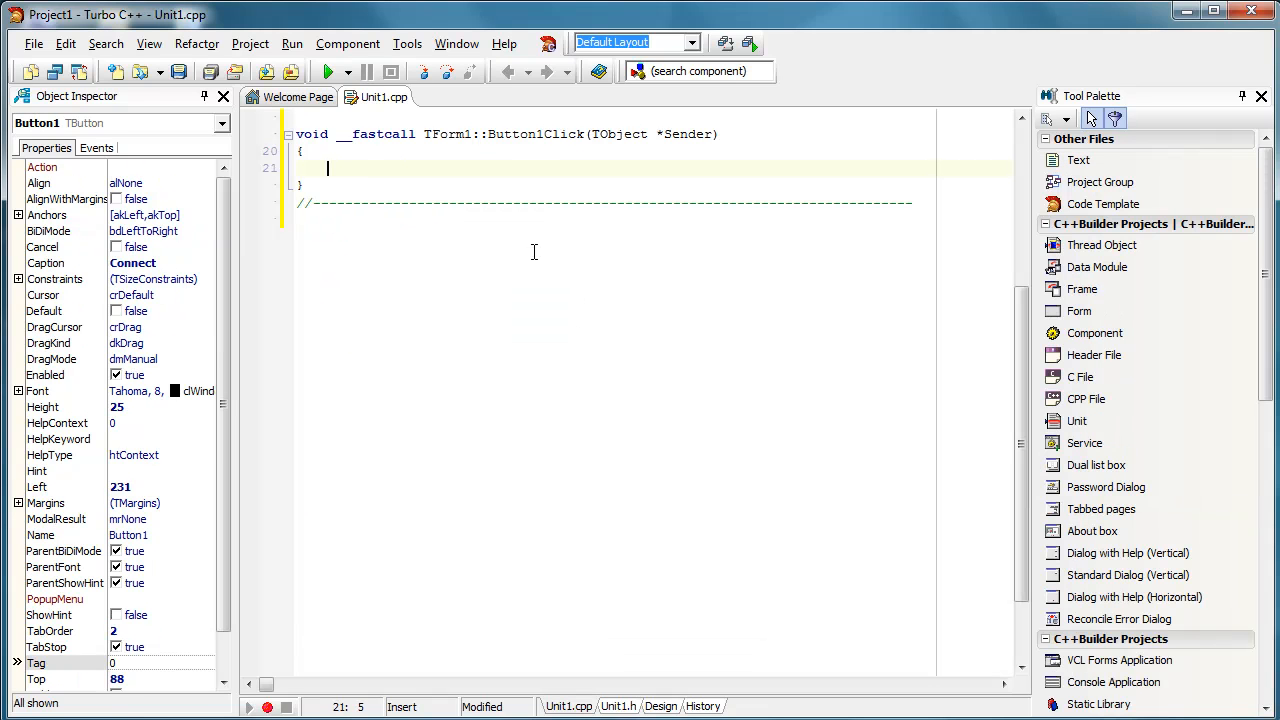
{"action": "type", "text": "MyPop3"}
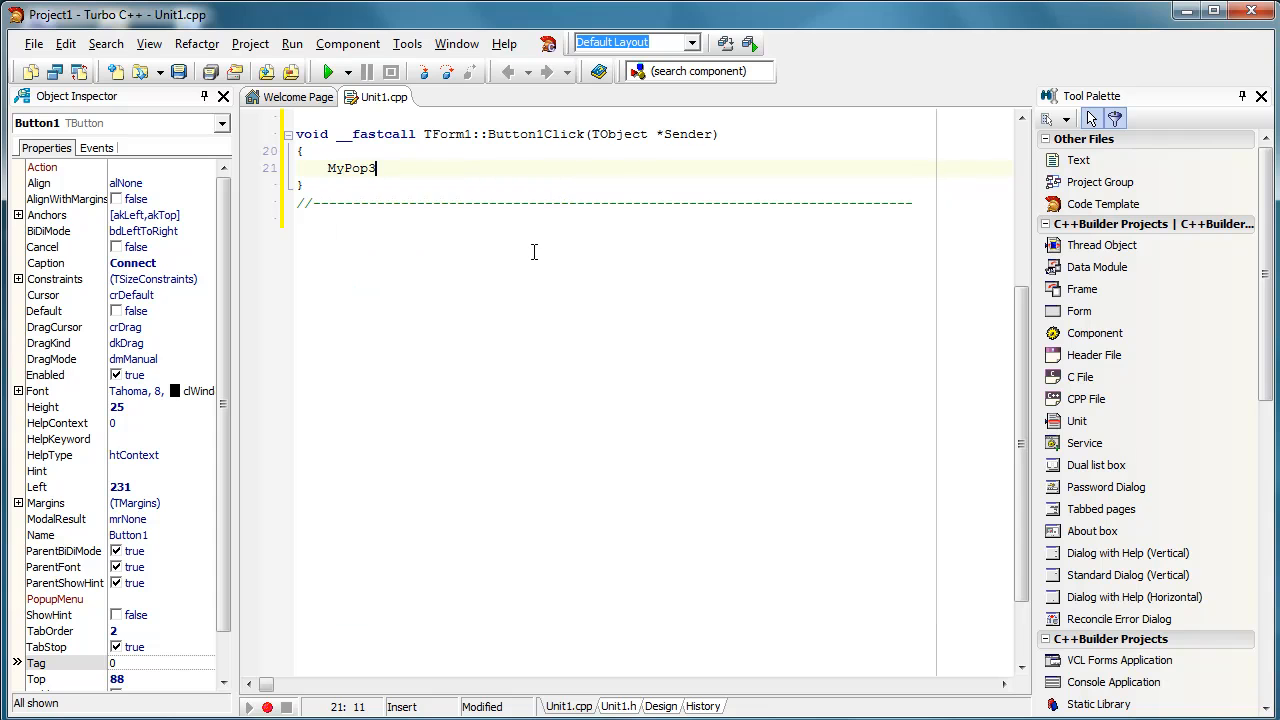
{"action": "type", "text": "->"}
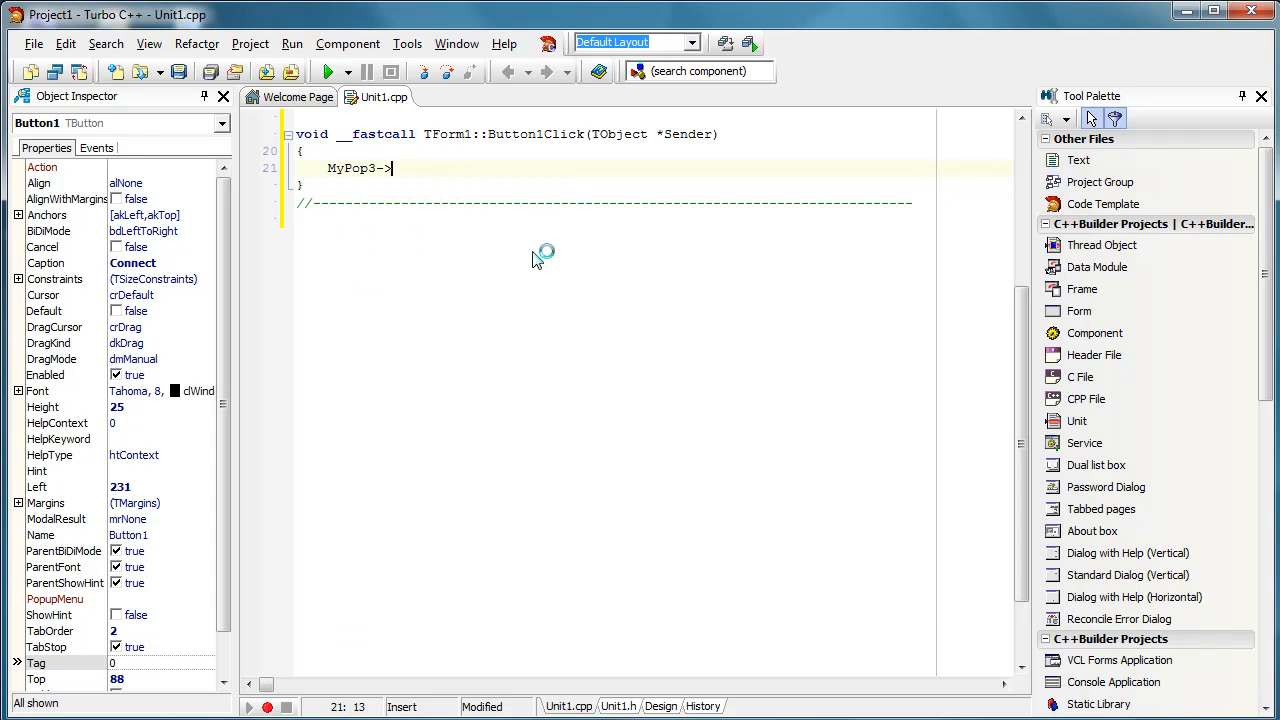
{"action": "type", "text": "hos"}
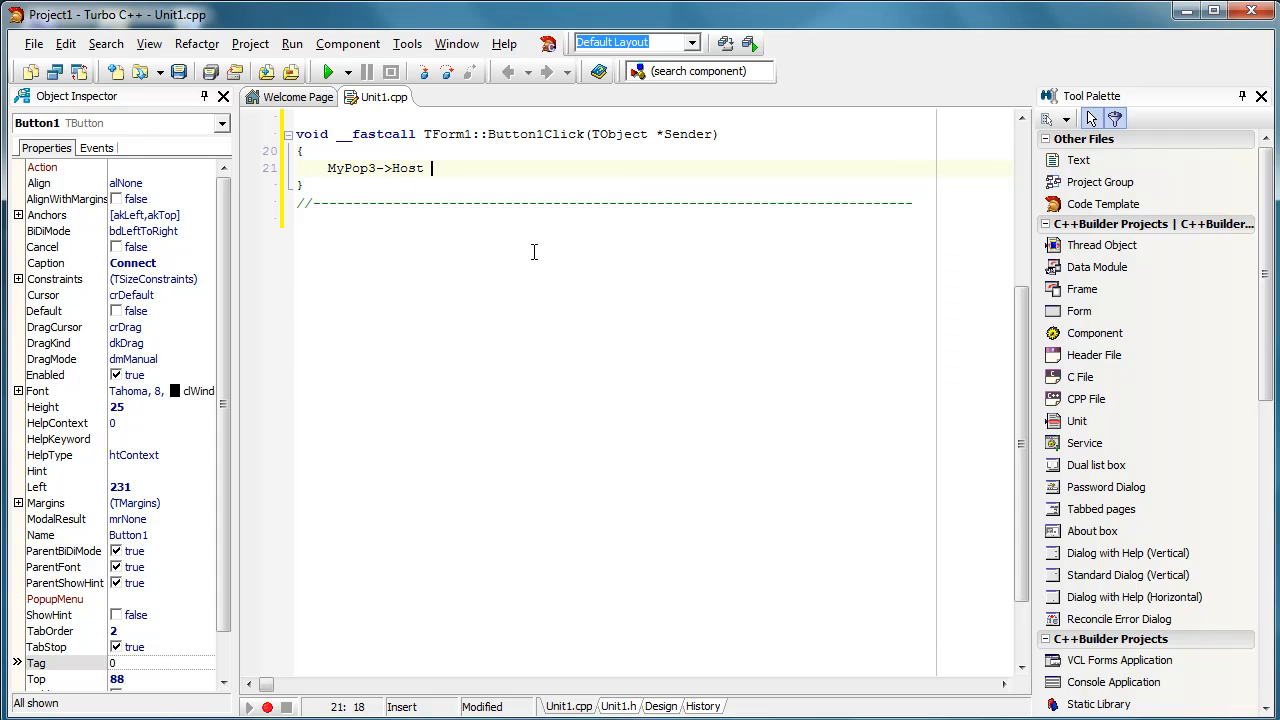
Verify MyPop3's property names and the Username field on the Design view.
{"action": "left_click", "coordinate": [660, 706]}
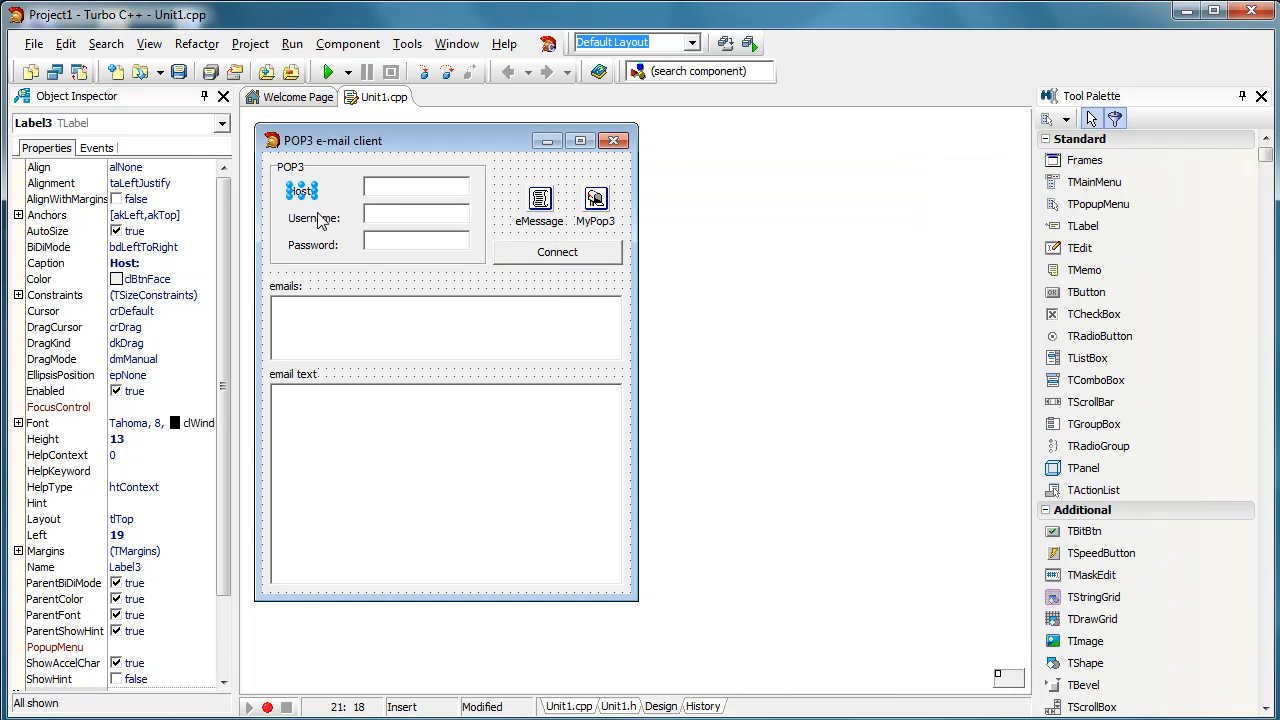
{"action": "left_click", "coordinate": [596, 198]}
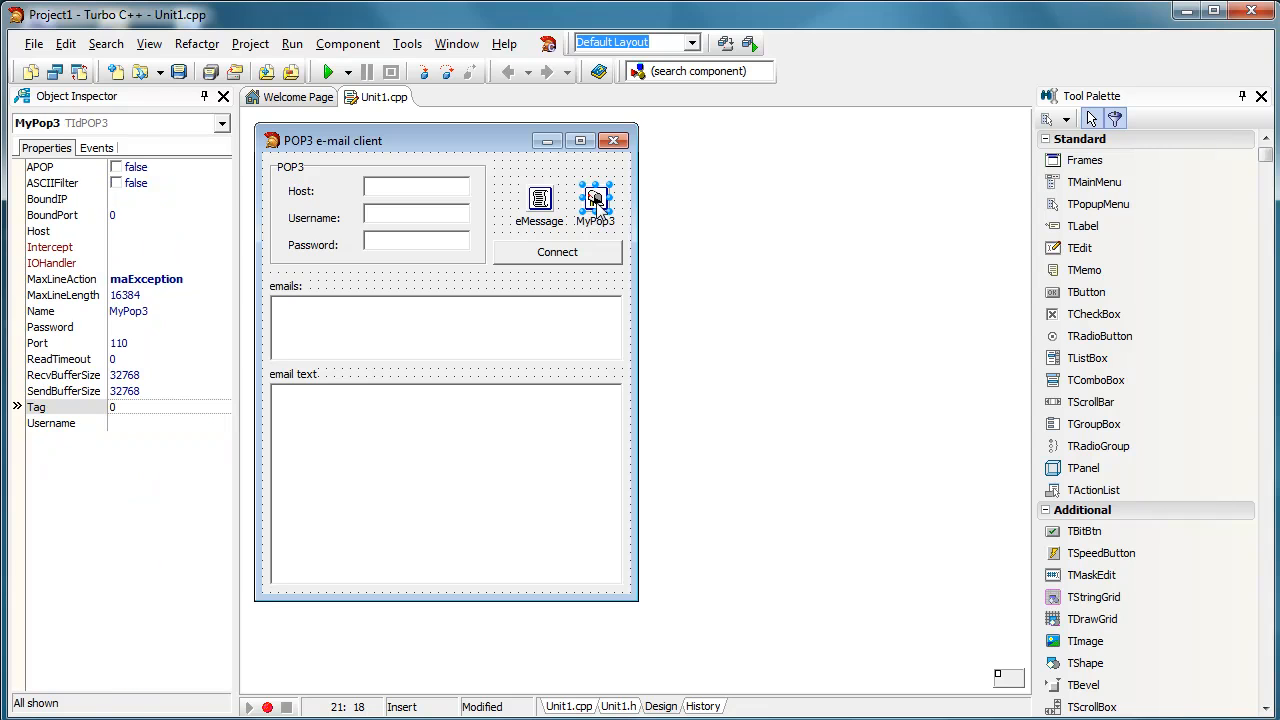
{"action": "left_click", "coordinate": [314, 216]}
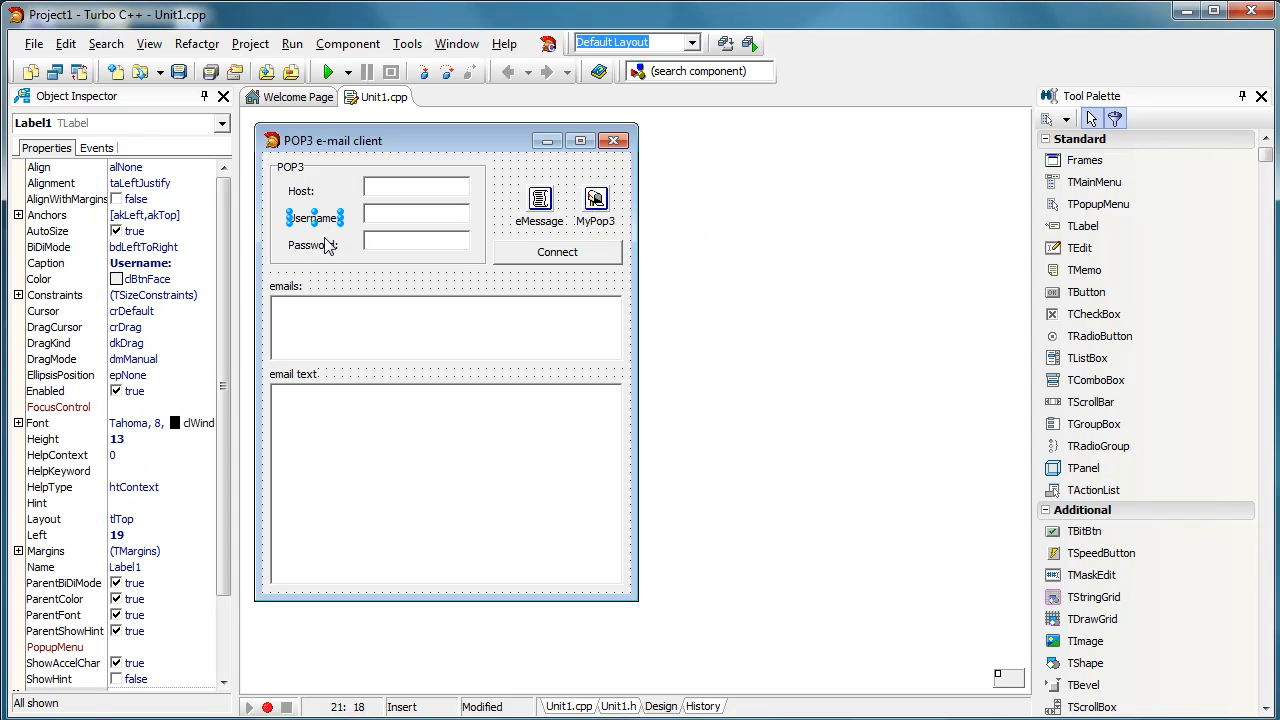
{"action": "left_click", "coordinate": [314, 244]}
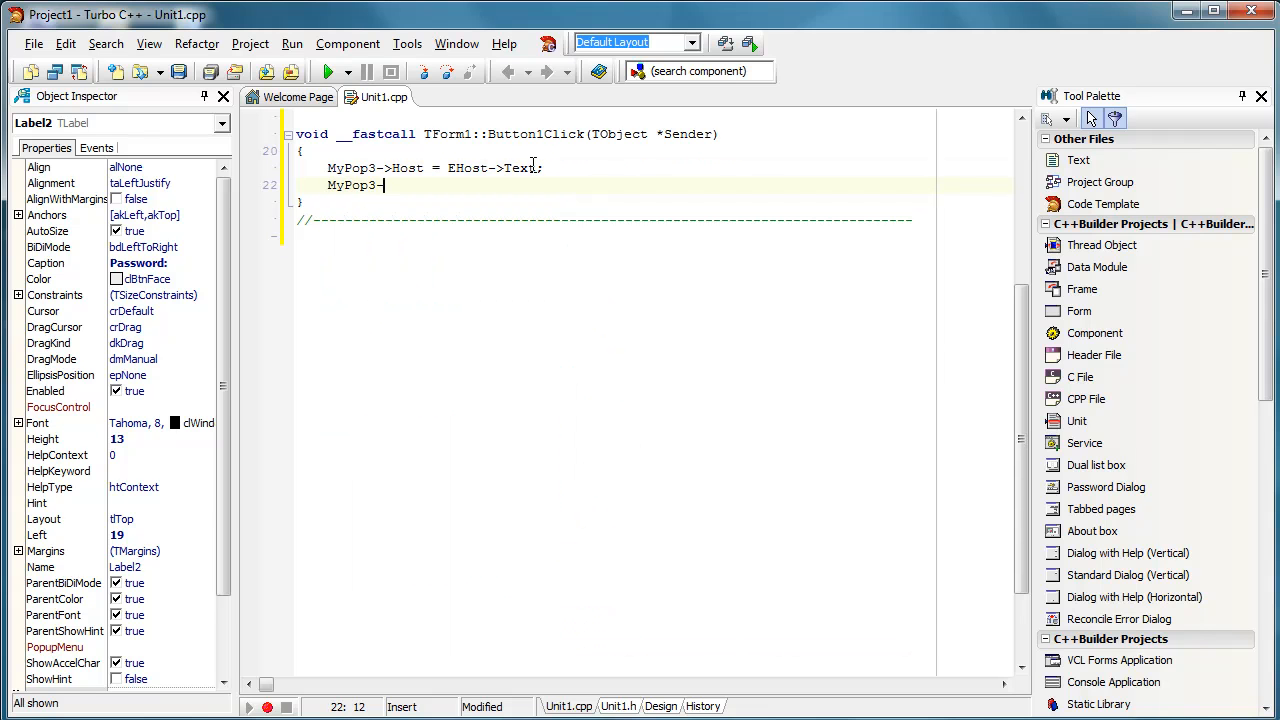
Assign MyPop3->Username = EUsername->Text and MyPop3->Password = EPassword->Text via code completion.
{"action": "type", "text": "Username = EUsername"}
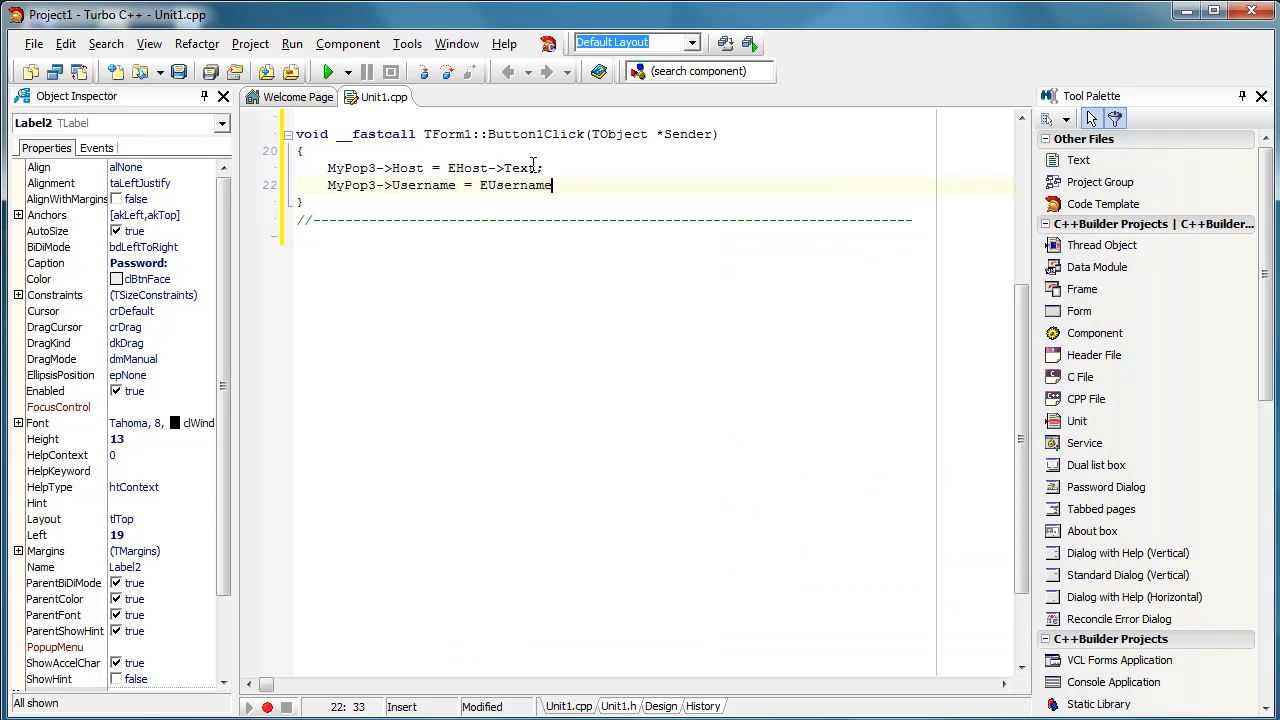
{"action": "type", "text": "->te"}
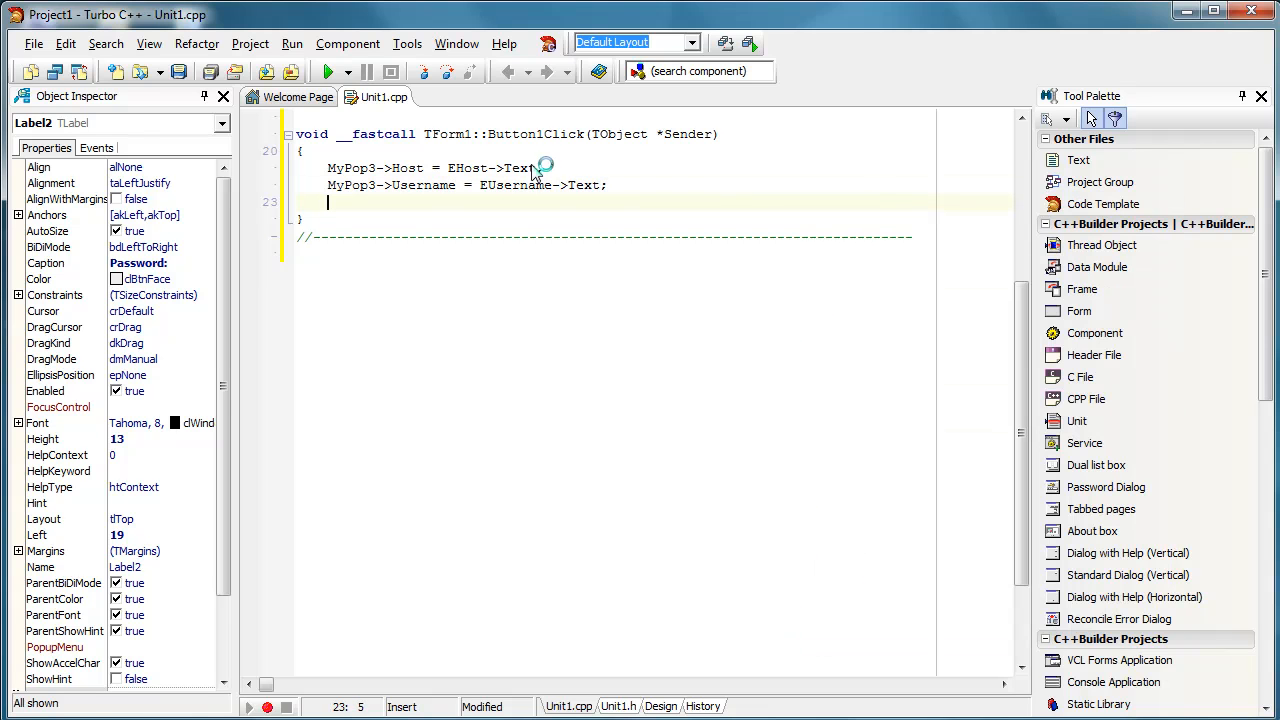
{"action": "type", "text": "myp"}
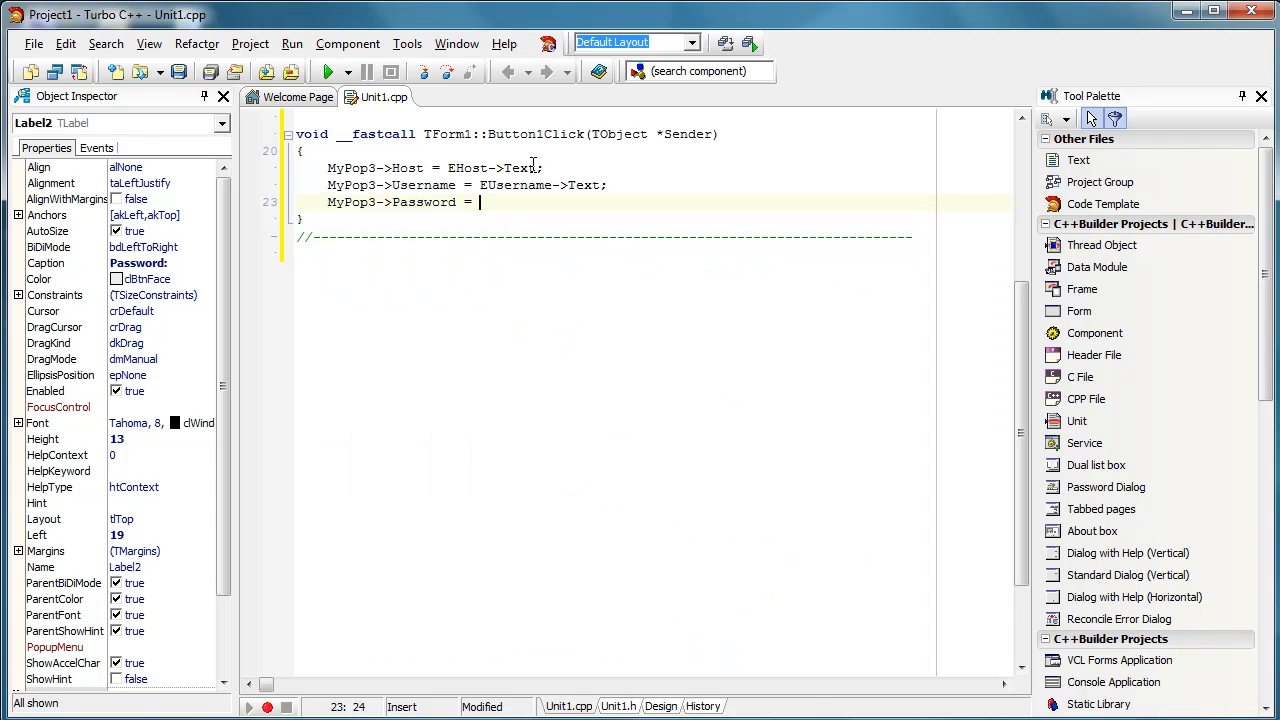
{"action": "type", "text": "Epa"}
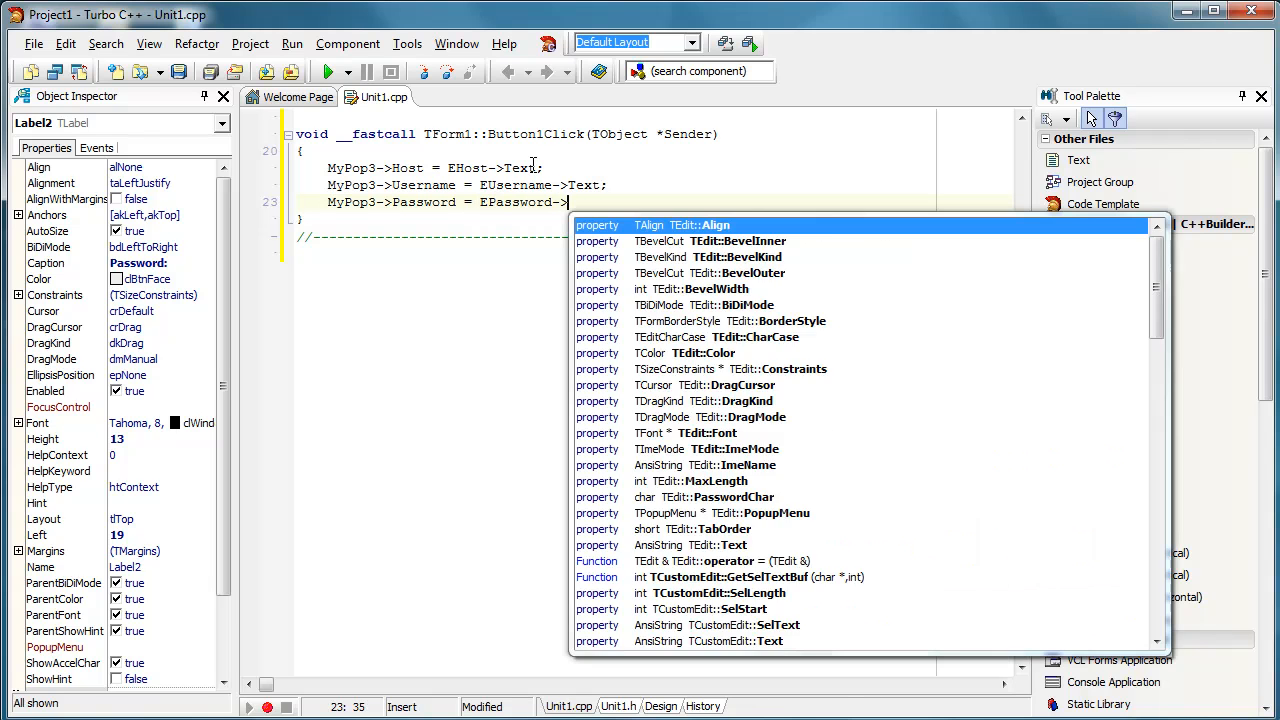
{"action": "type", "text": "Text;"}
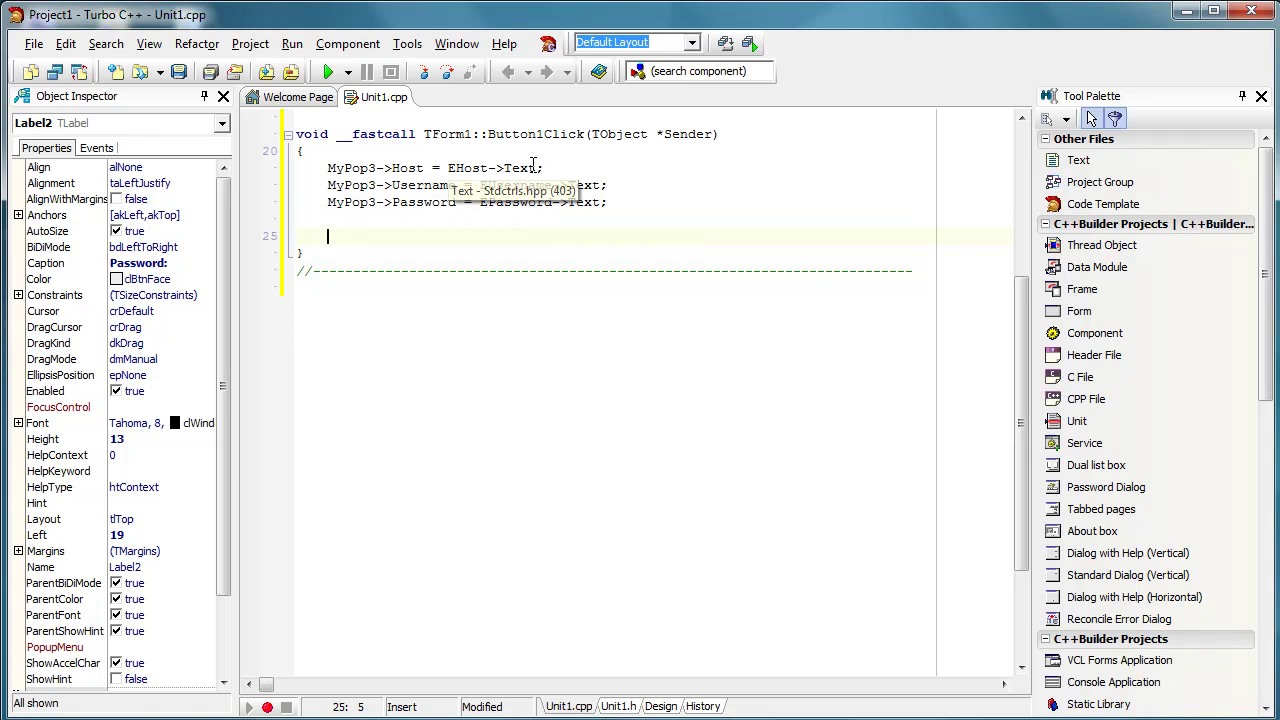
Add MyPop3->Connect(); and int MessageCount = MyPop3->CheckMessages();.
{"action": "type", "text": "MyPop3"}
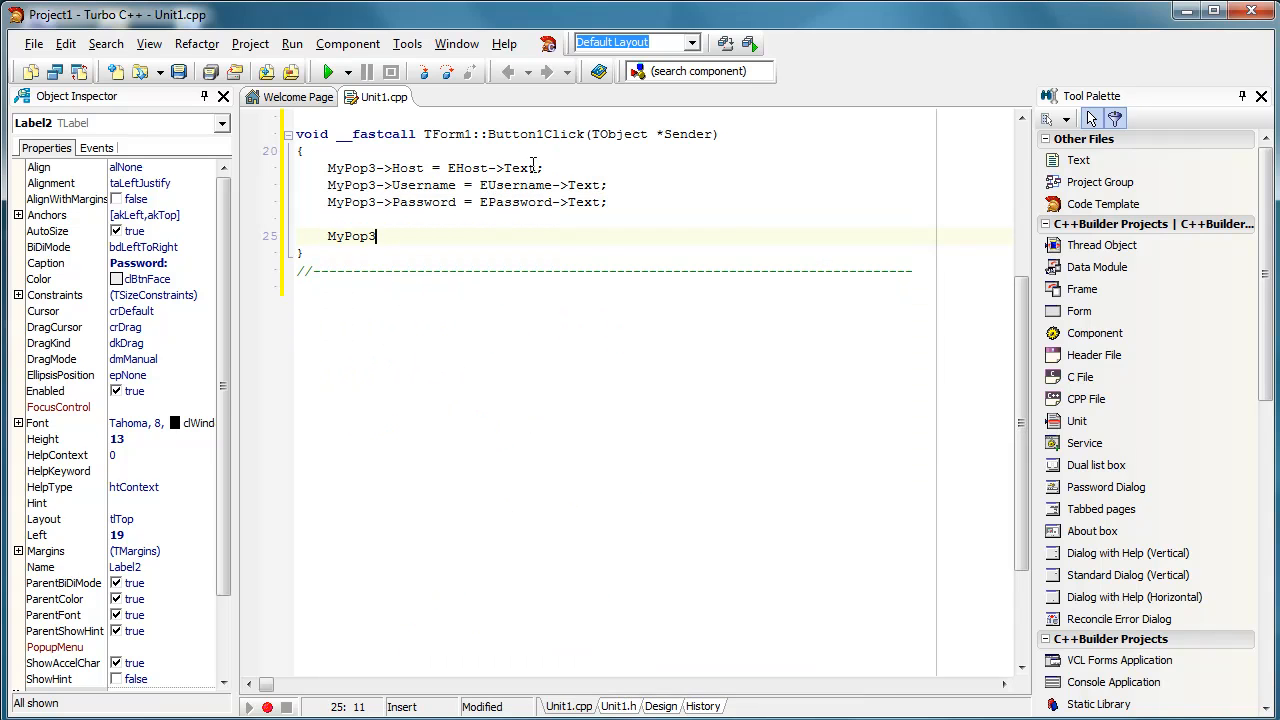
{"action": "type", "text": "->co"}
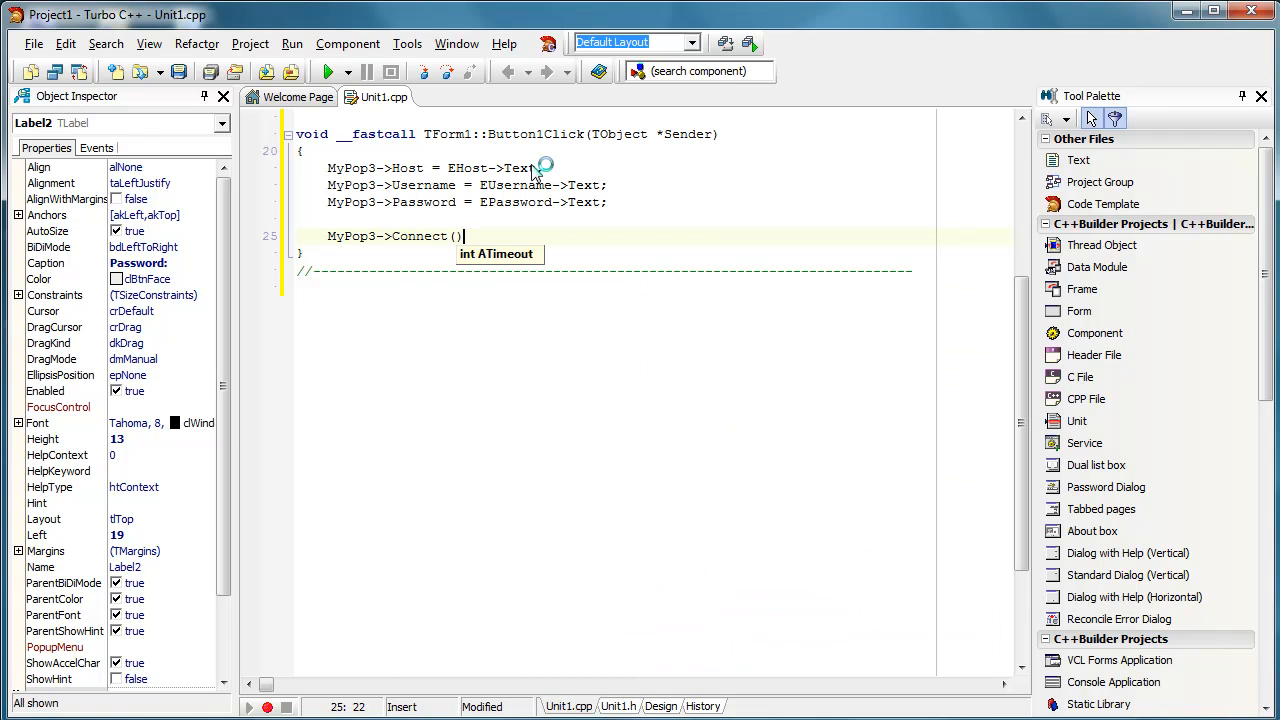
{"action": "type", "text": ";"}
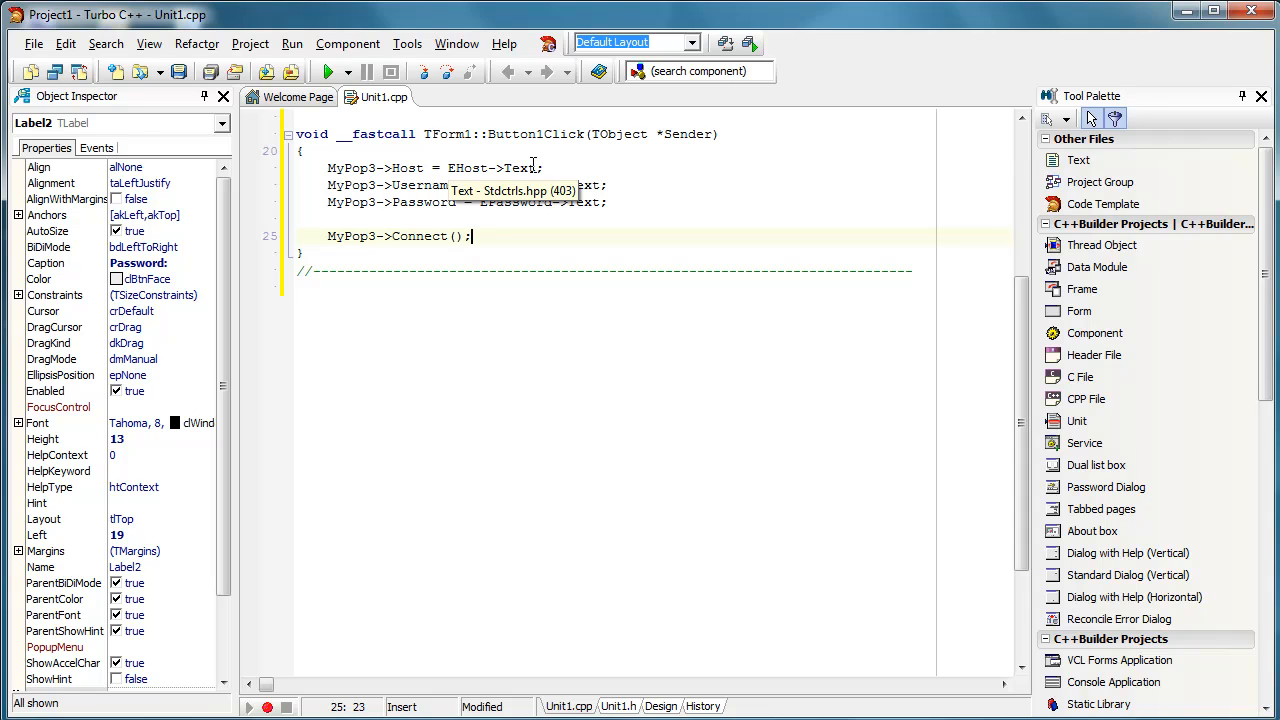
{"action": "type", "text": "int"}
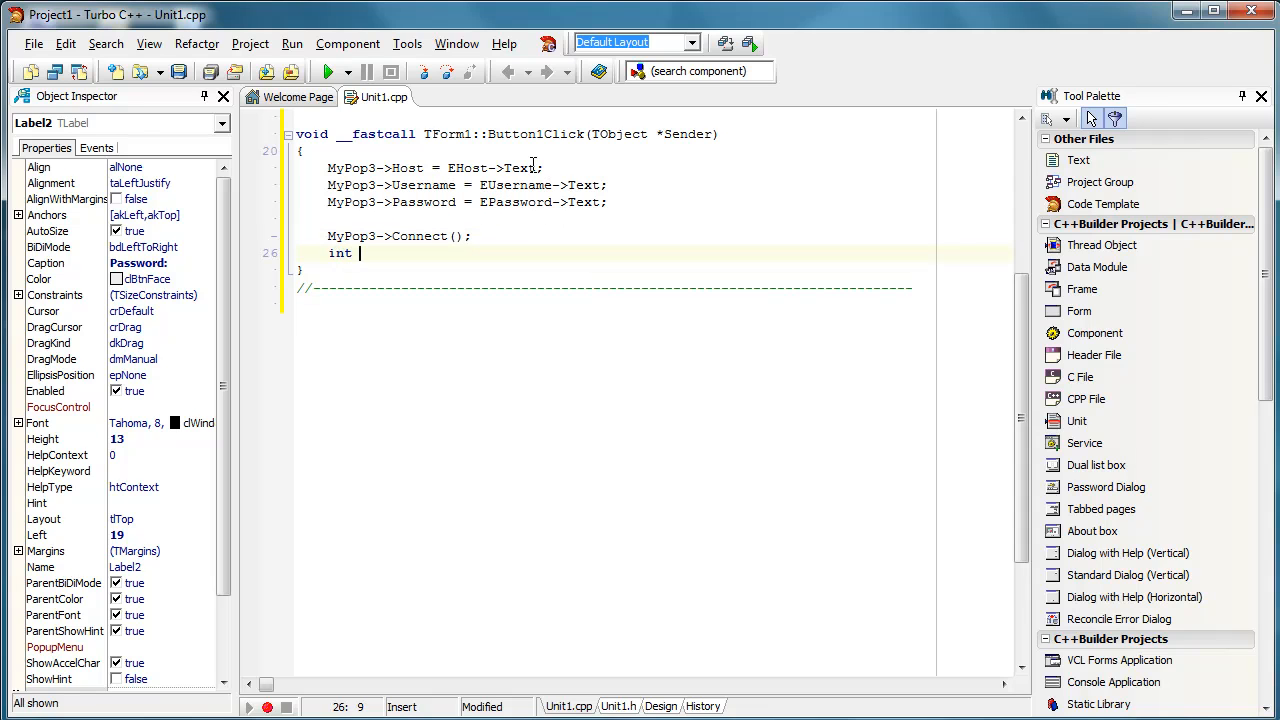
{"action": "type", "text": "M"}
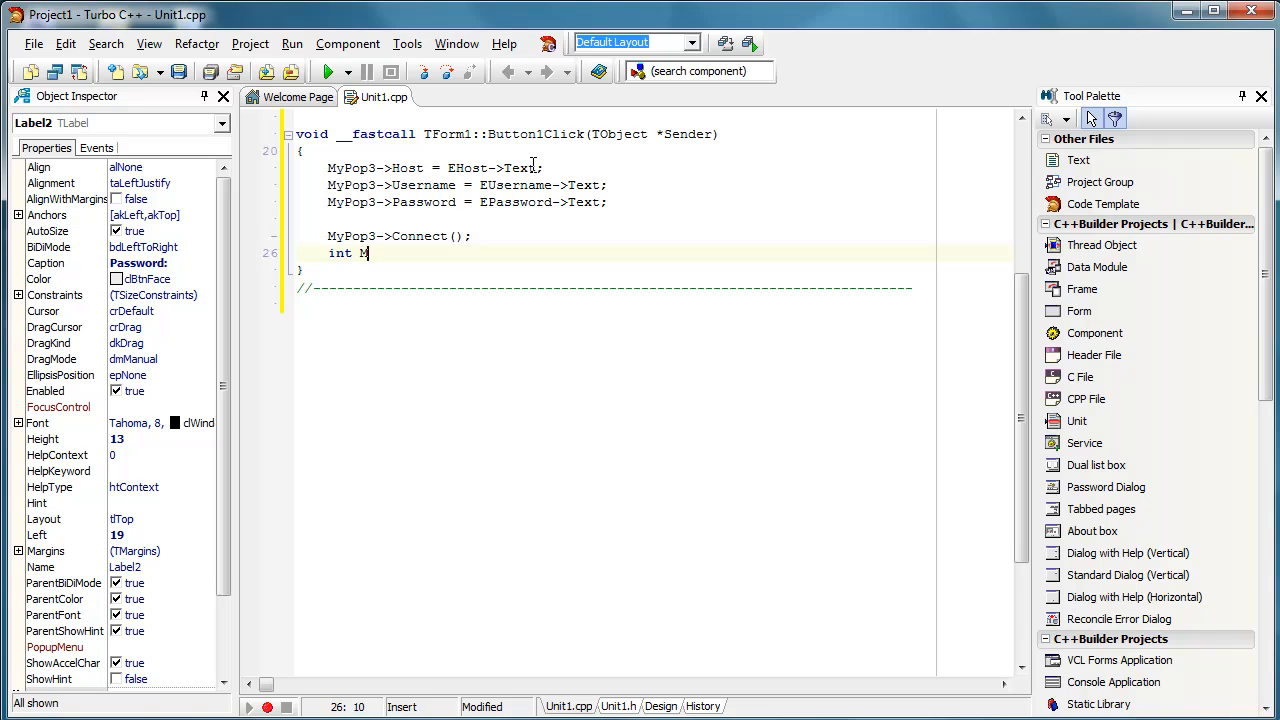
{"action": "type", "text": "essageCount ="}
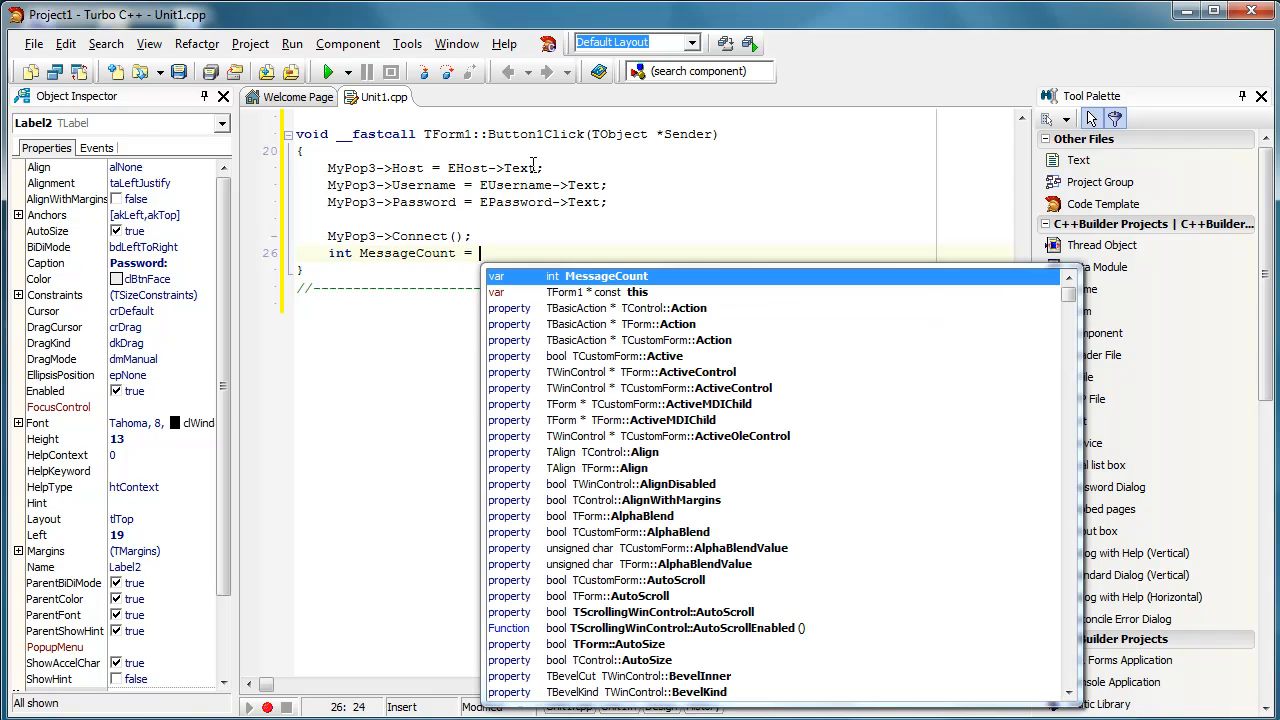
{"action": "type", "text": "MyPop3"}
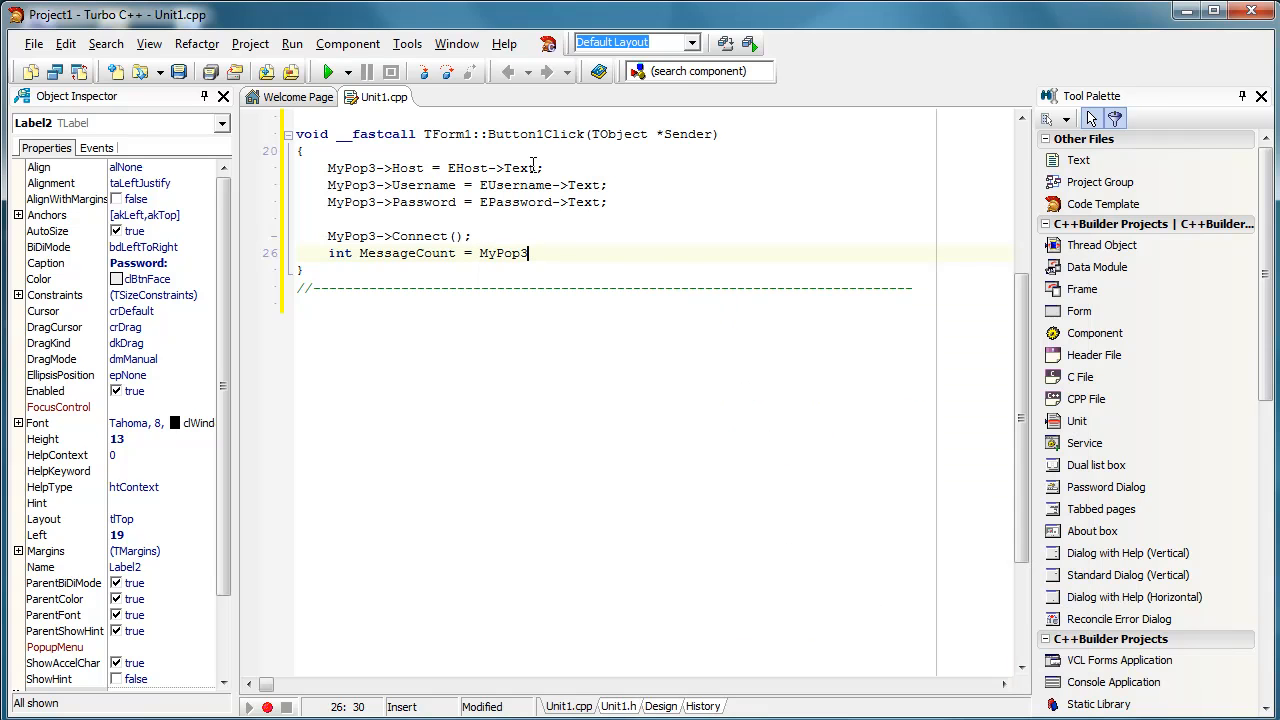
{"action": "type", "text": "->"}
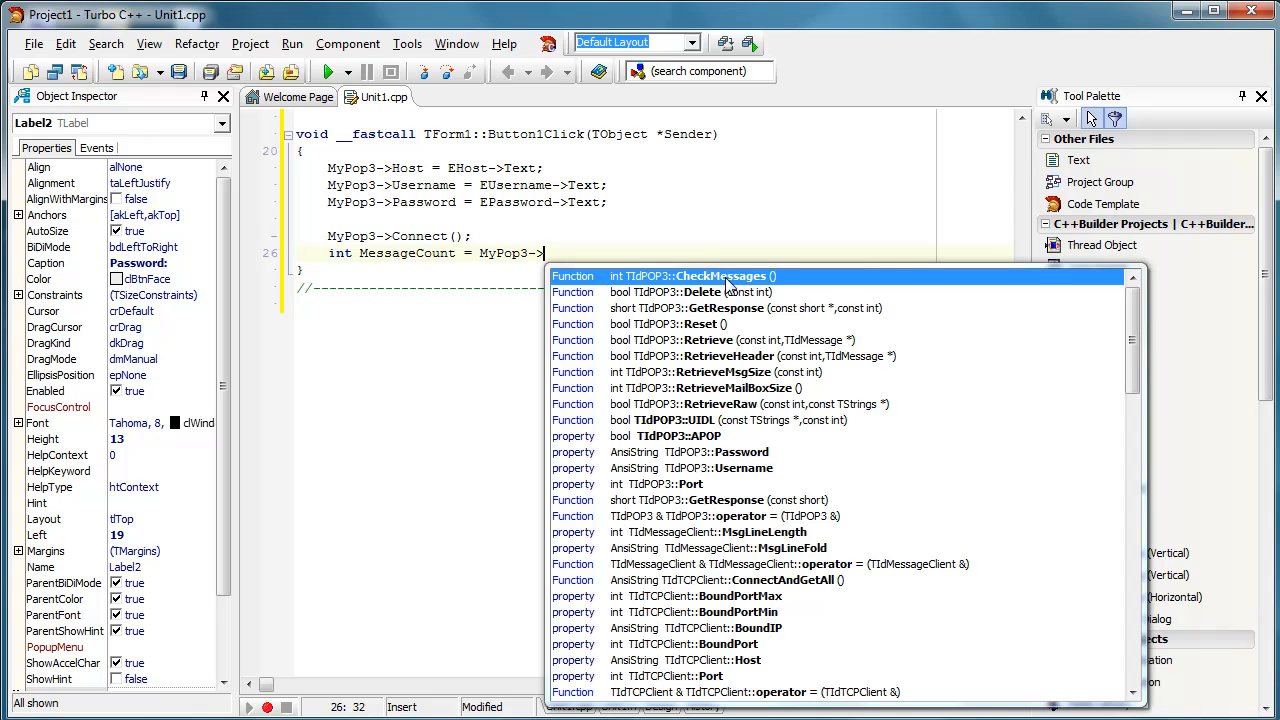
{"action": "mouse_move", "coordinate": [632, 284]}
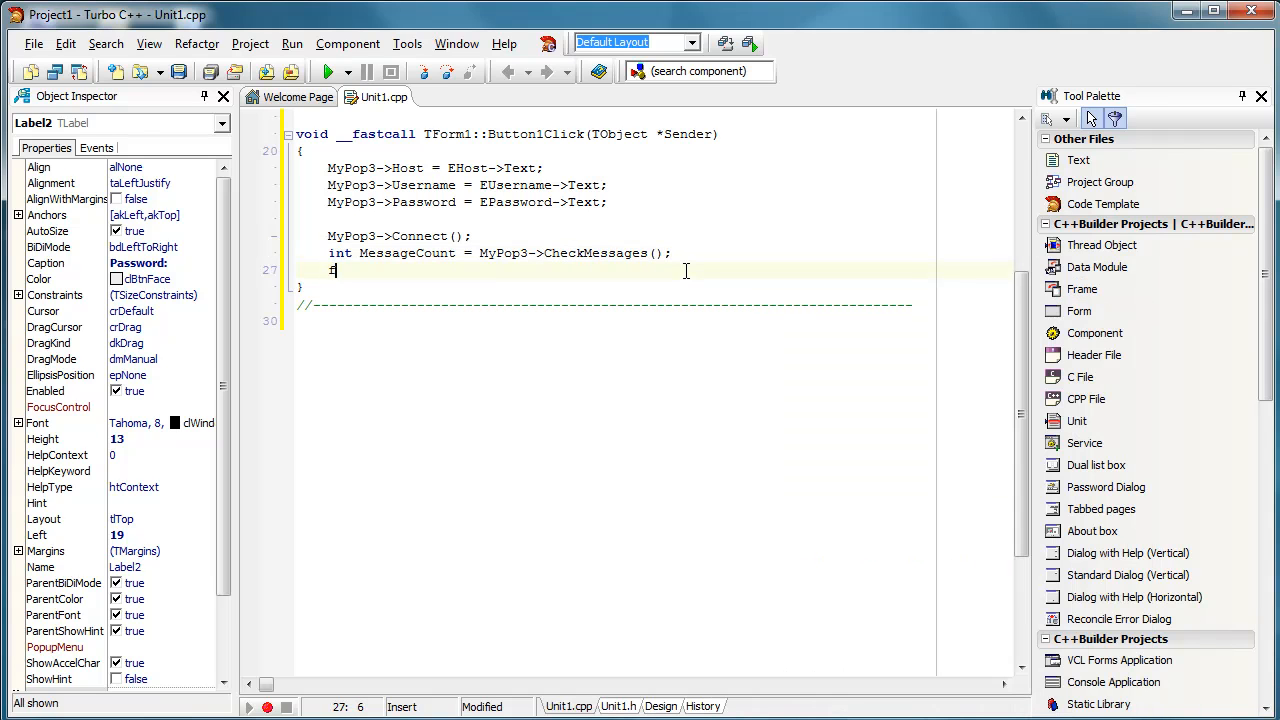
Write the for loop header running i from 1 to MessageCount.
{"action": "type", "text": "or ("}
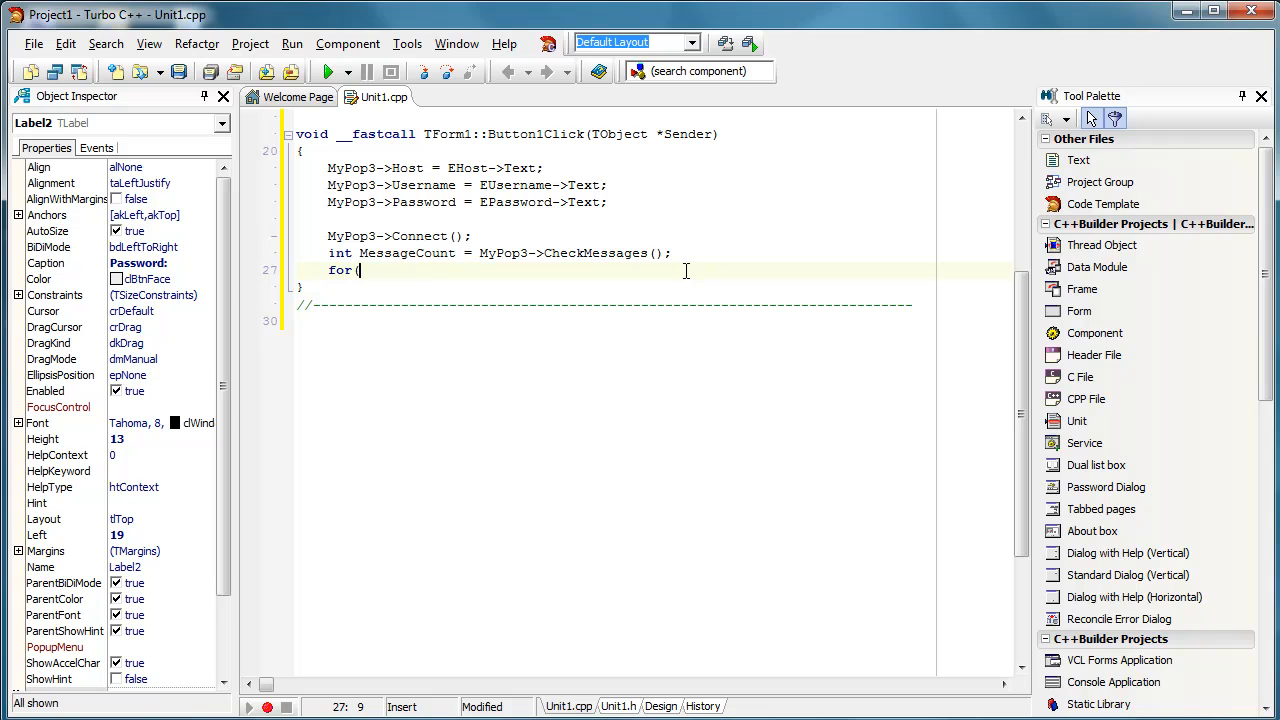
{"action": "type", "text": "int i = 1"}
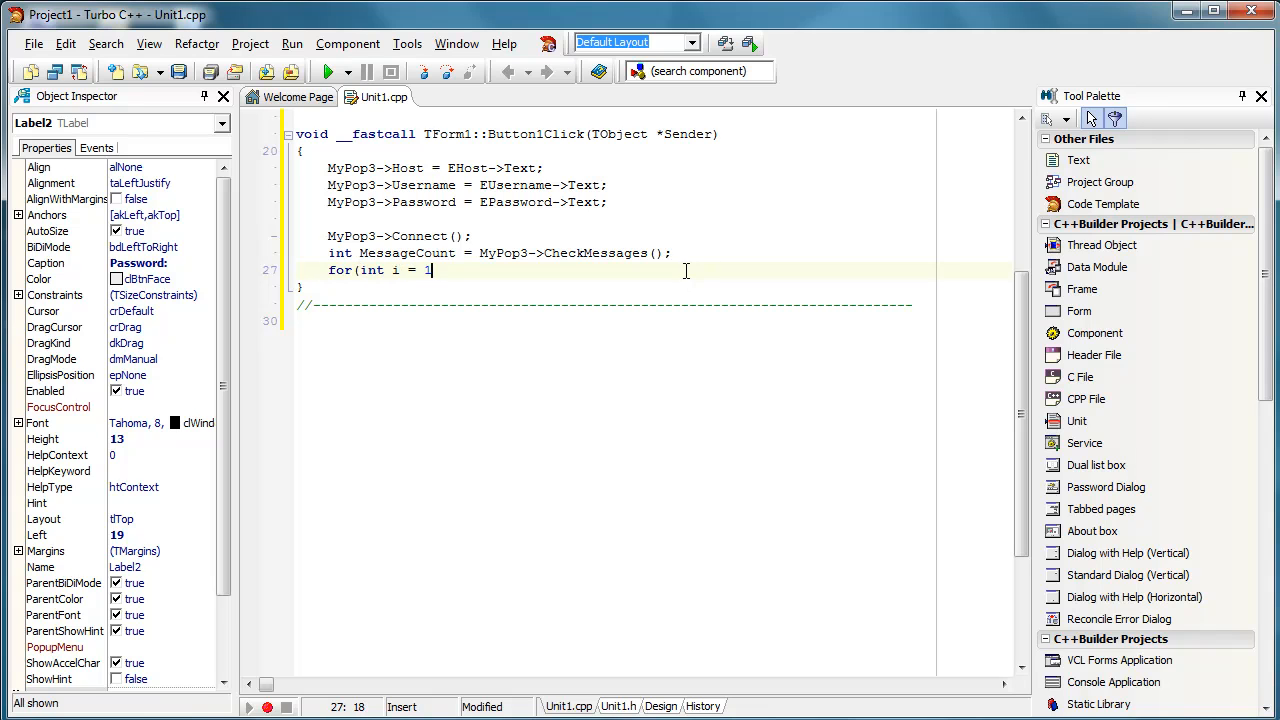
{"action": "type", "text": "; i <="}
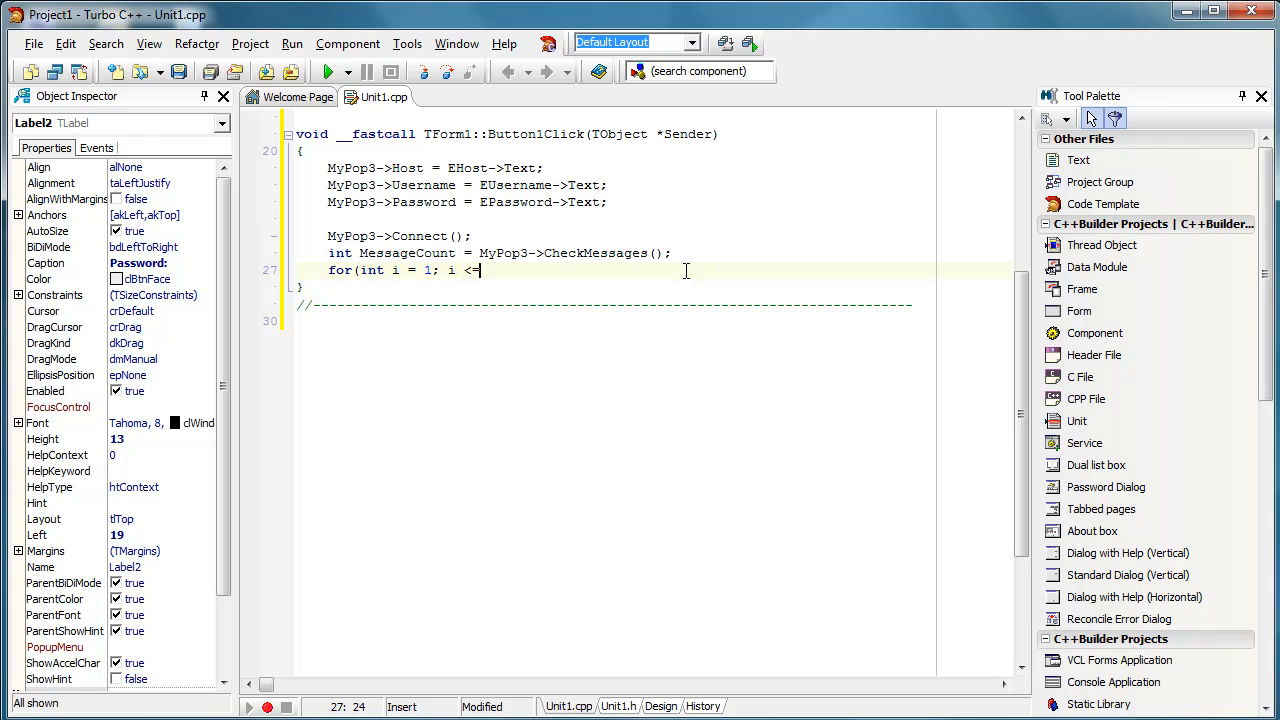
{"action": "type", "text": "messageCount"}
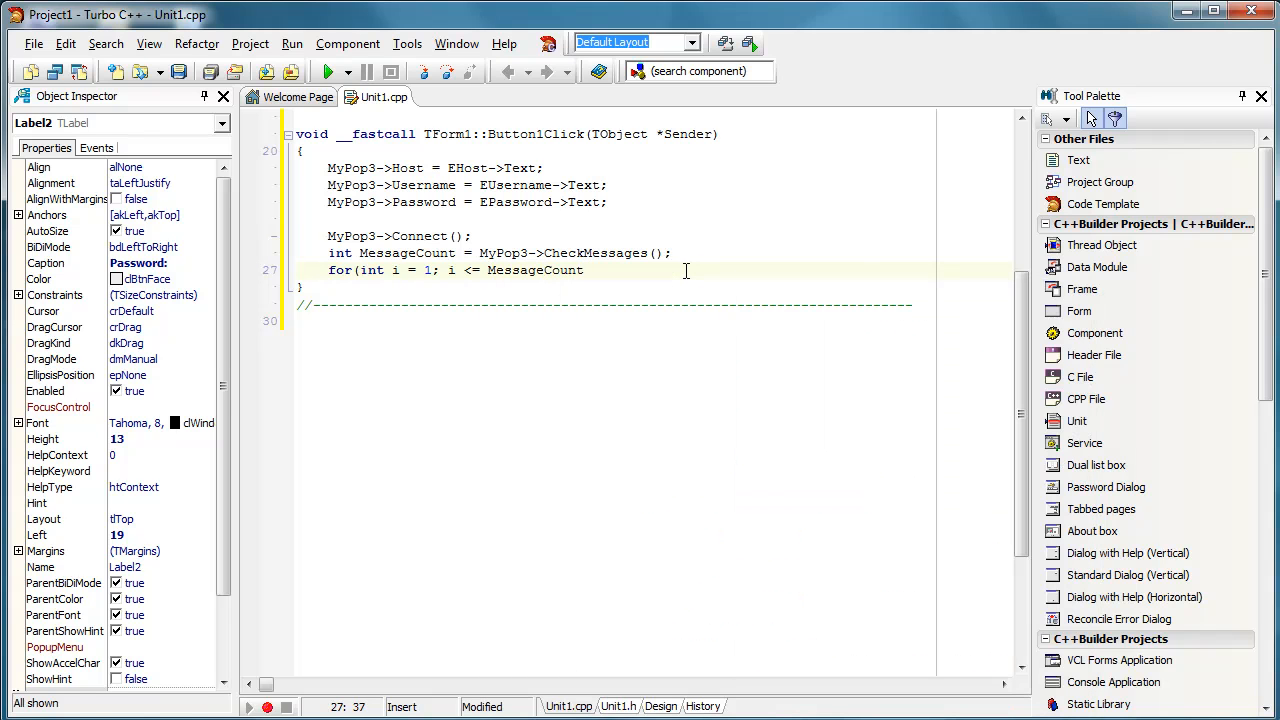
{"action": "type", "text": "; i++){"}
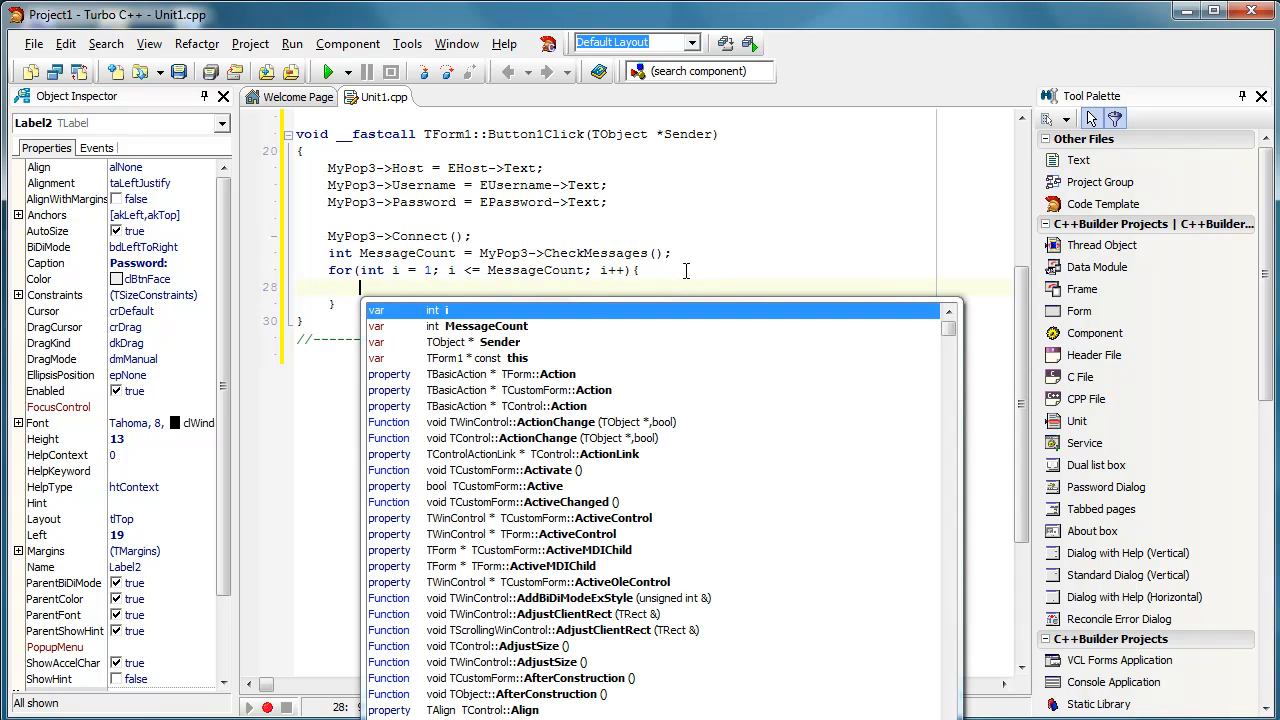
Inside the loop call MyPop3->Retrieve(i, eMessage); confirming the eMessage name on the form.
{"action": "type", "text": "MyPop3->Retrieve("}
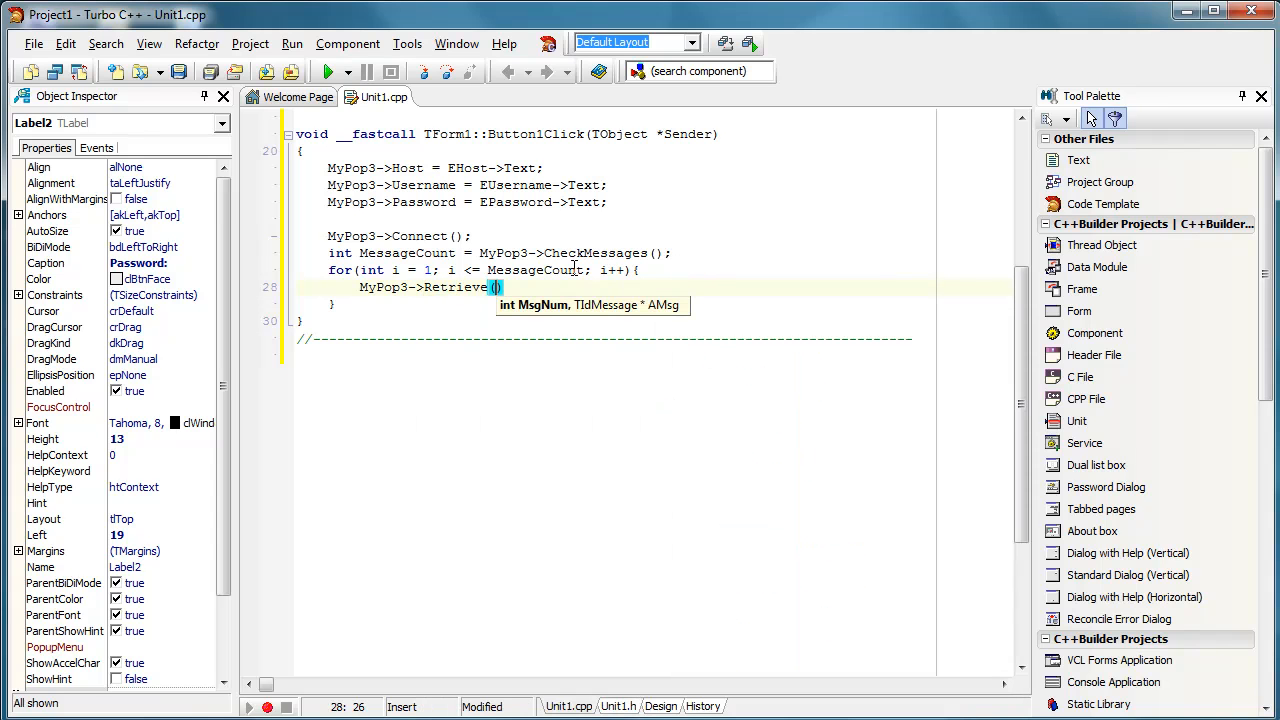
{"action": "mouse_move", "coordinate": [544, 318]}
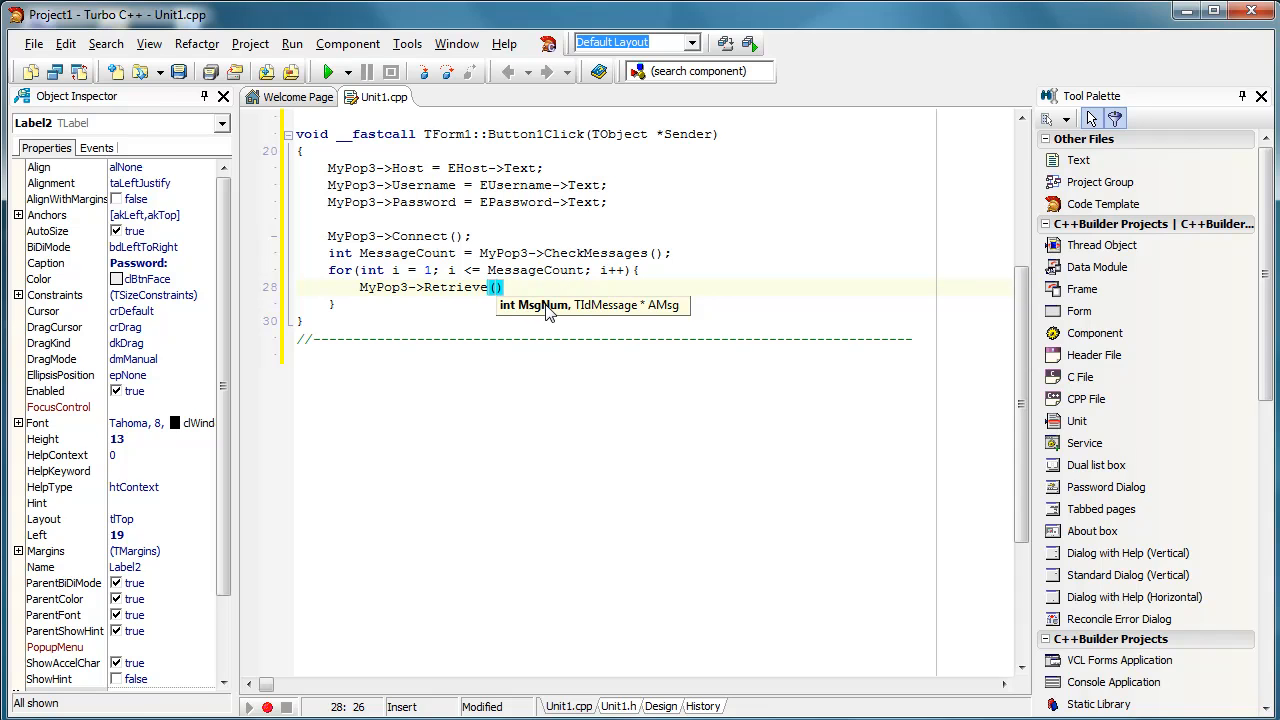
{"action": "type", "text": "i,"}
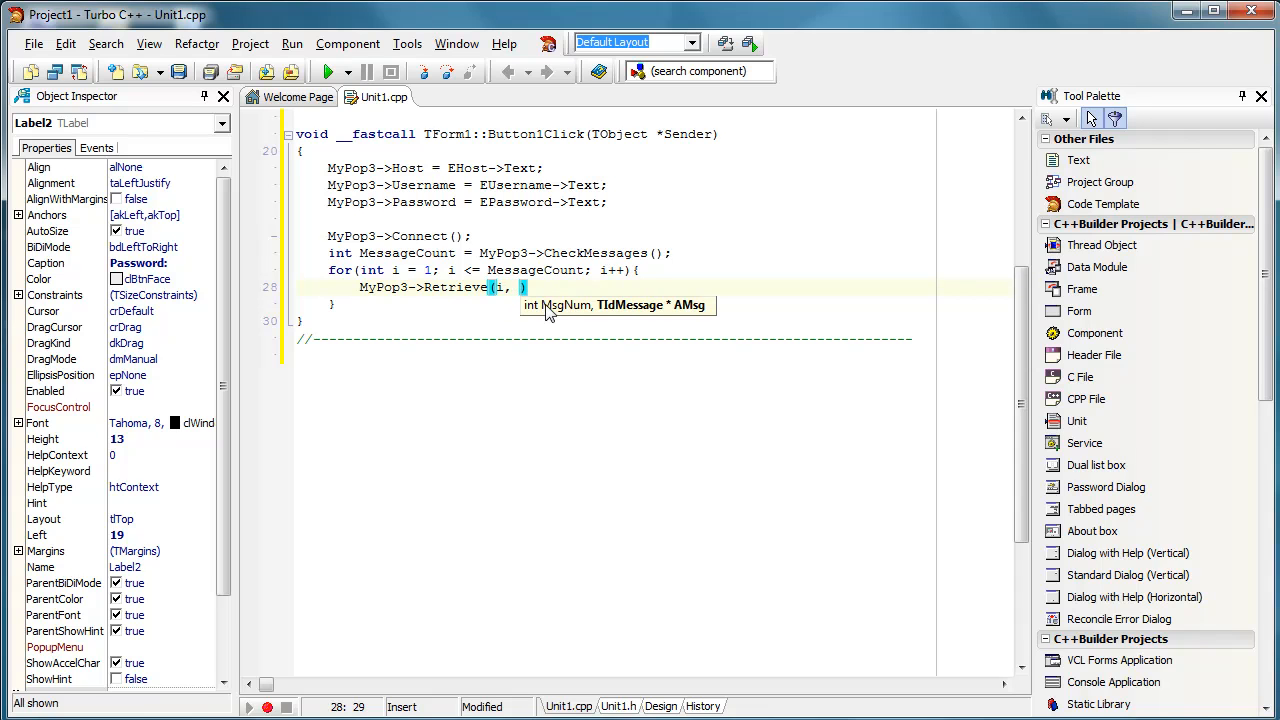
{"action": "mouse_move", "coordinate": [530, 272]}
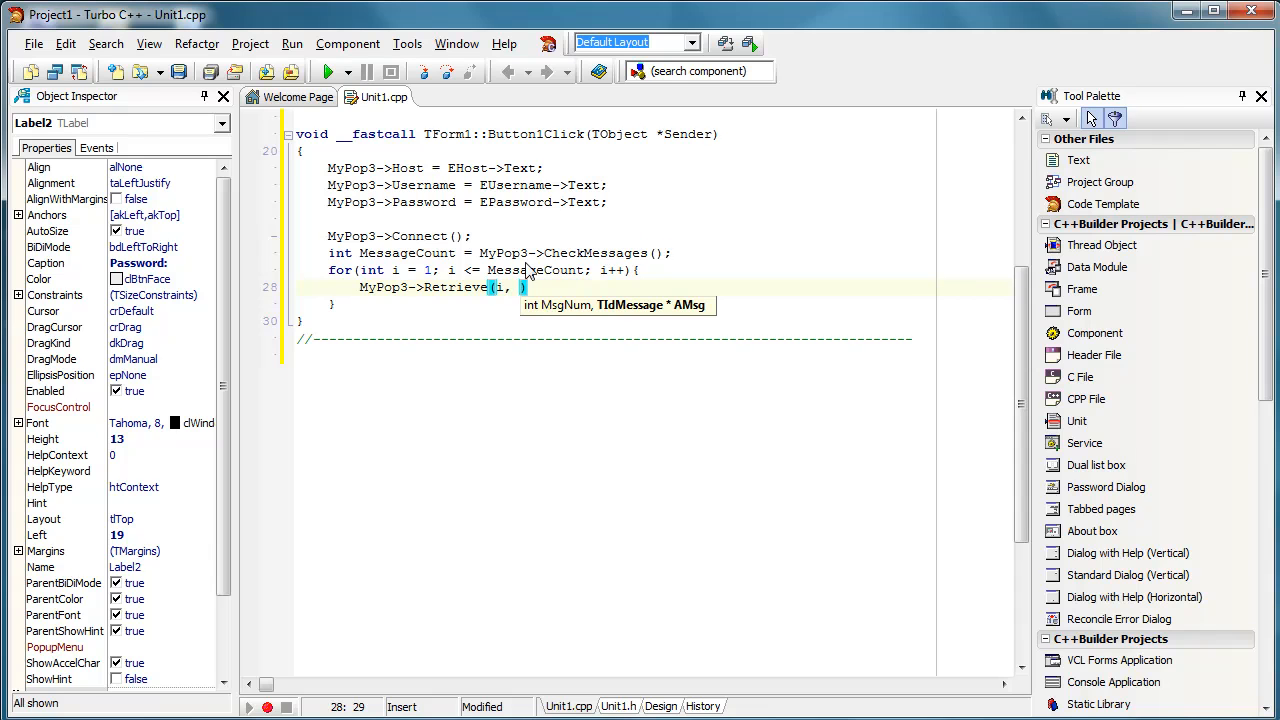
{"action": "left_click", "coordinate": [660, 706]}
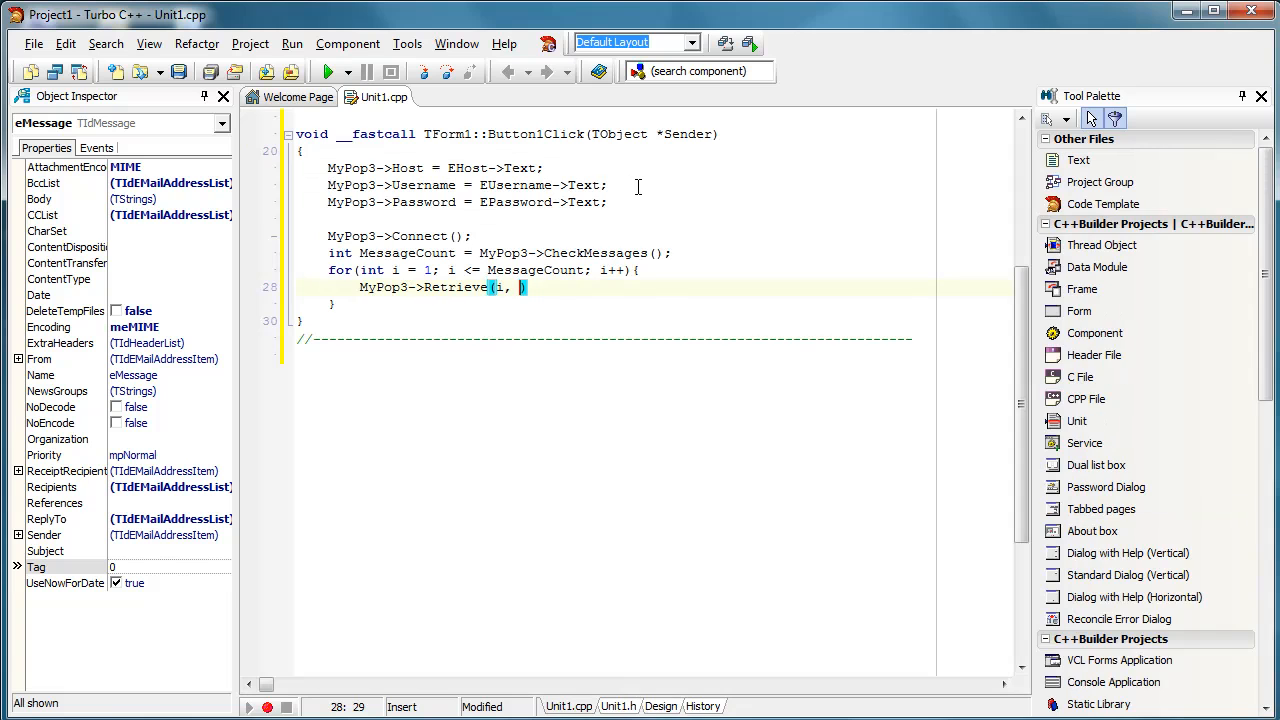
{"action": "type", "text": "eMessage"}
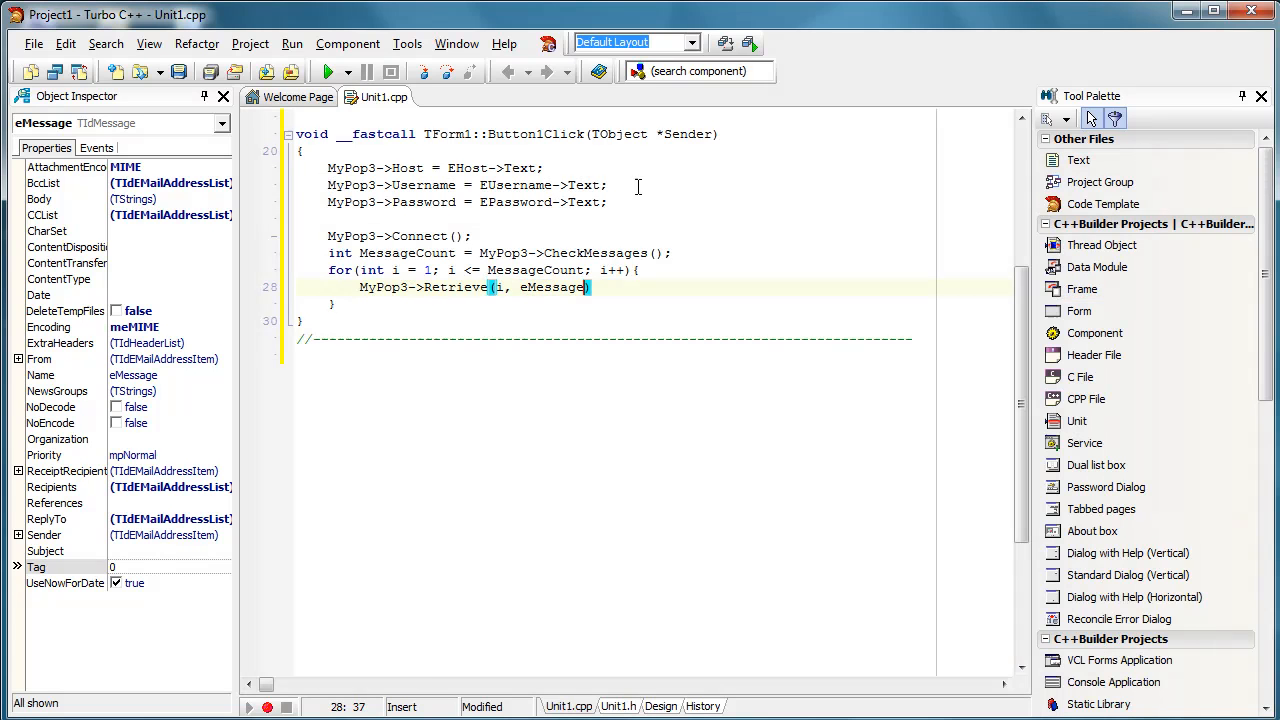
{"action": "type", "text": ");"}
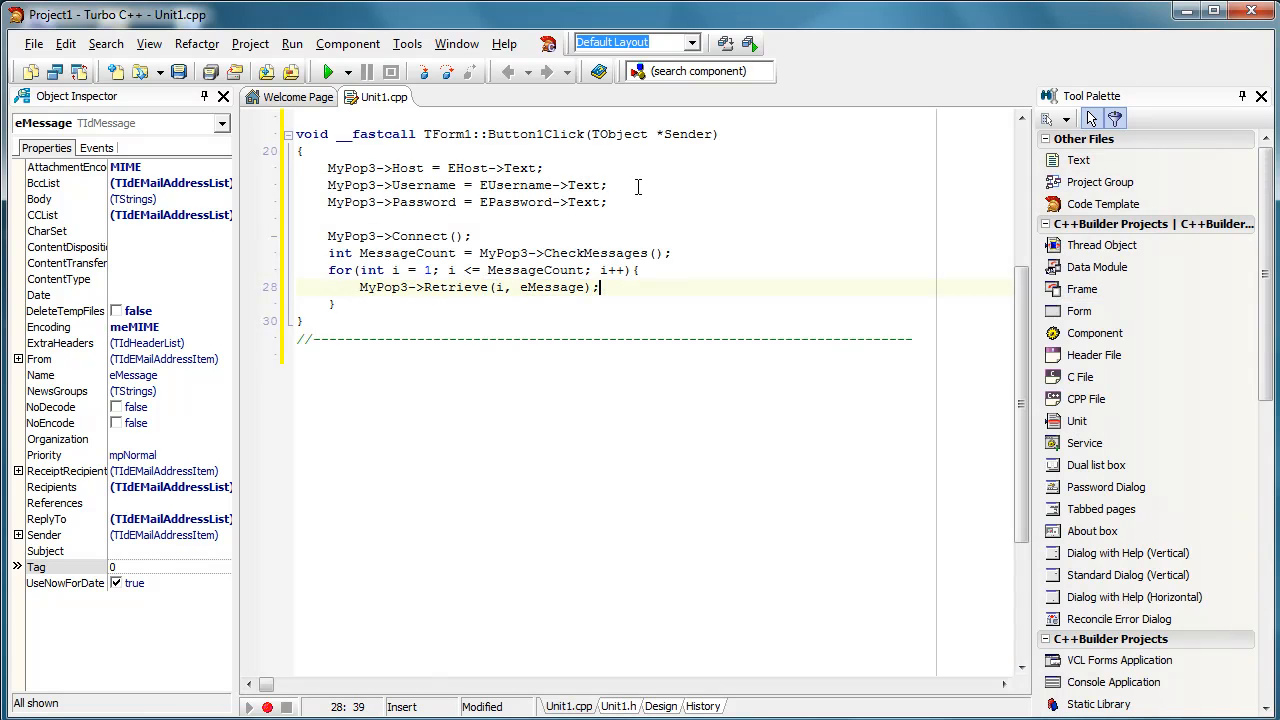
{"action": "key", "text": "Return"}
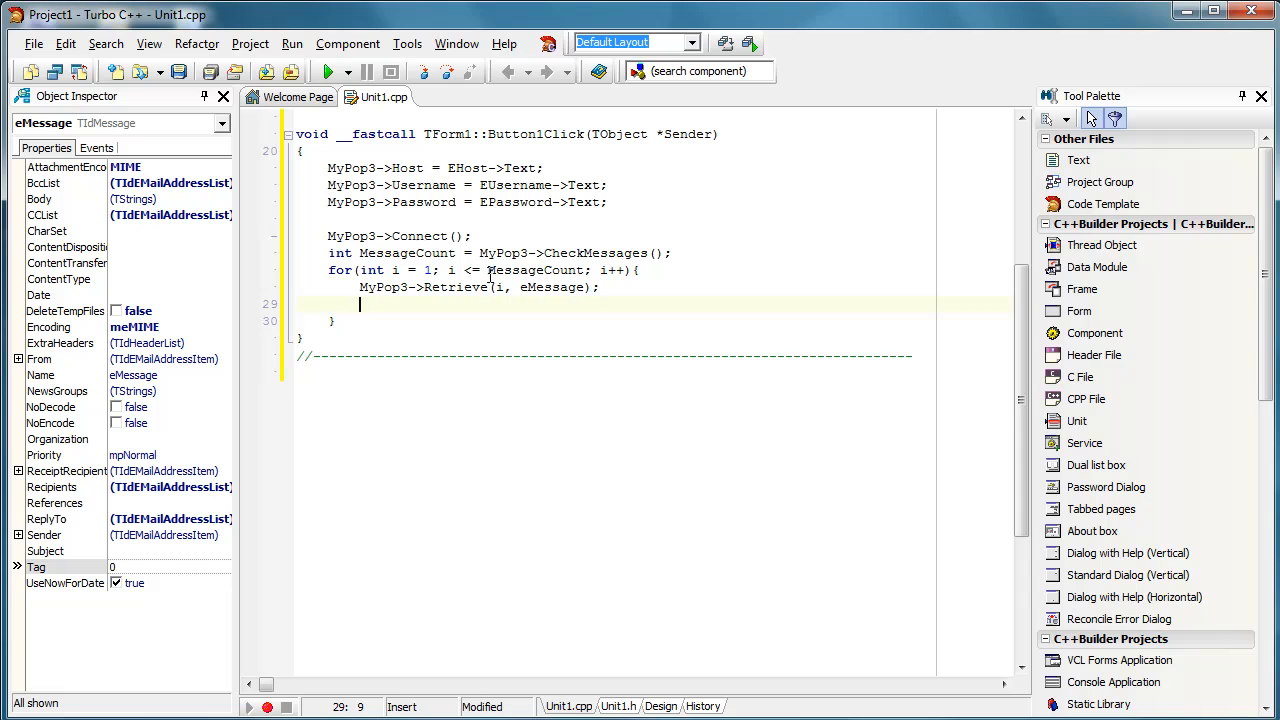
Add emailList->Items->Add(...) joining eMessage's subject, a space and the From address, ending the statement.
{"action": "left_click", "coordinate": [660, 706]}
{"action": "type", "text": "l"}
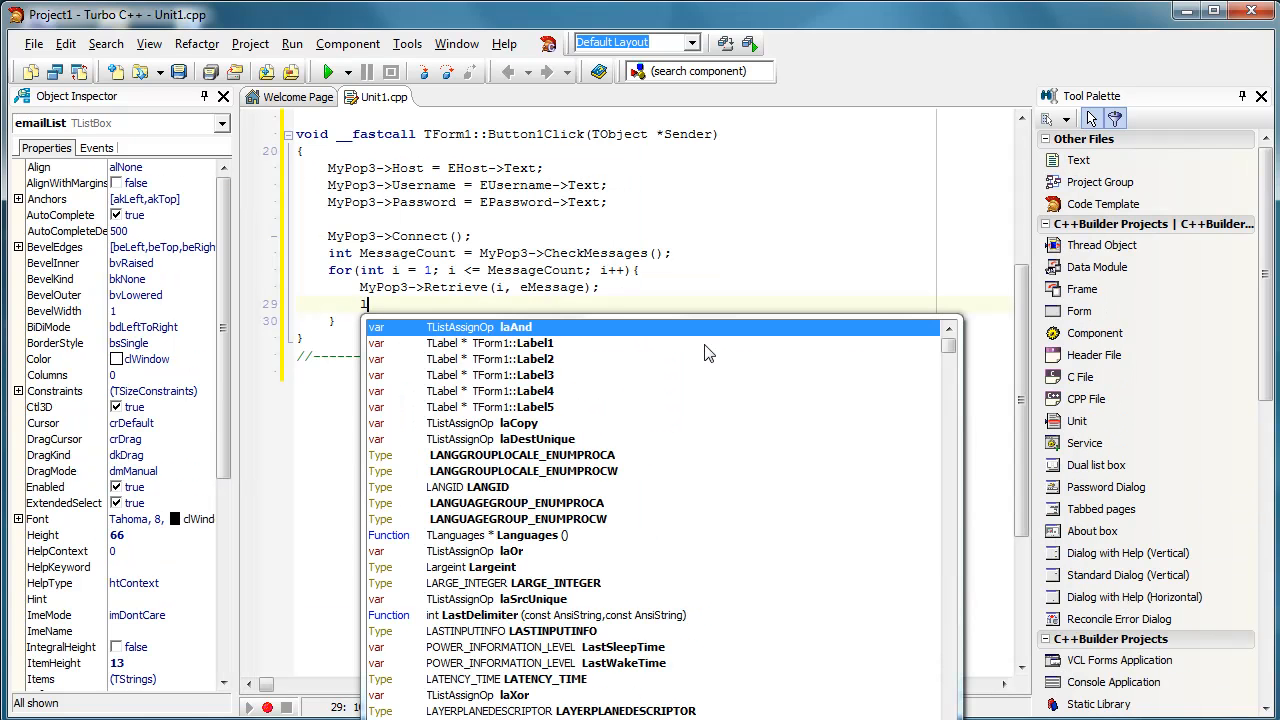
{"action": "type", "text": "em"}
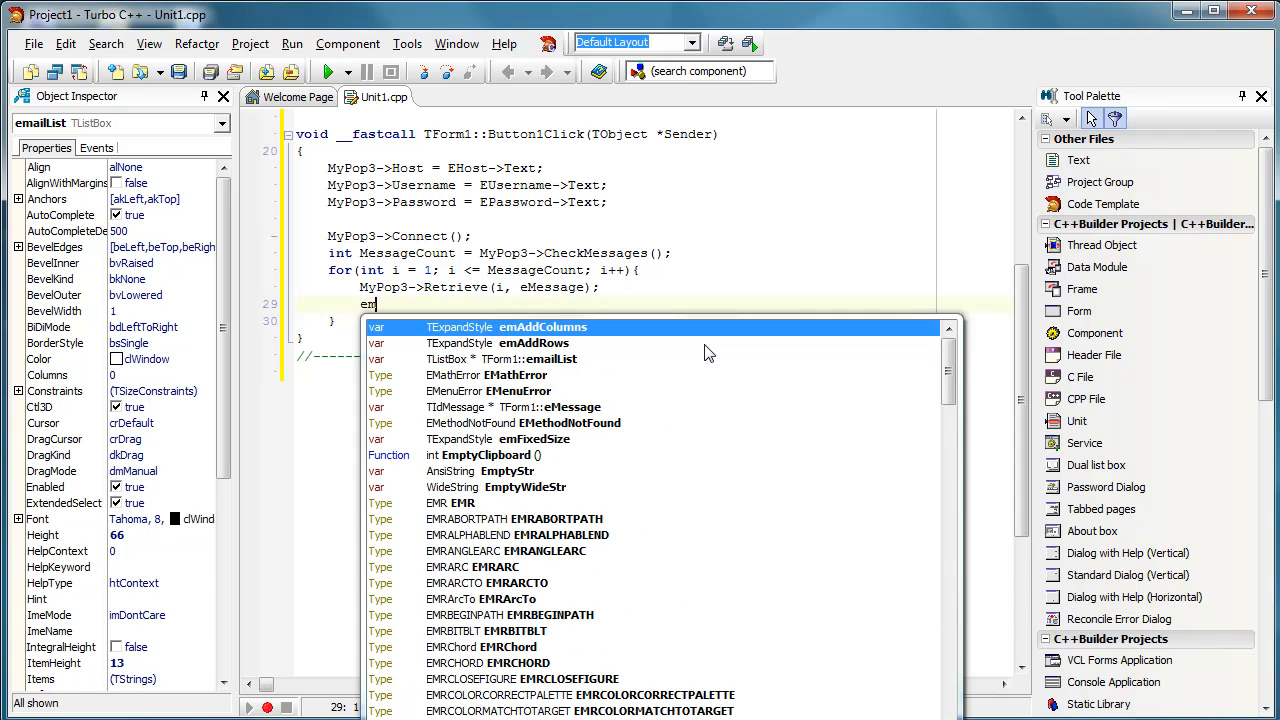
{"action": "left_click", "coordinate": [660, 706]}
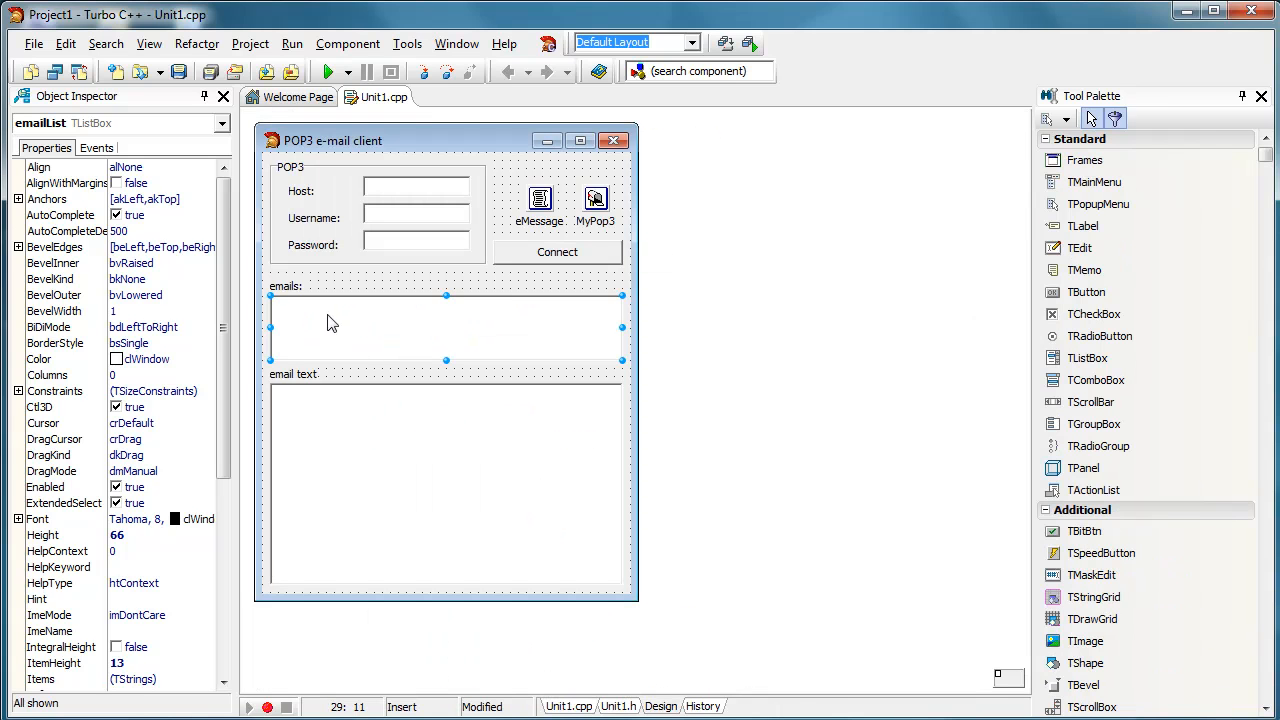
{"action": "scroll", "scroll_direction": "down", "scroll_amount": 3}
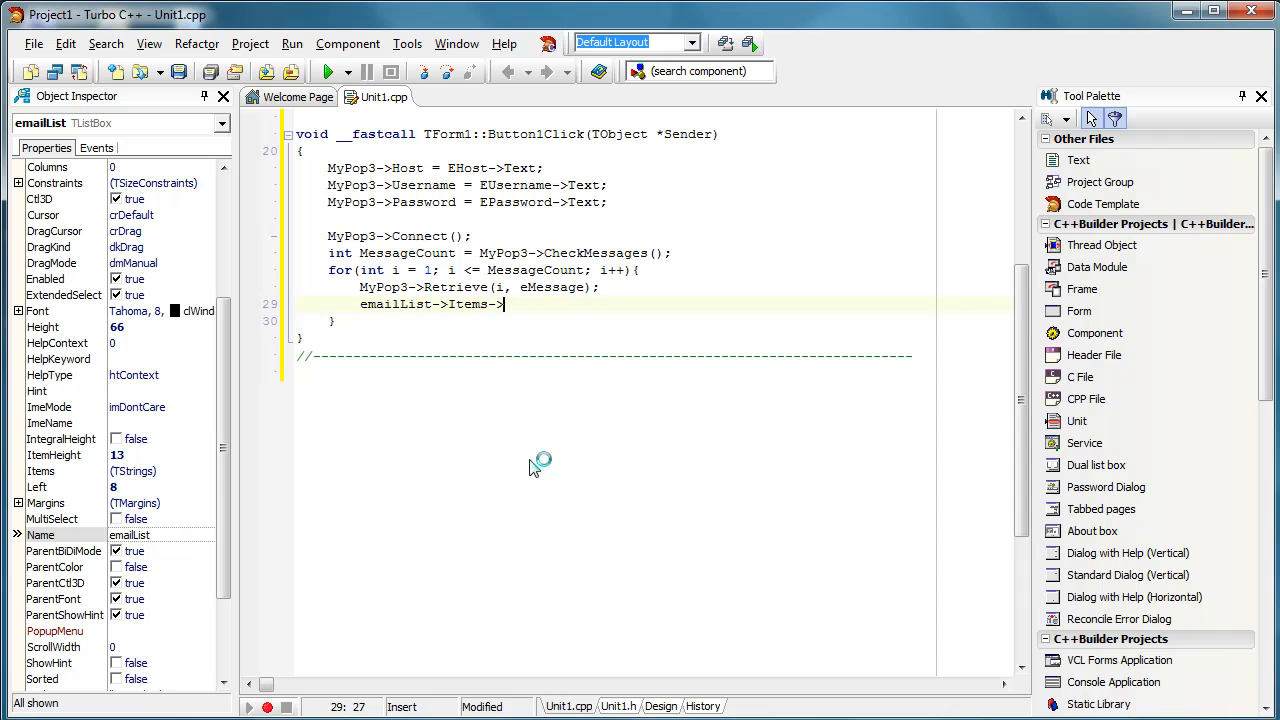
{"action": "type", "text": "Add("}
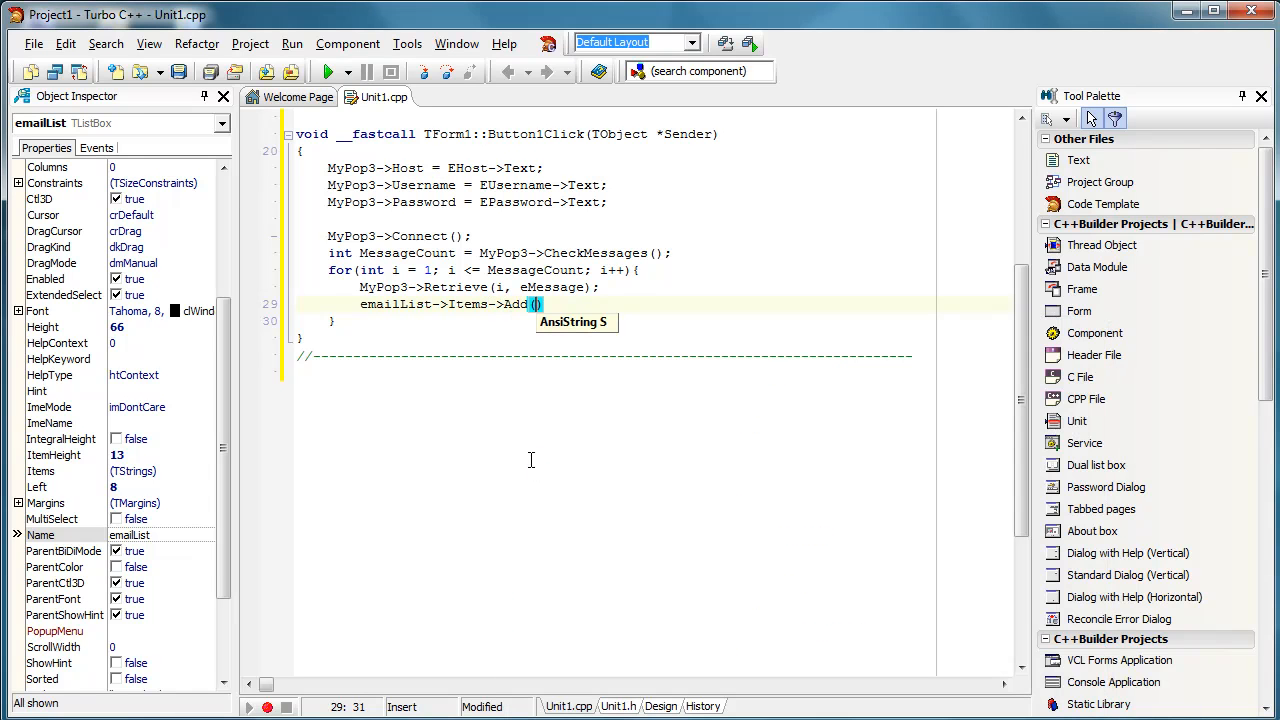
{"action": "type", "text": "="}
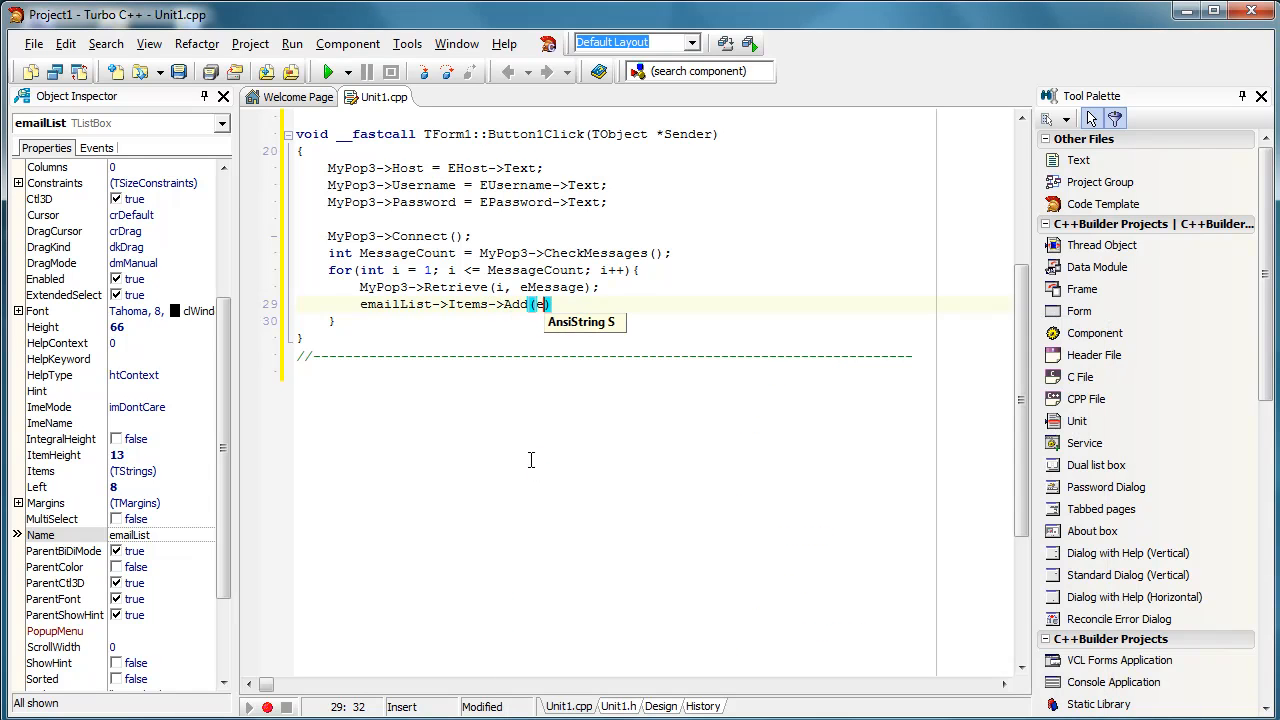
{"action": "type", "text": "eMessage->Subject +"}
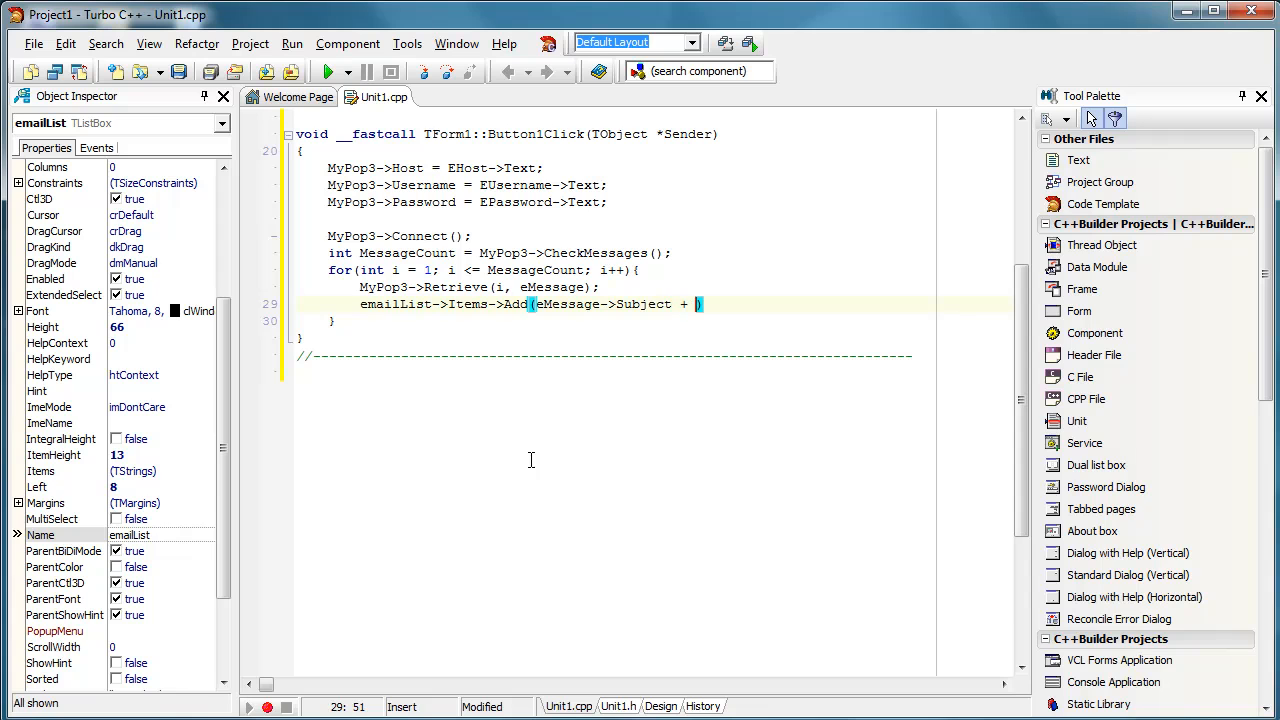
{"action": "type", "text": "\" \""}
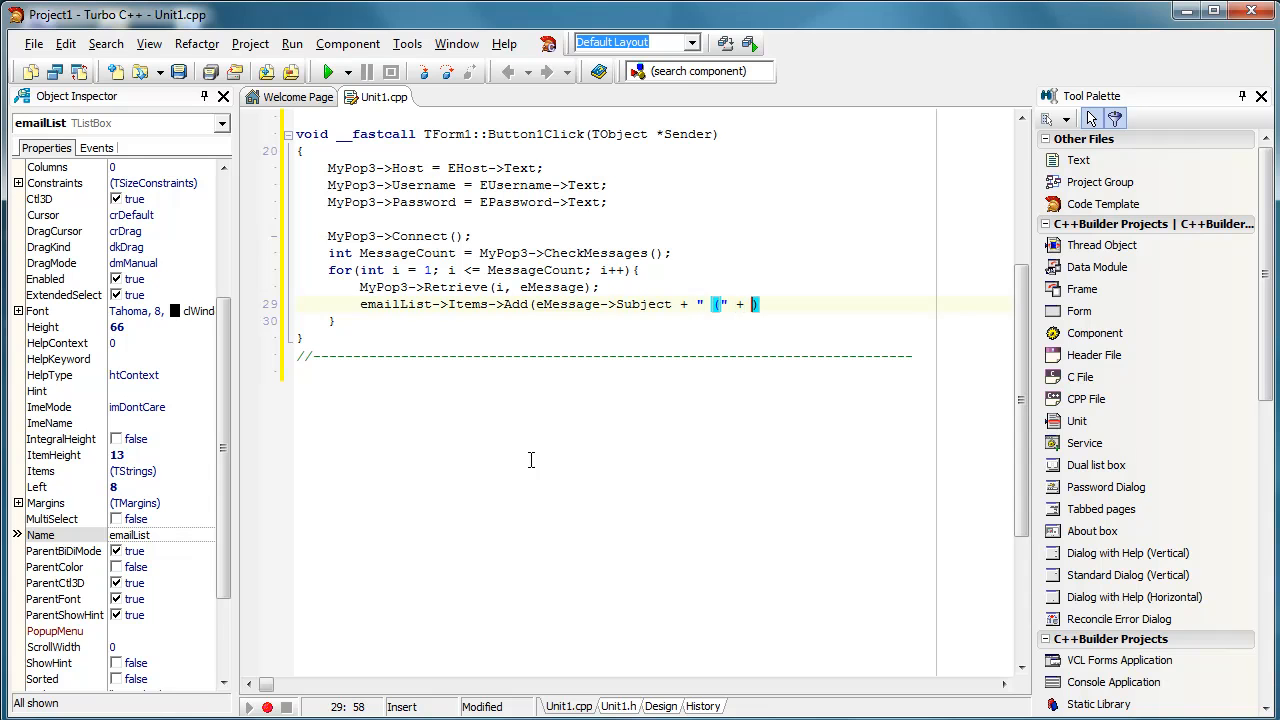
{"action": "type", "text": "e"}
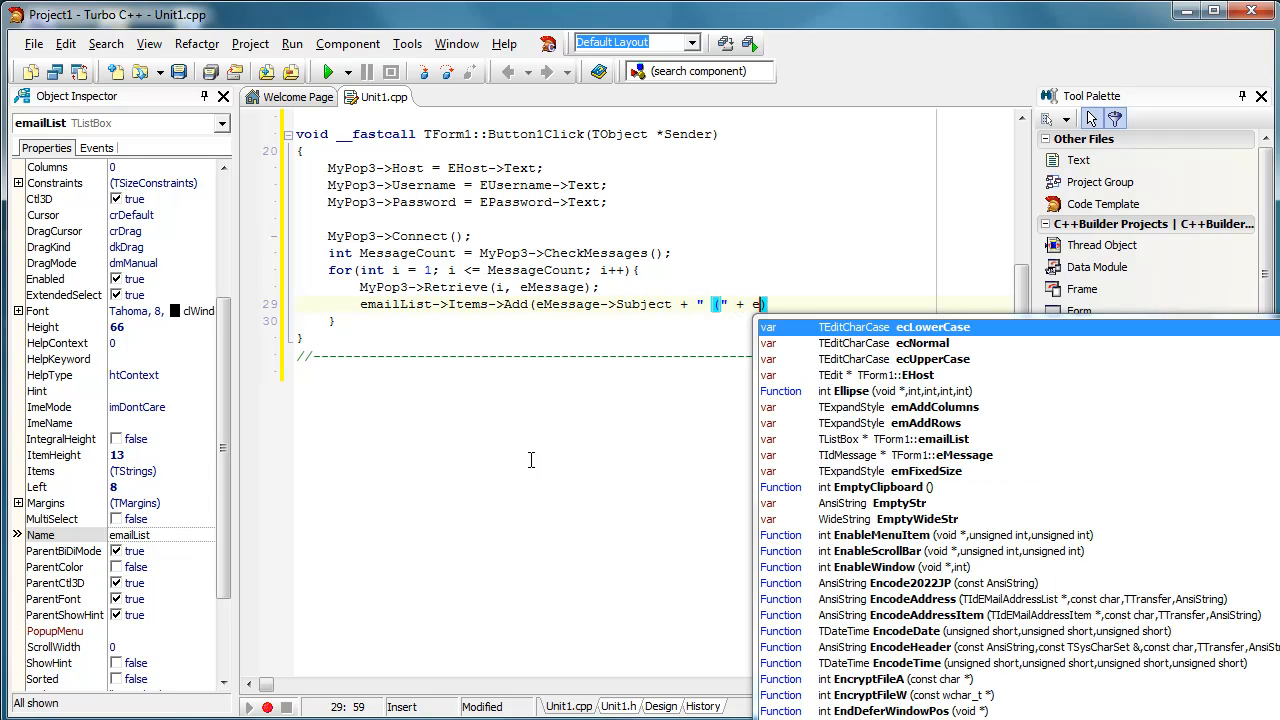
{"action": "type", "text": "me"}
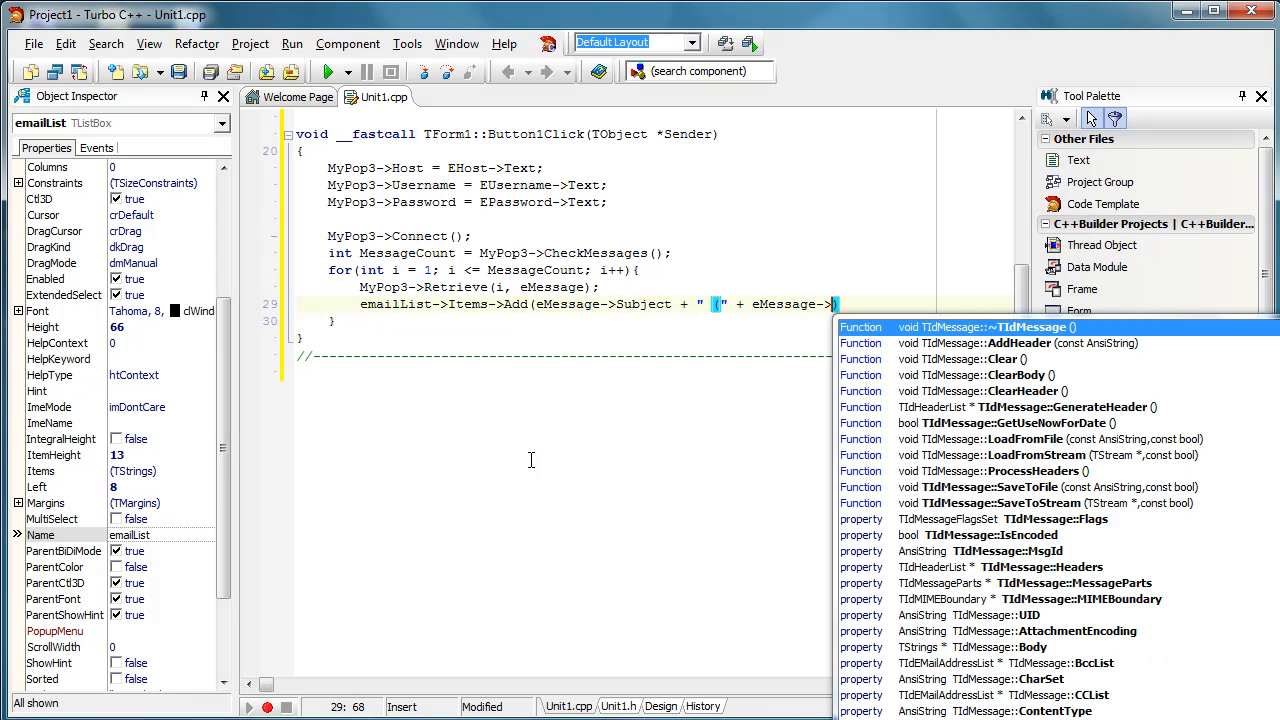
{"action": "type", "text": "fr"}
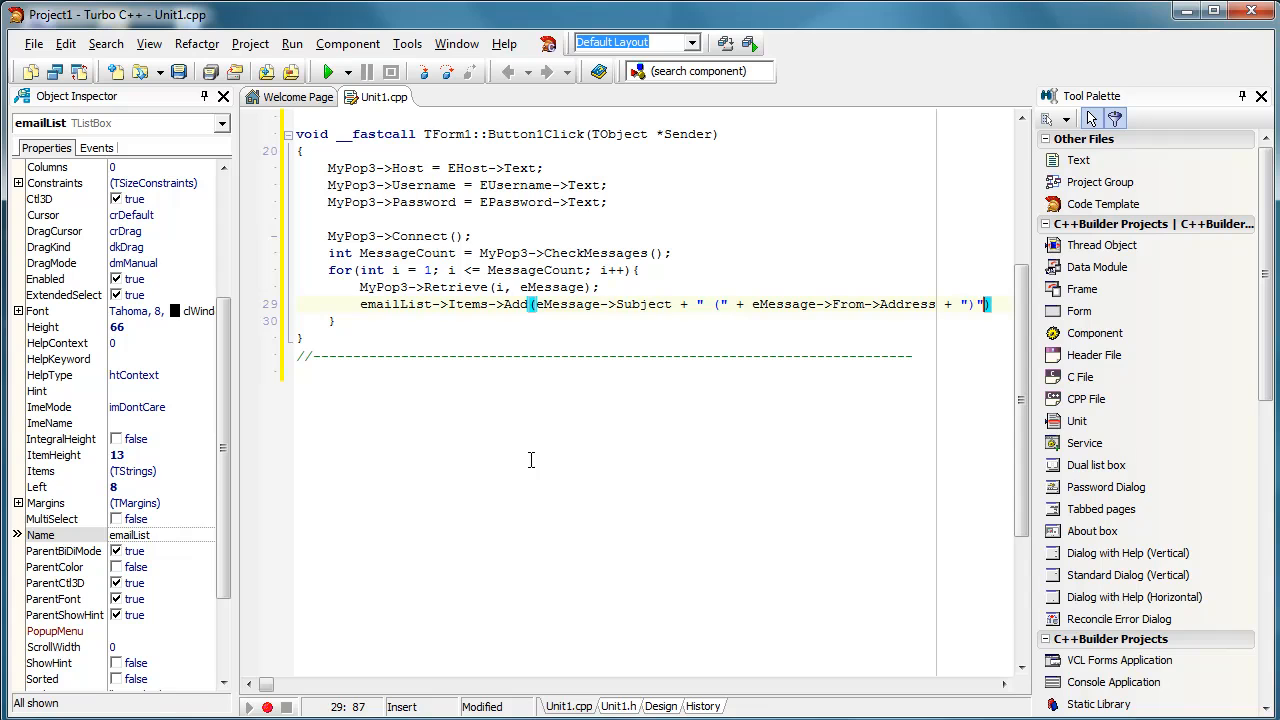
{"action": "type", "text": ";"}
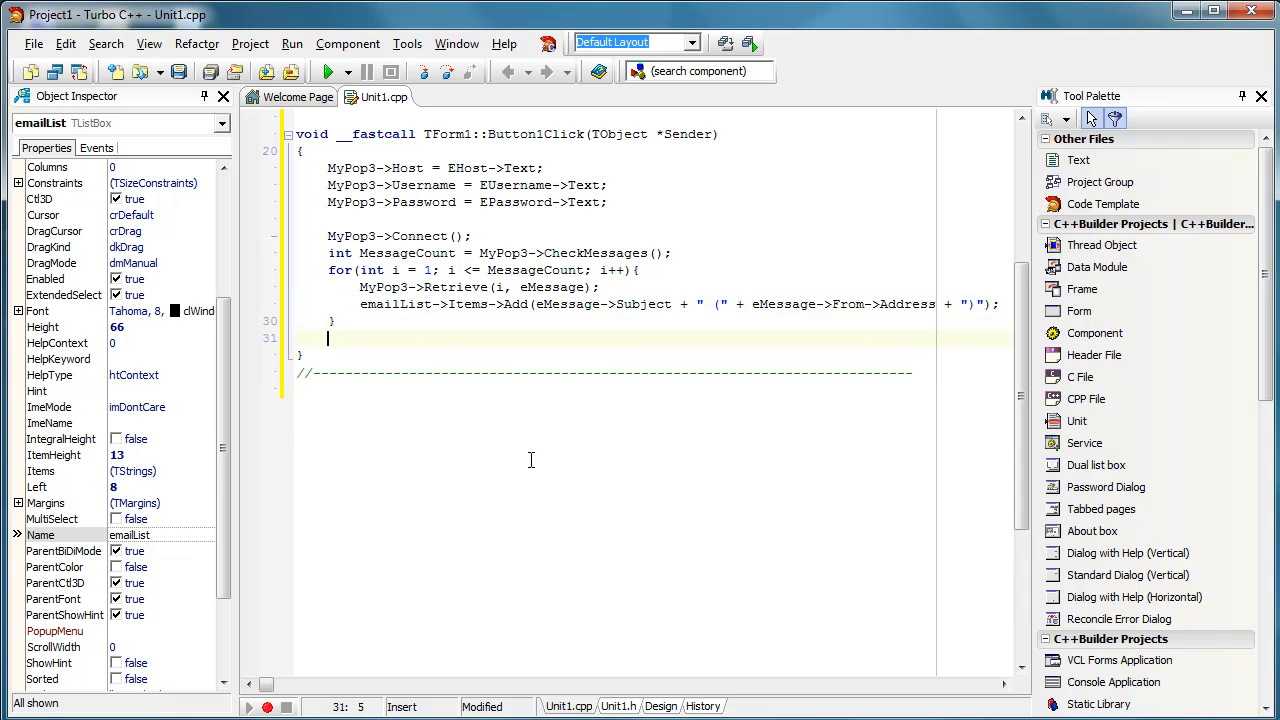
Add MyPop3->Disconnect() after the loop.
{"action": "type", "text": "MyPop3"}
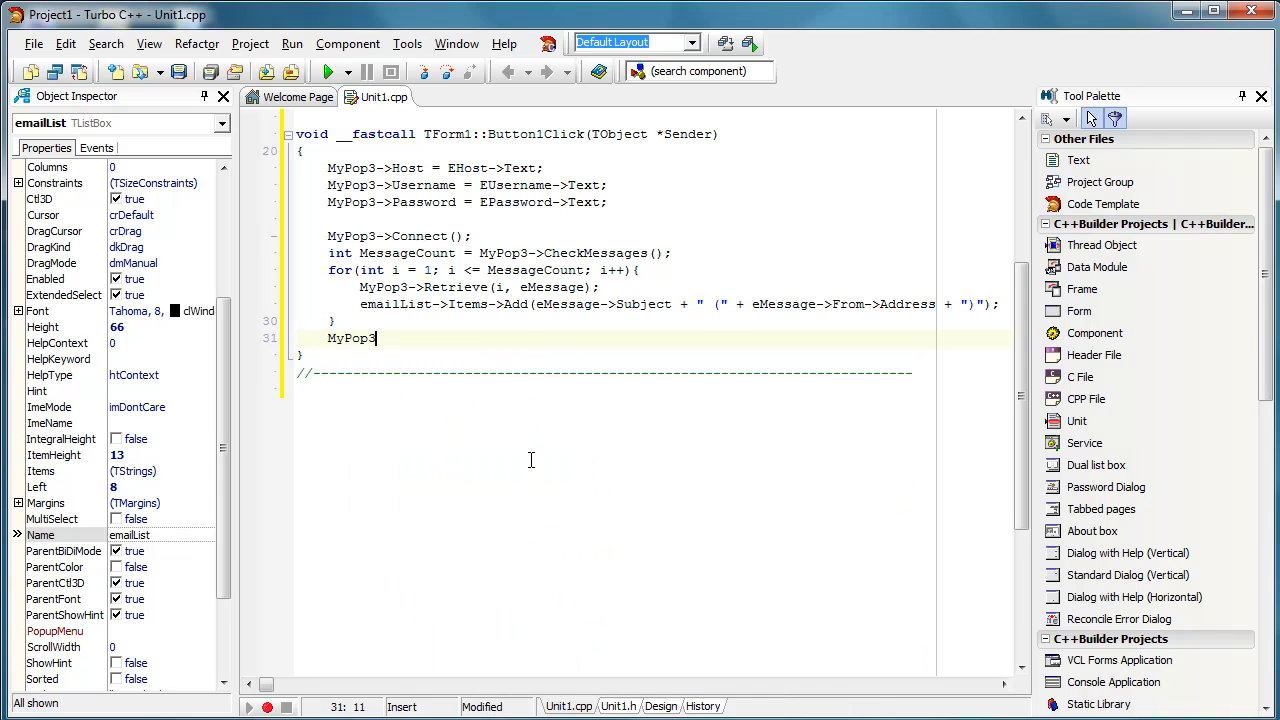
{"action": "type", "text": "->Disconnect();"}
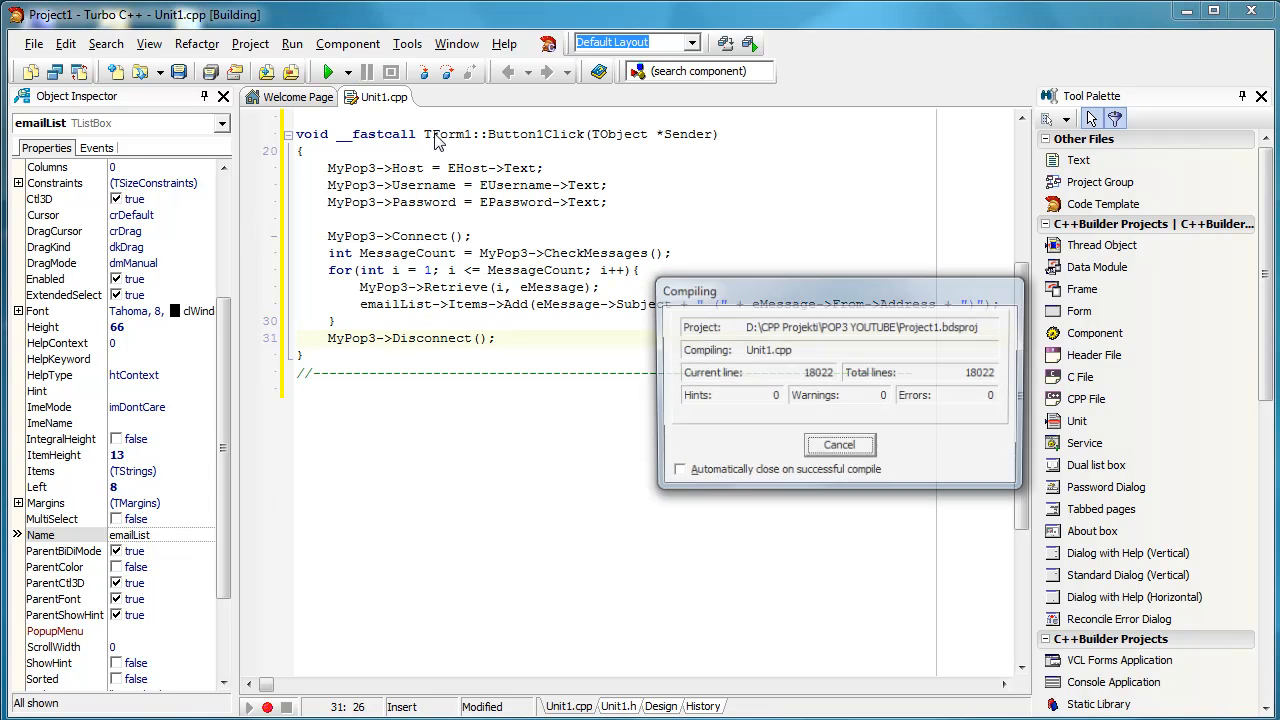
{"action": "left_click", "coordinate": [330, 72]}
{"action": "type", "text": "pop"}
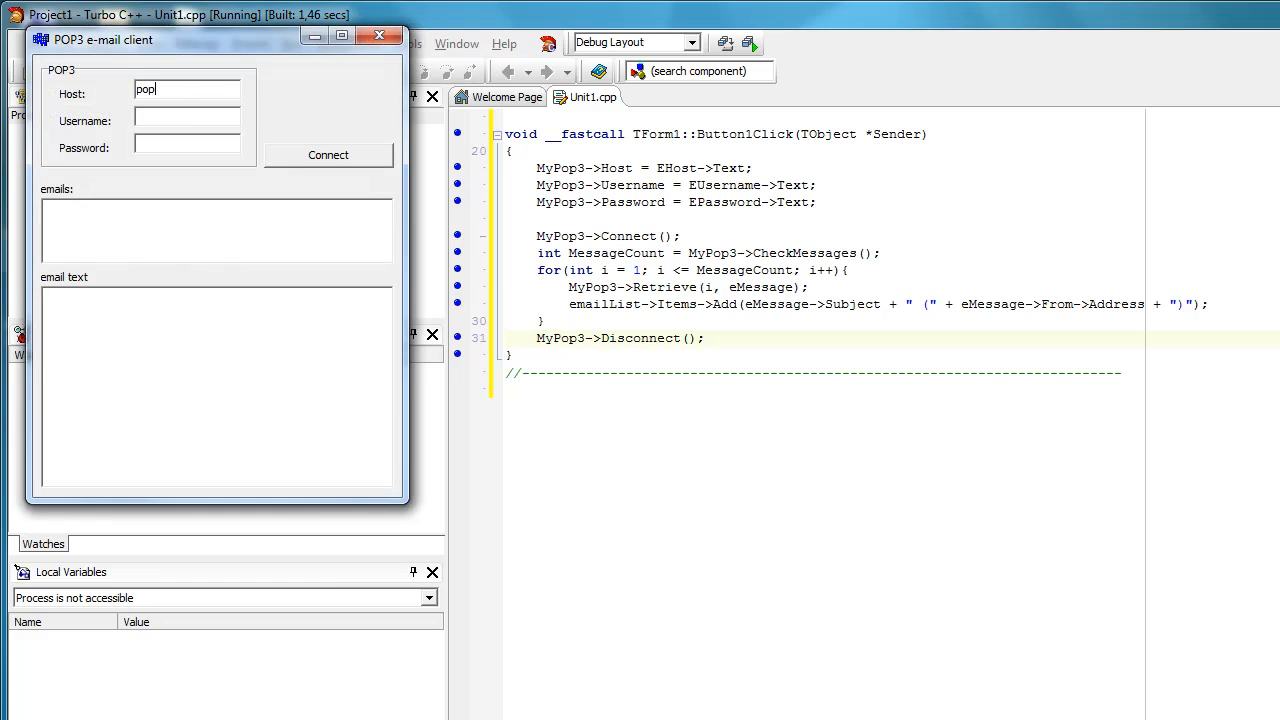
{"action": "type", "text": ".net"}
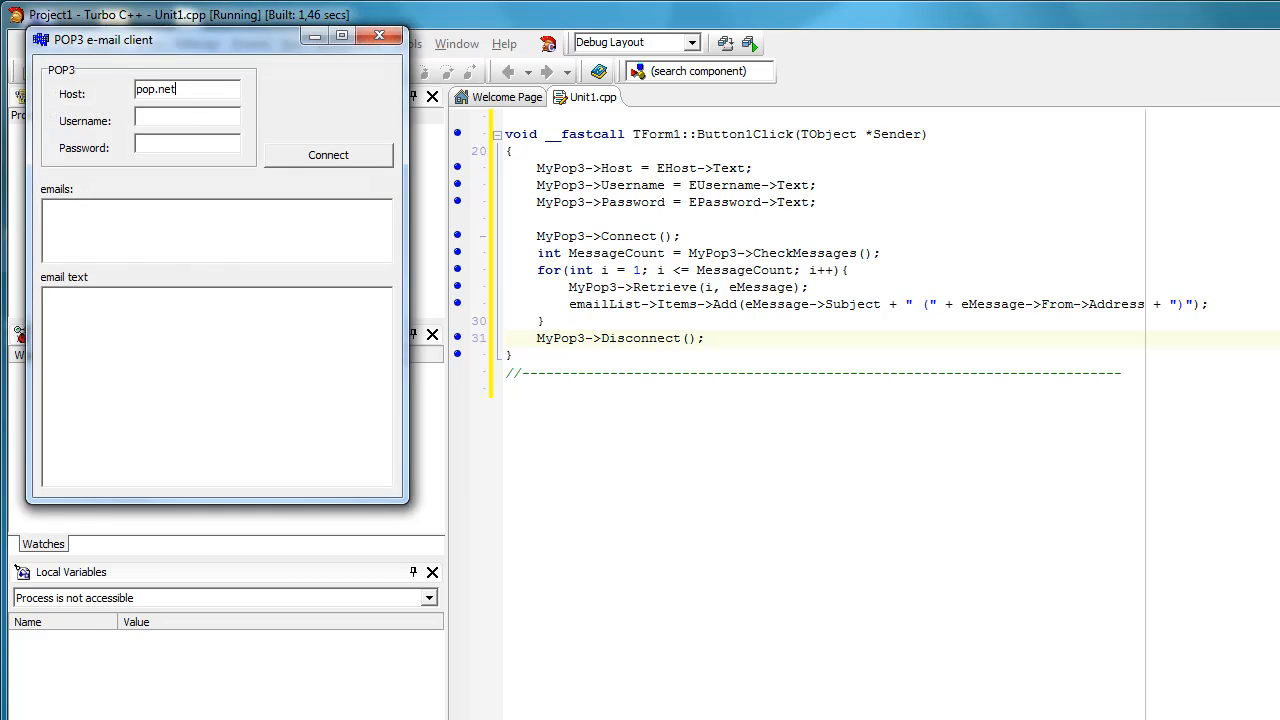
{"action": "type", "text": ".hr"}
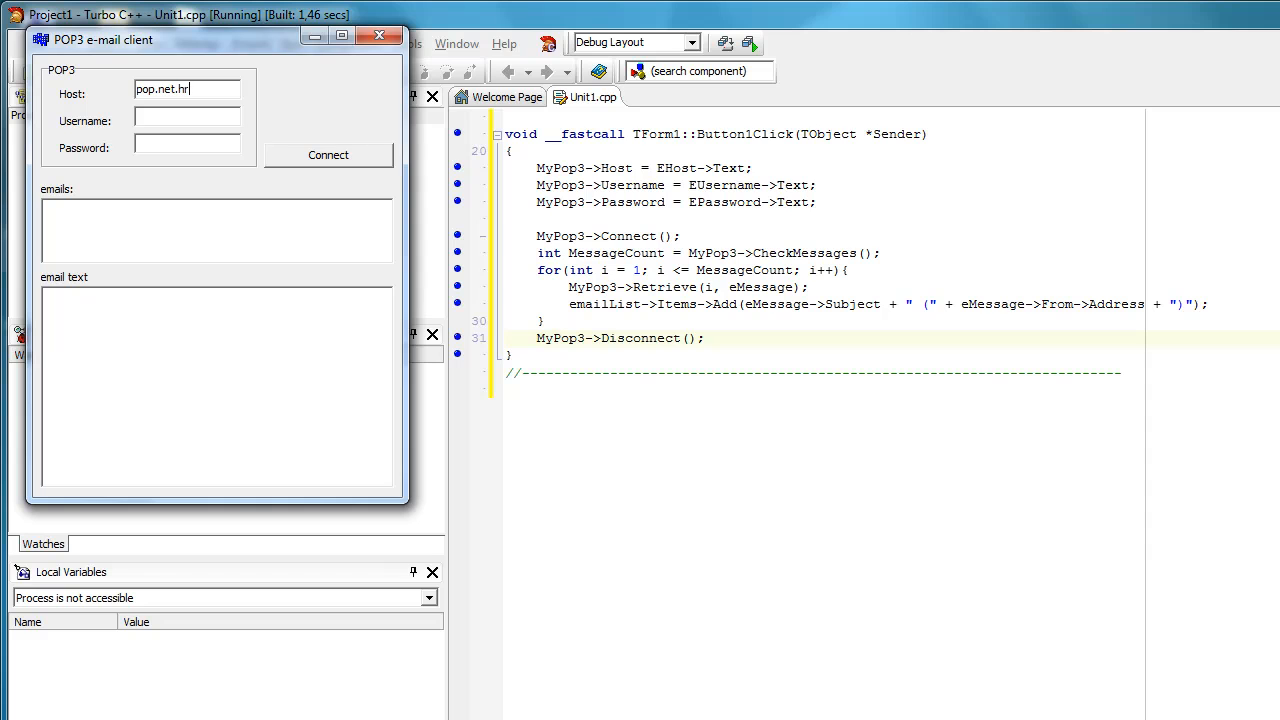
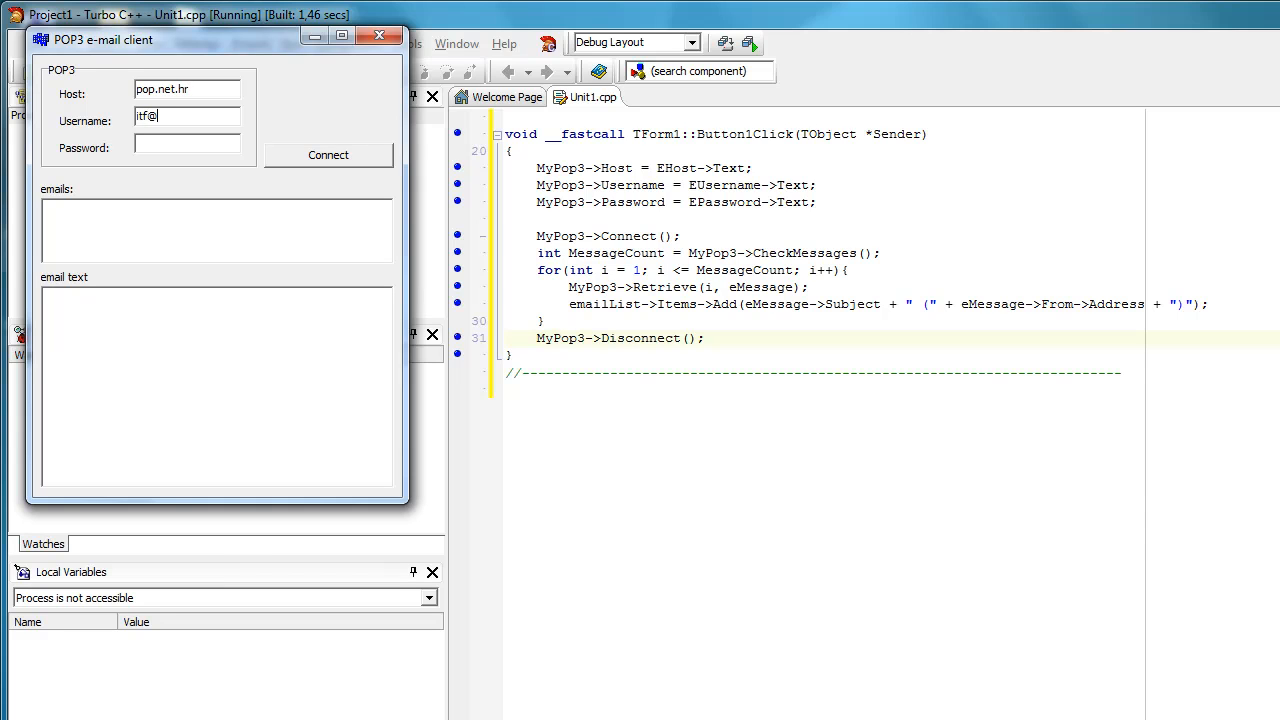
{"action": "type", "text": "**"}
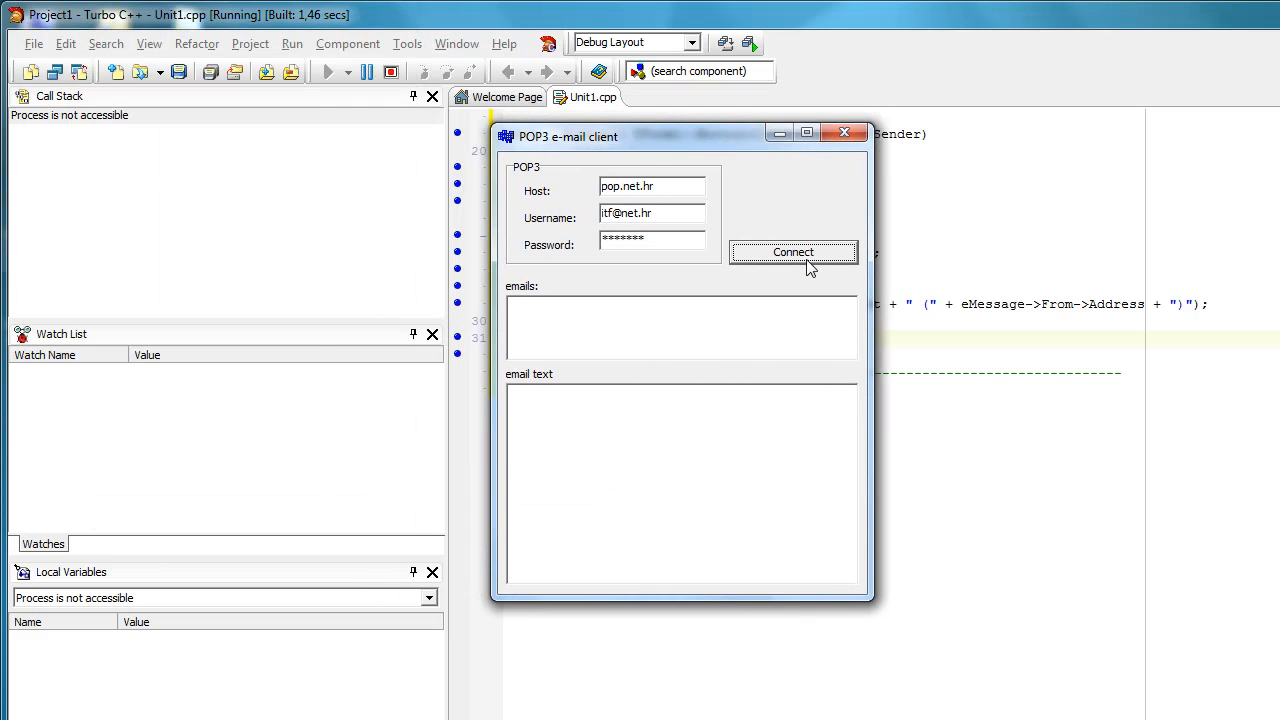
{"action": "left_click", "coordinate": [792, 252]}
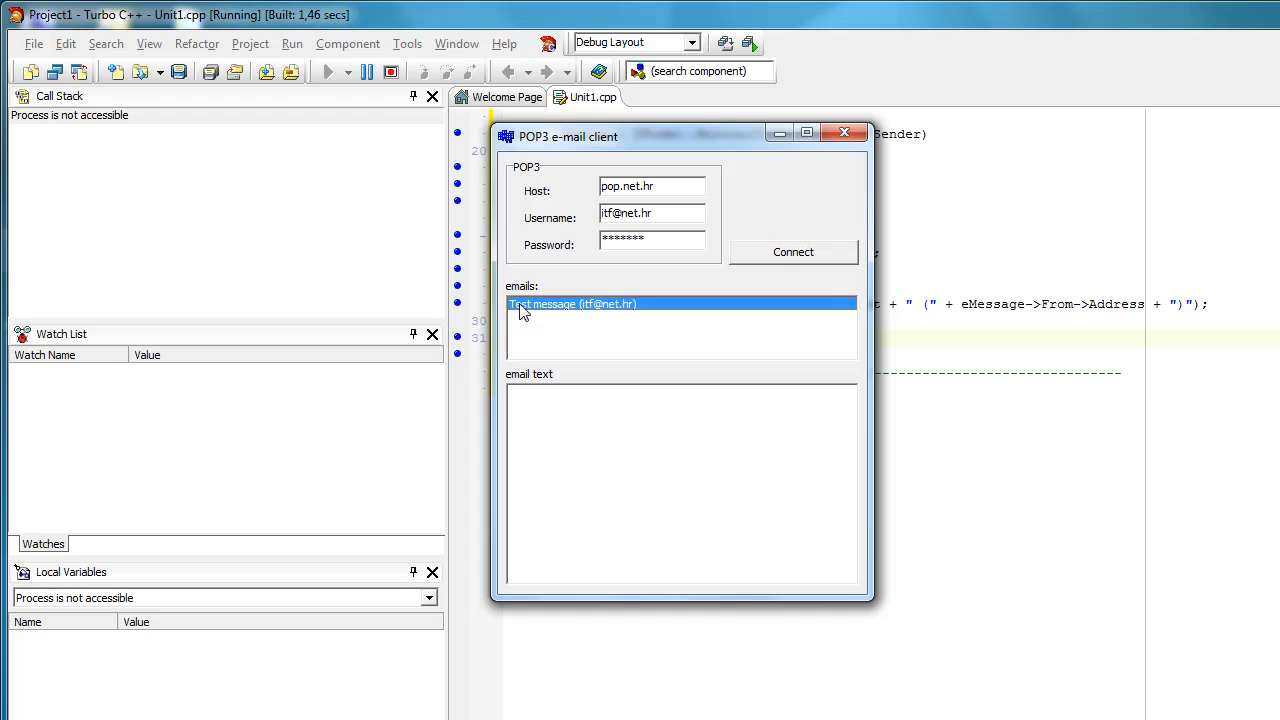
{"action": "mouse_move", "coordinate": [614, 314]}
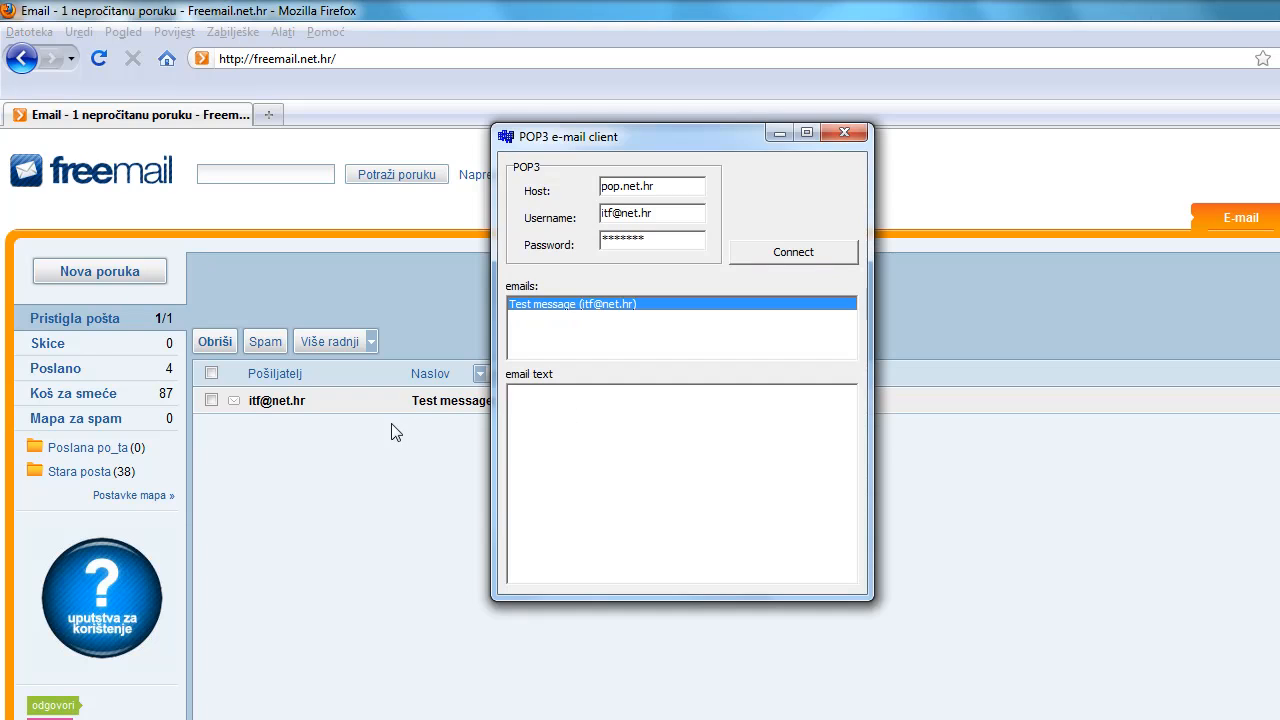
{"action": "mouse_move", "coordinate": [844, 132]}
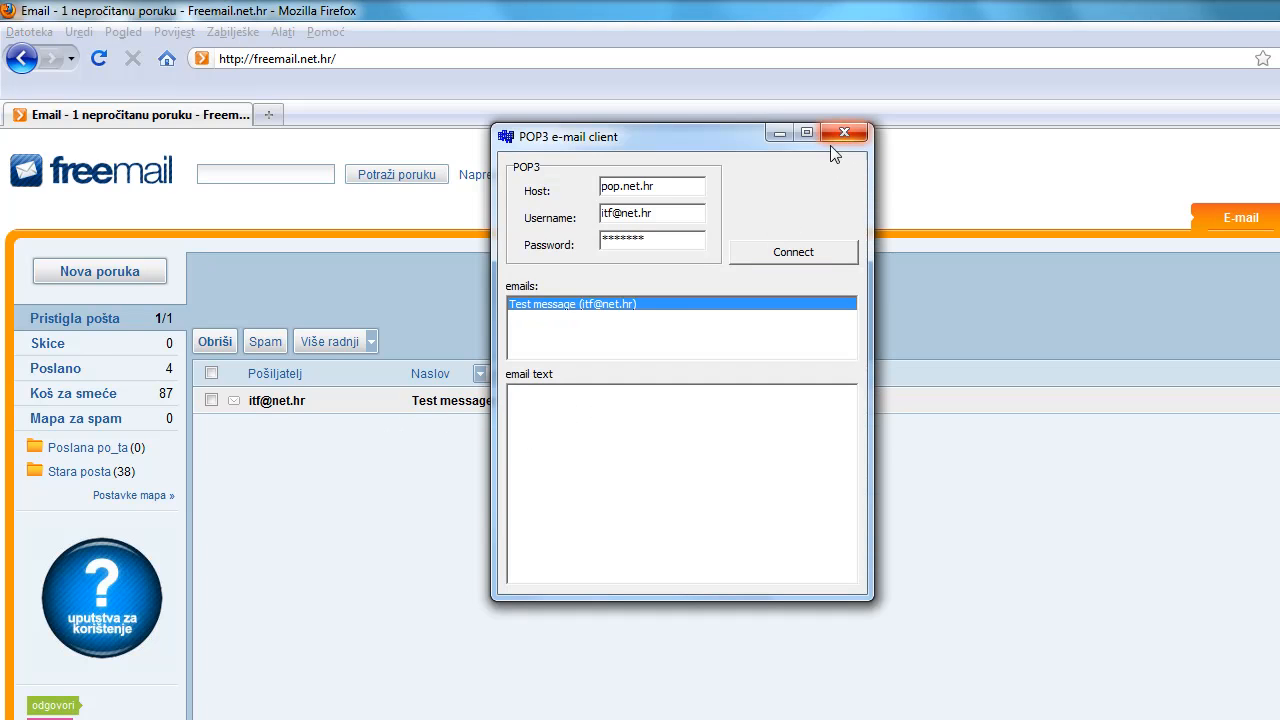
{"action": "mouse_move", "coordinate": [594, 310]}
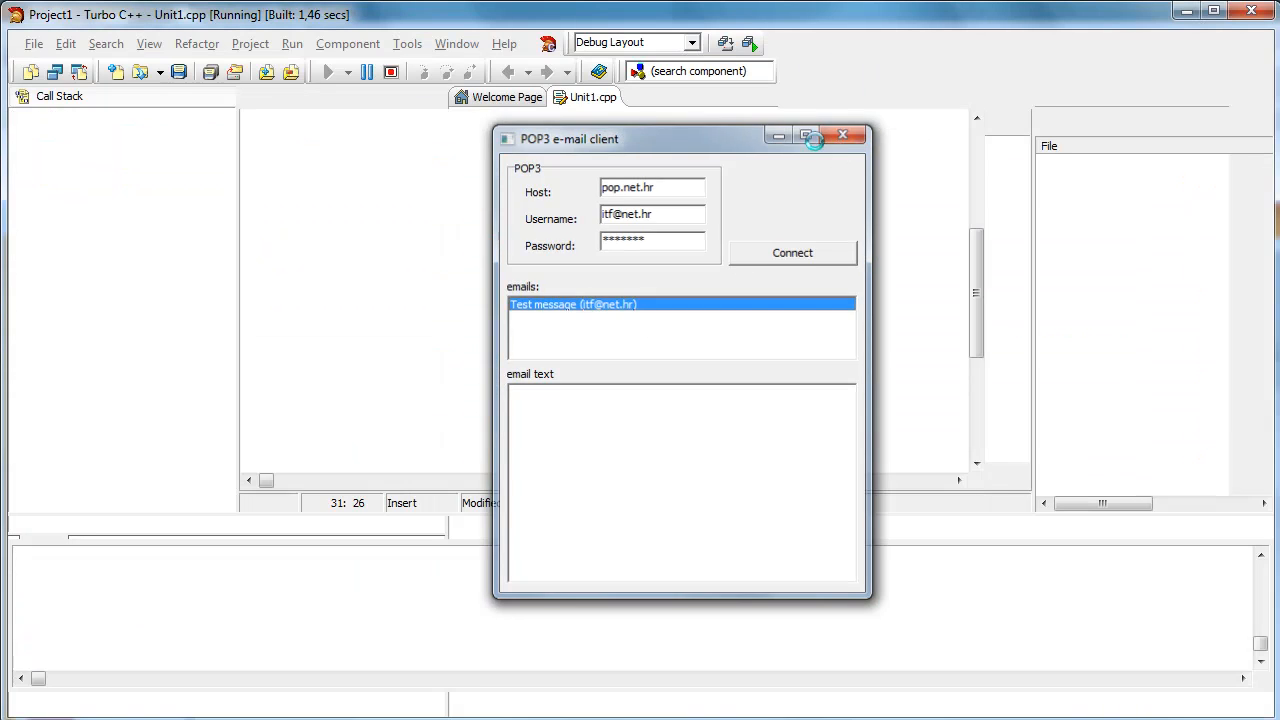
Close the client, select the emails list box and show its Events in the Object Inspector.
{"action": "left_click", "coordinate": [842, 136]}
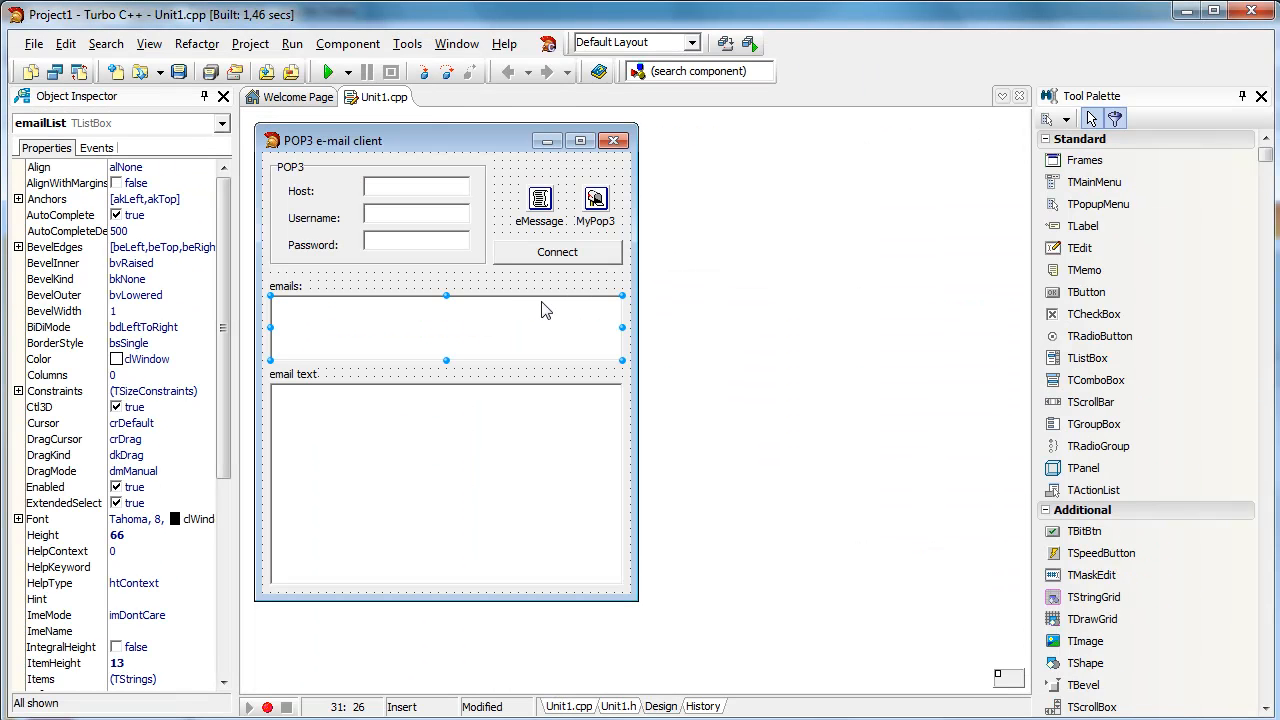
{"action": "mouse_move", "coordinate": [572, 300]}
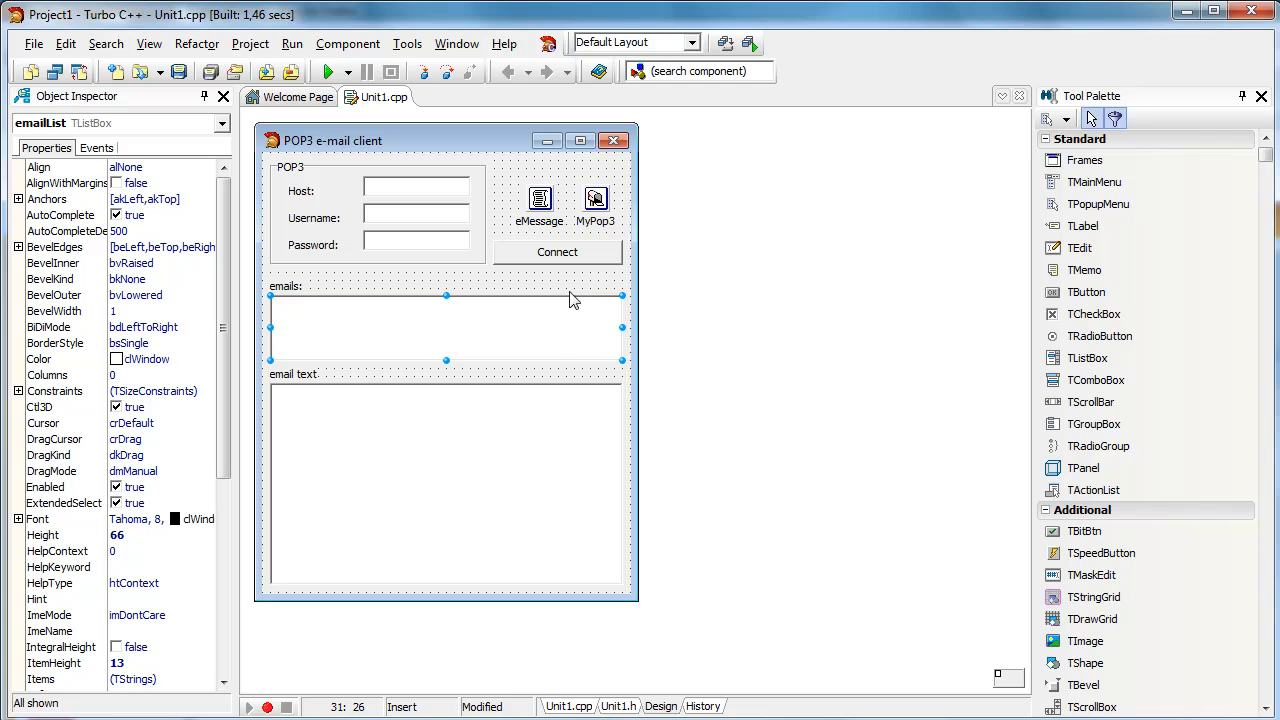
{"action": "mouse_move", "coordinate": [344, 322]}
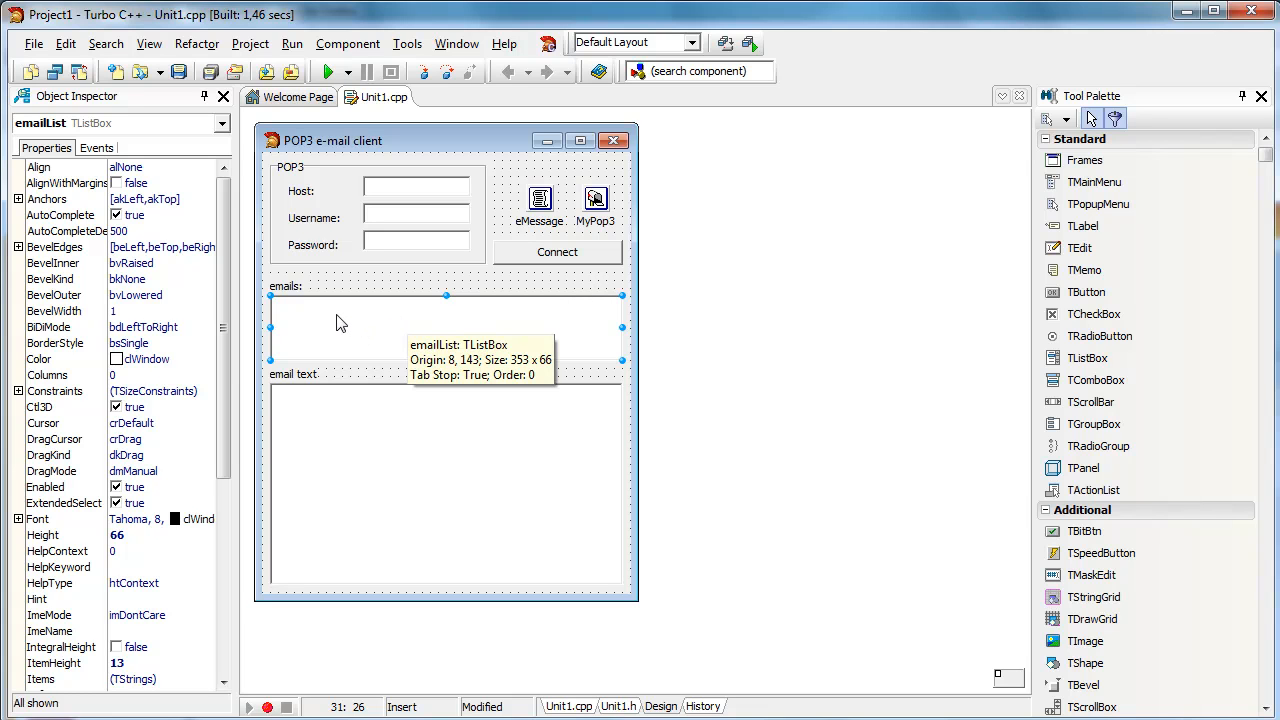
{"action": "mouse_move", "coordinate": [418, 300]}
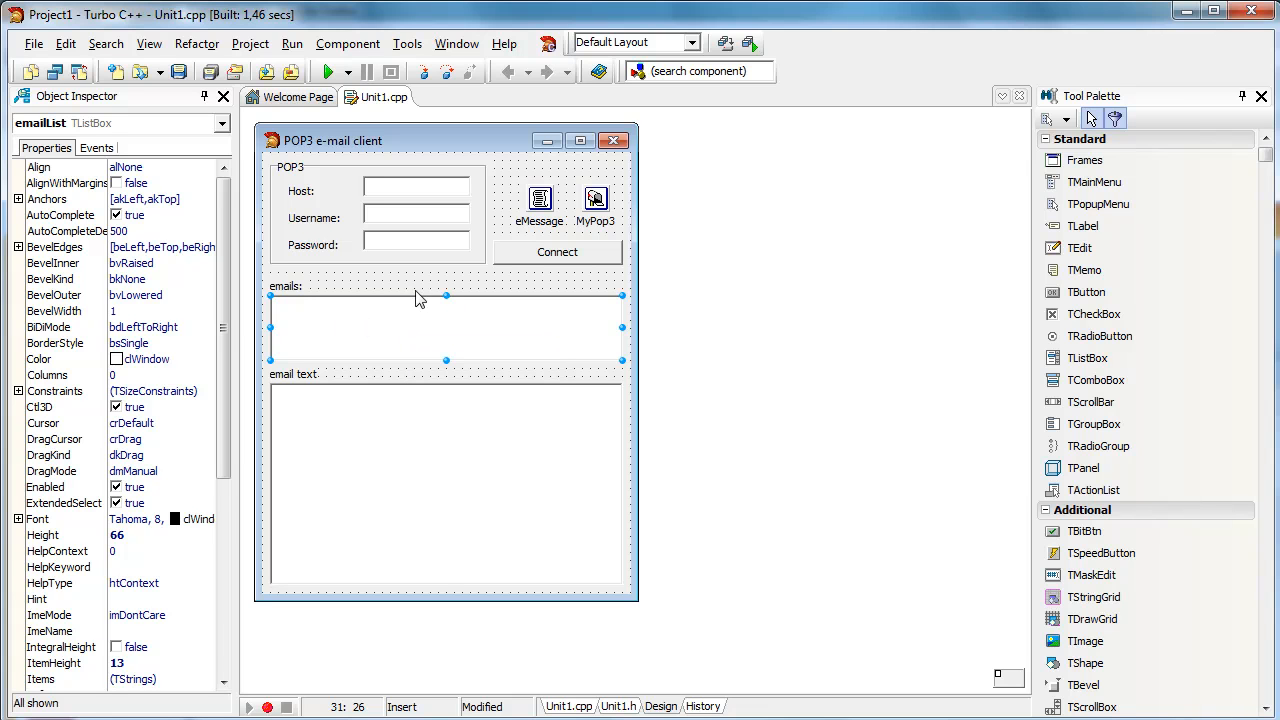
{"action": "left_click", "coordinate": [444, 486]}
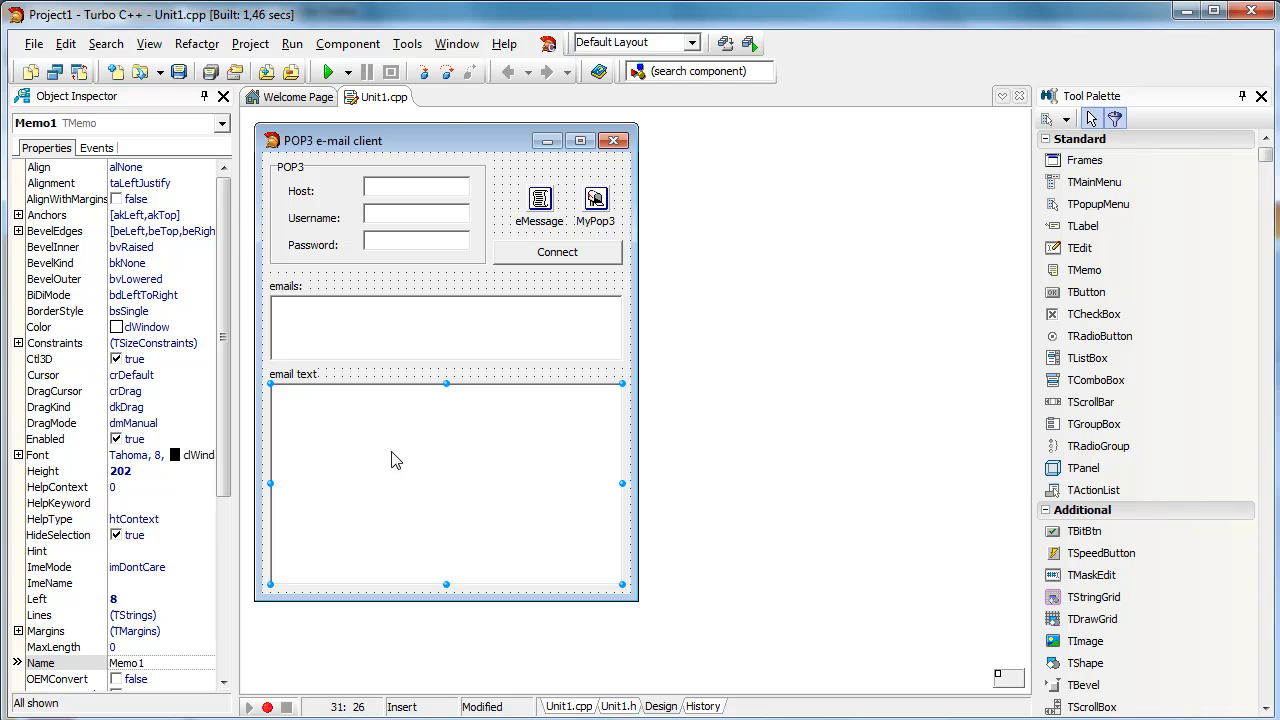
{"action": "left_click", "coordinate": [396, 462]}
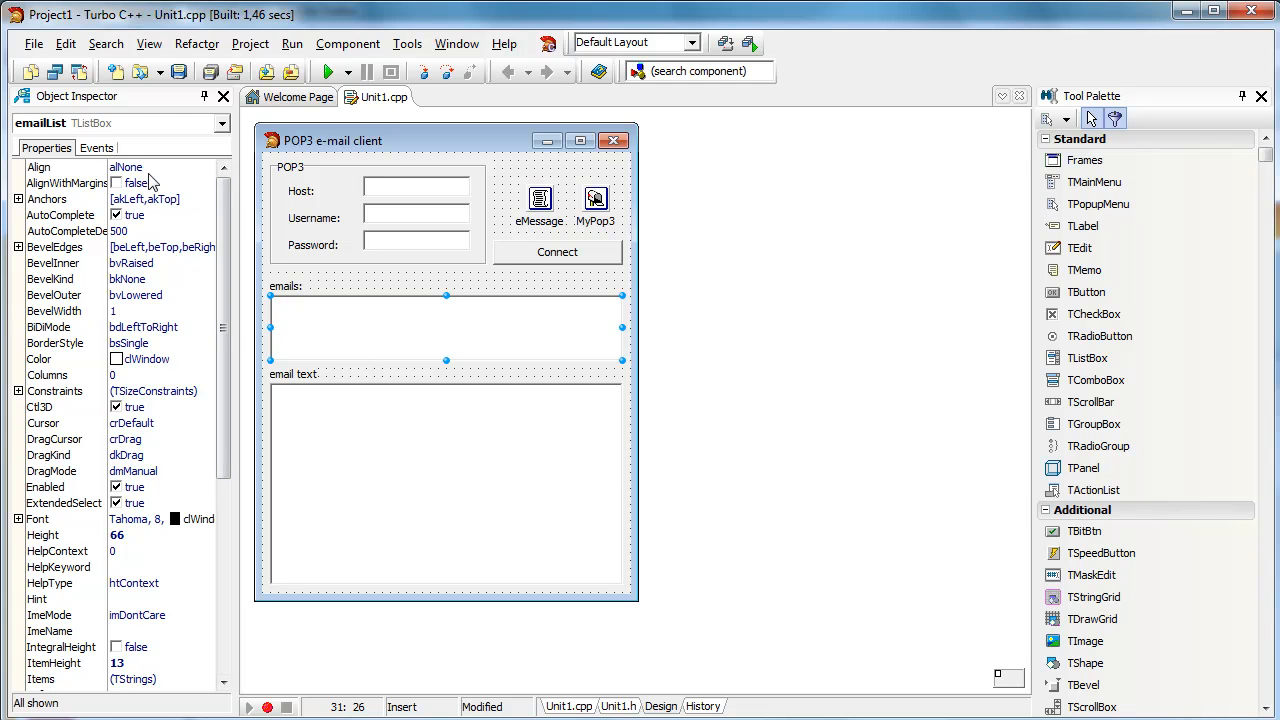
{"action": "left_click", "coordinate": [96, 148]}
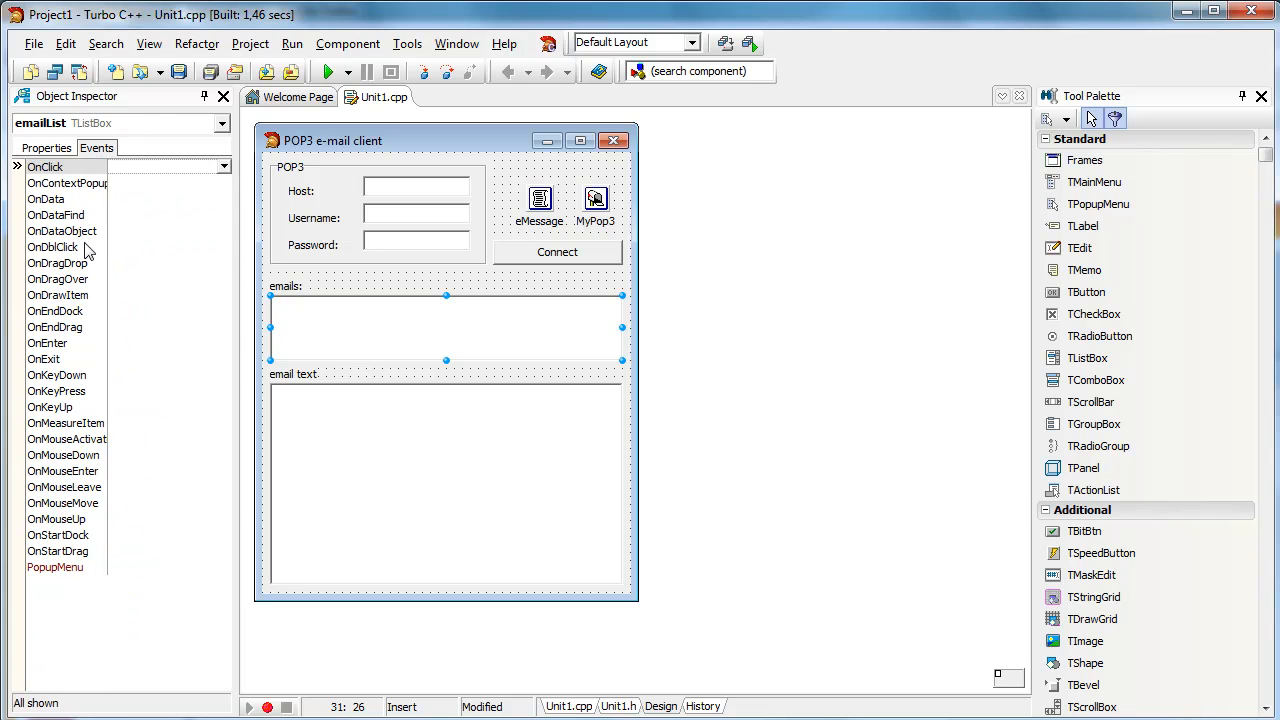
{"action": "mouse_move", "coordinate": [122, 252]}
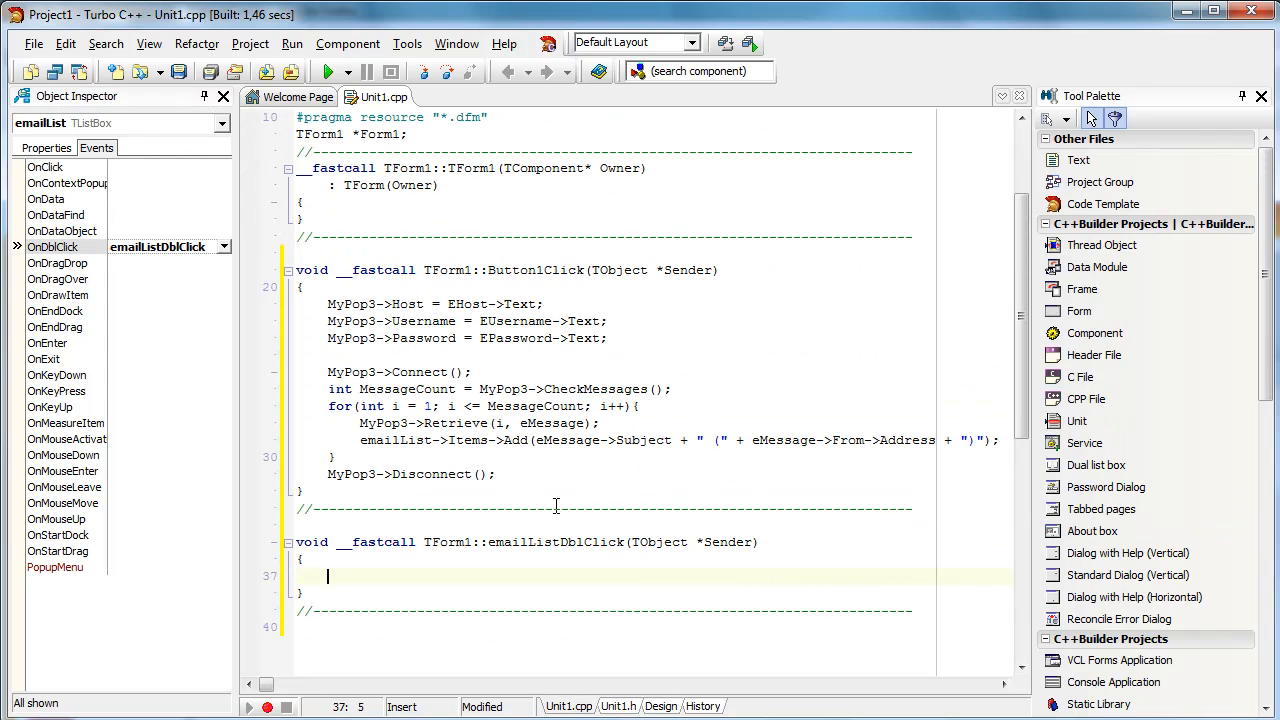
{"action": "mouse_move", "coordinate": [590, 490]}
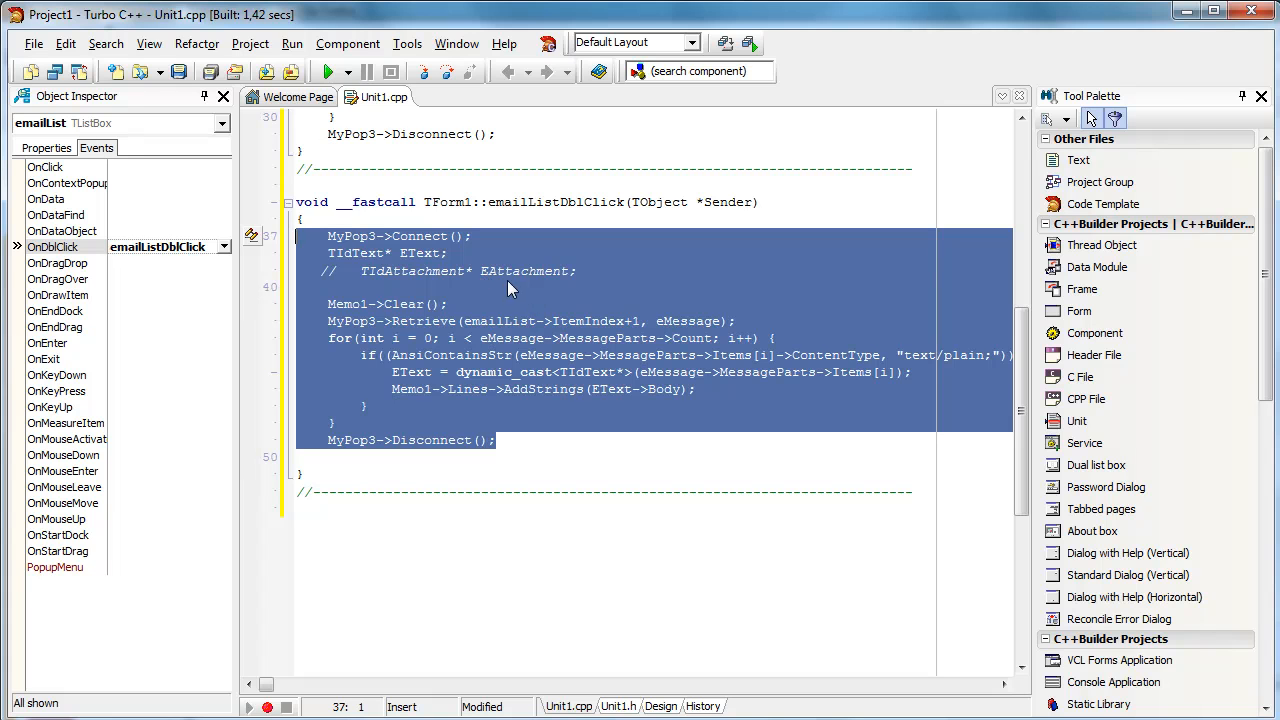
{"action": "mouse_move", "coordinate": [428, 252]}
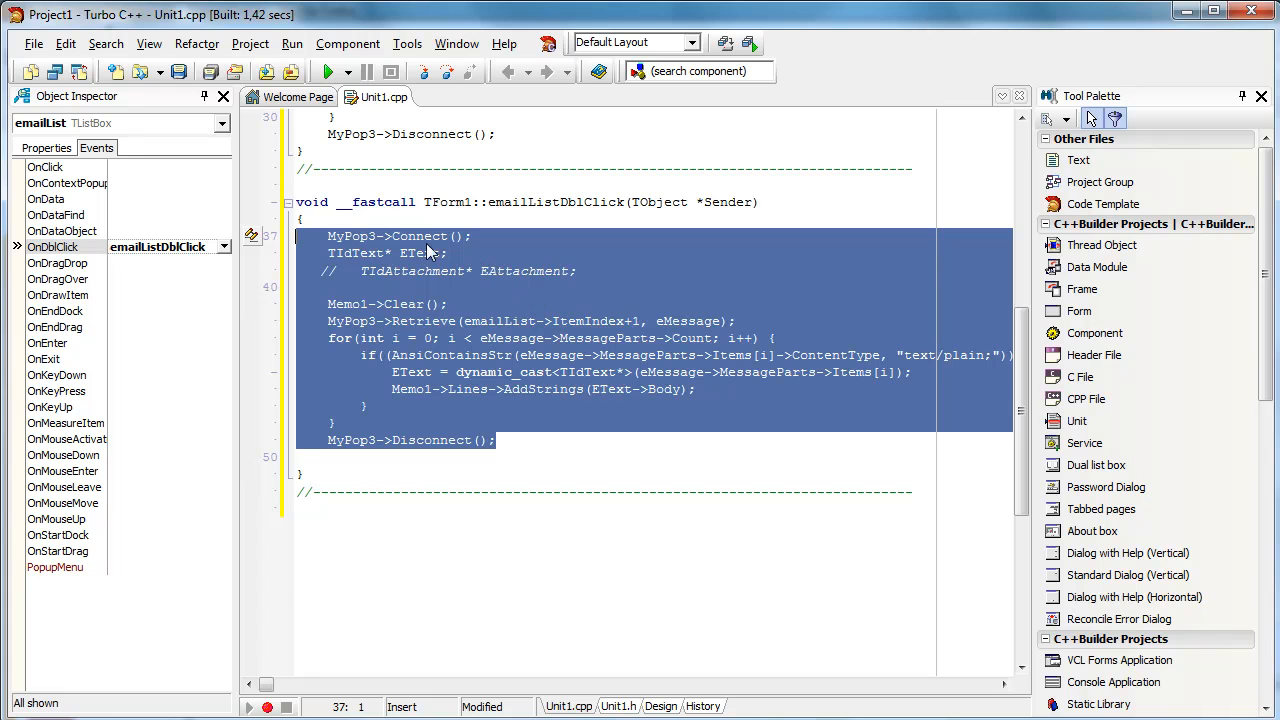
Return to the form designer after adding the emailListDblClick handler.
{"action": "left_click", "coordinate": [660, 706]}
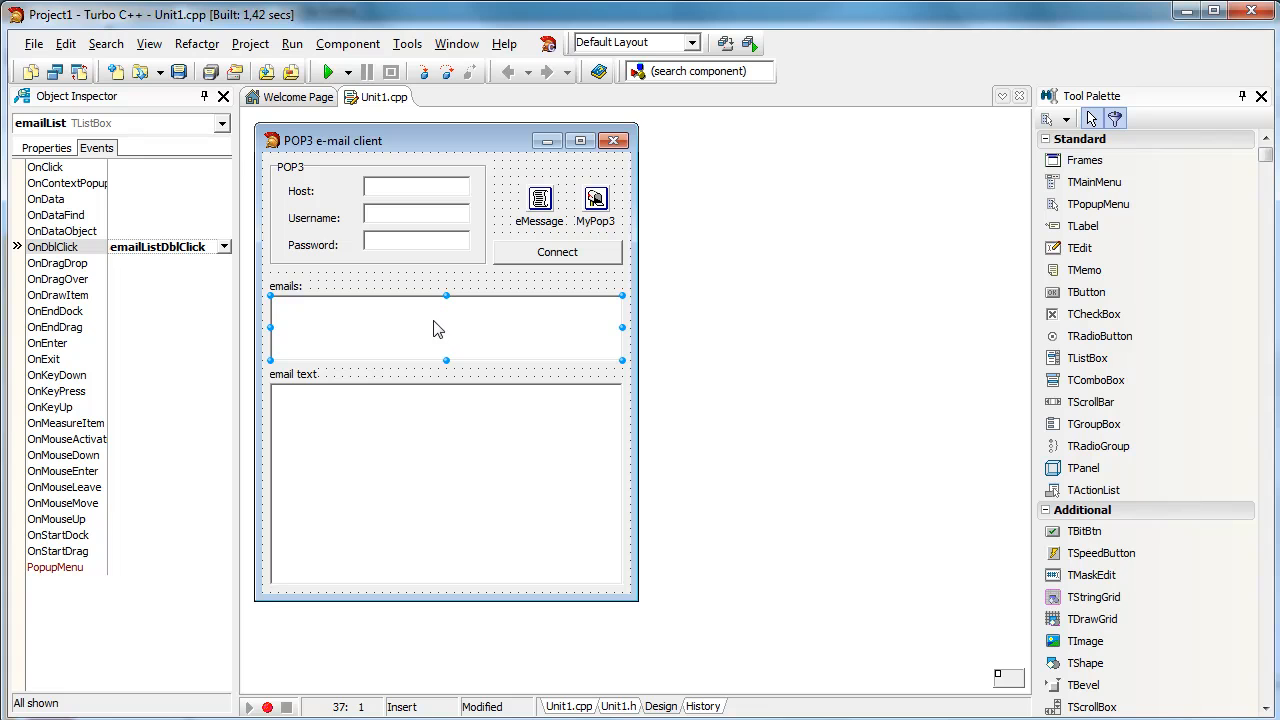
{"action": "mouse_move", "coordinate": [352, 322]}
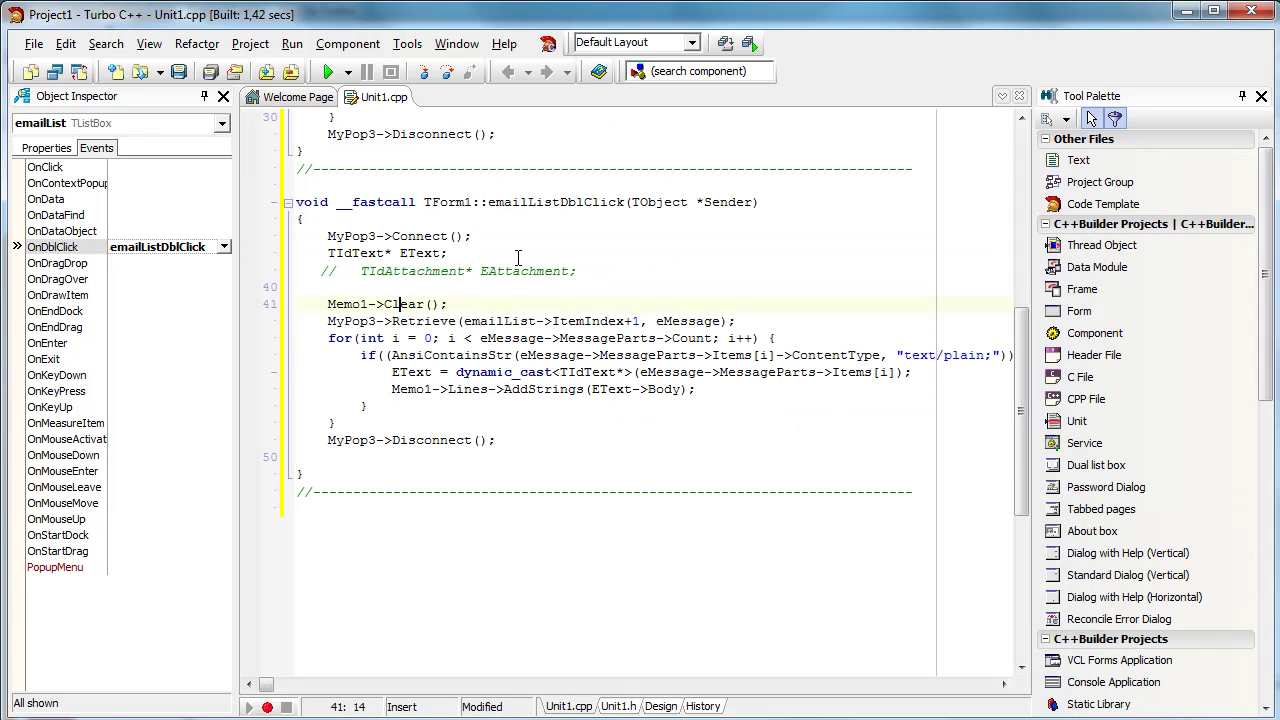
{"action": "mouse_move", "coordinate": [502, 308]}
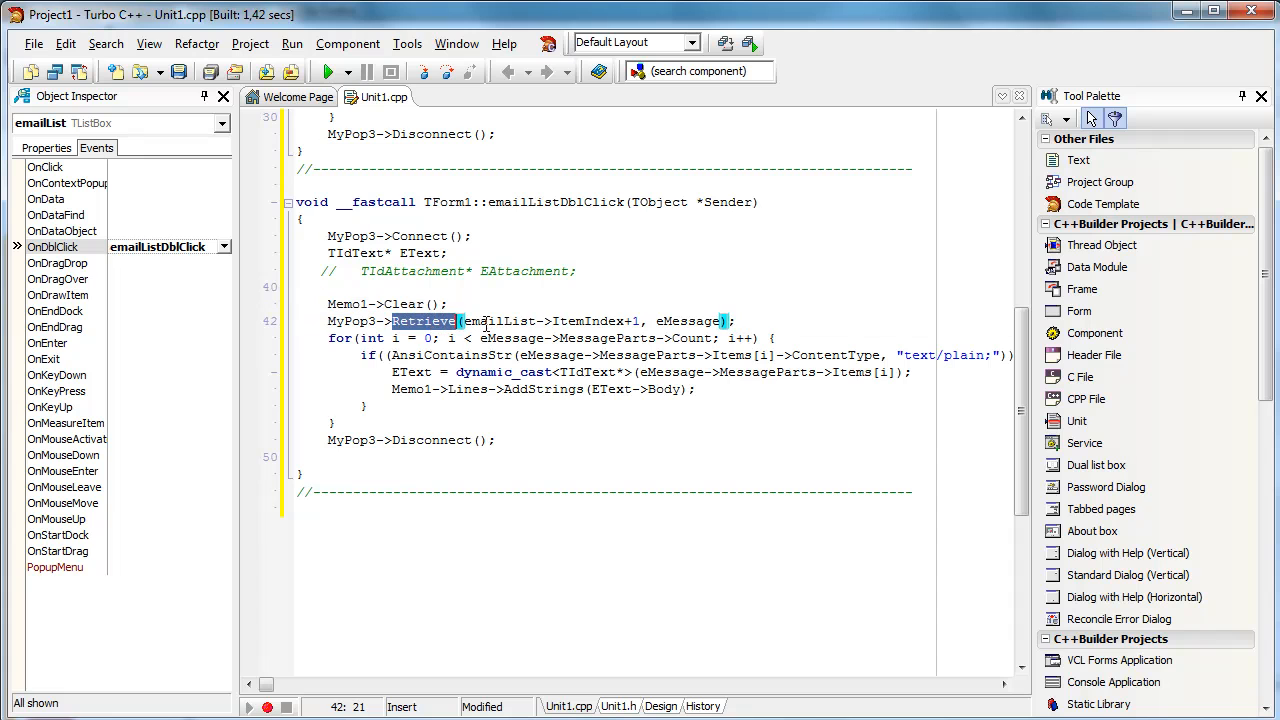
Walk through the Retrieve call, MessageParts loop and ContentType "text/plain" check, then scroll to the includes.
{"action": "left_click", "coordinate": [636, 320]}
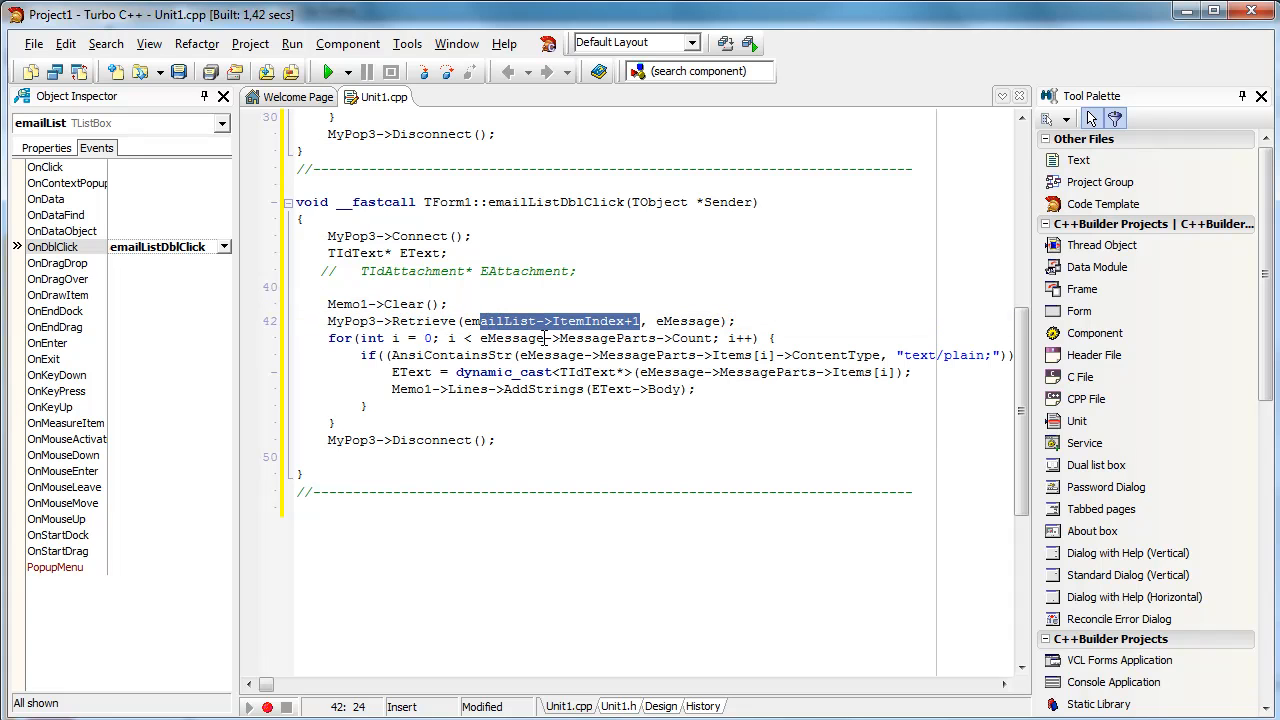
{"action": "left_click", "coordinate": [800, 338]}
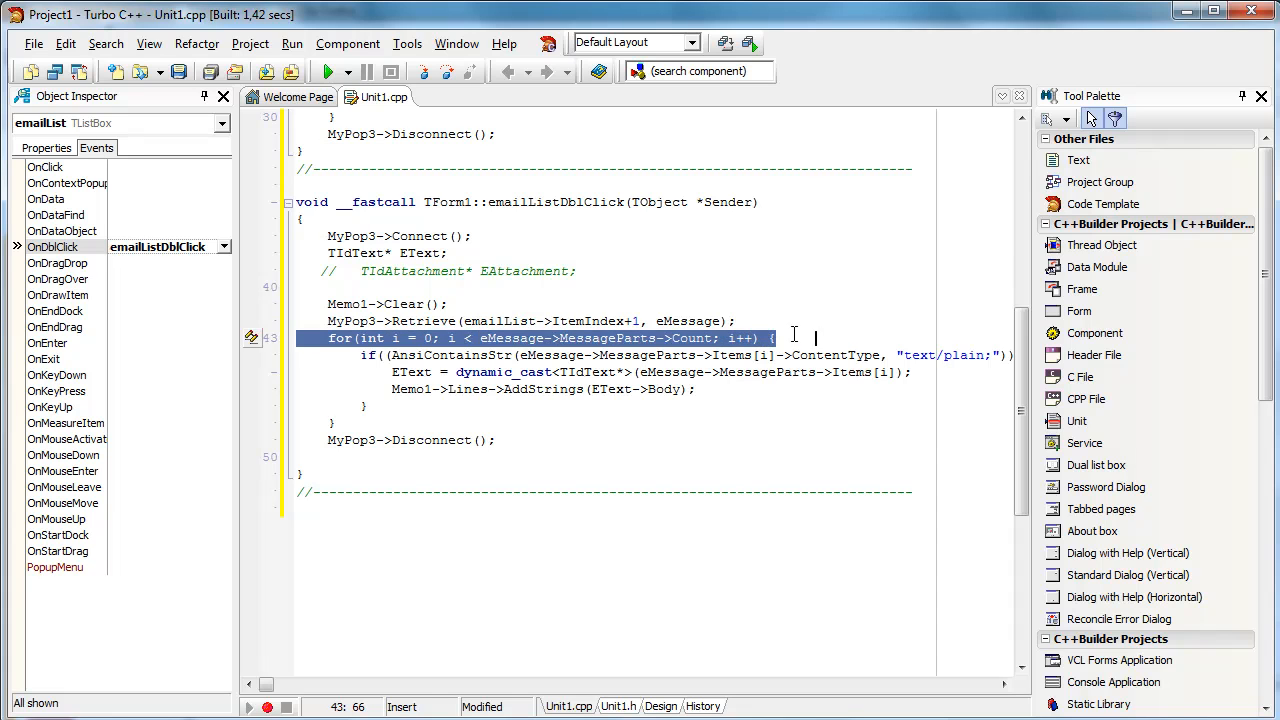
{"action": "mouse_move", "coordinate": [490, 344]}
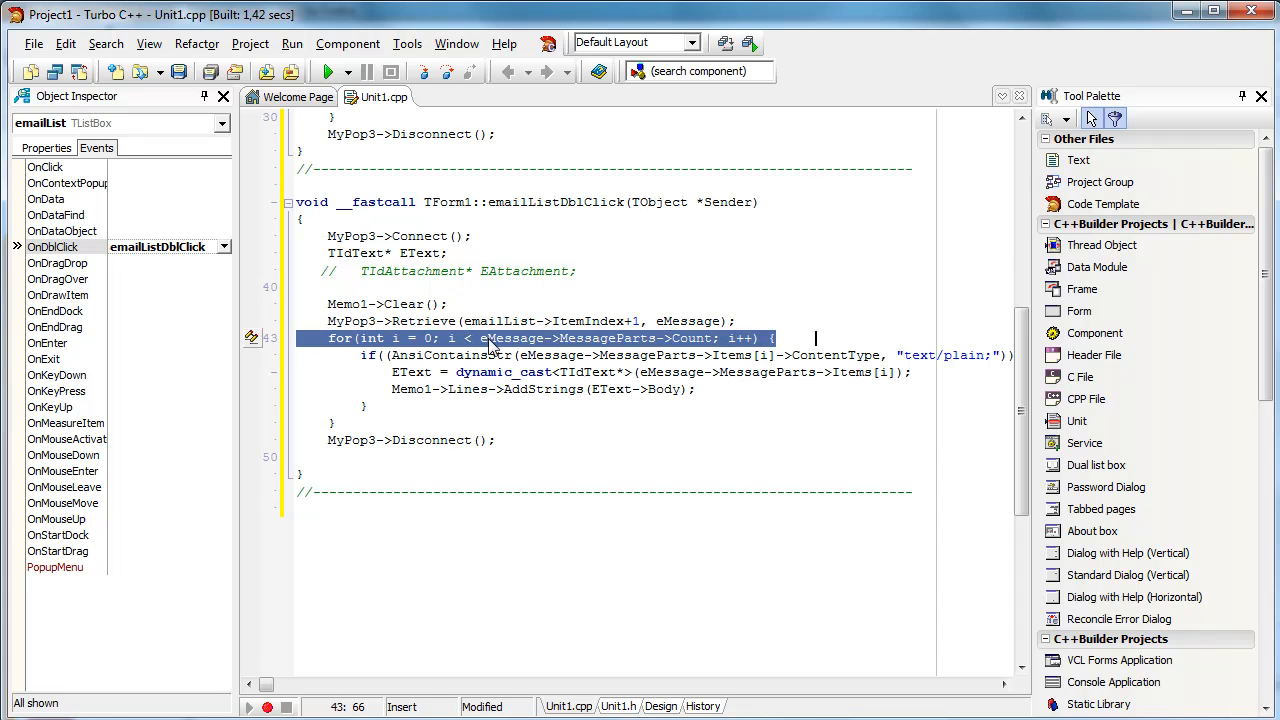
{"action": "mouse_move", "coordinate": [656, 344]}
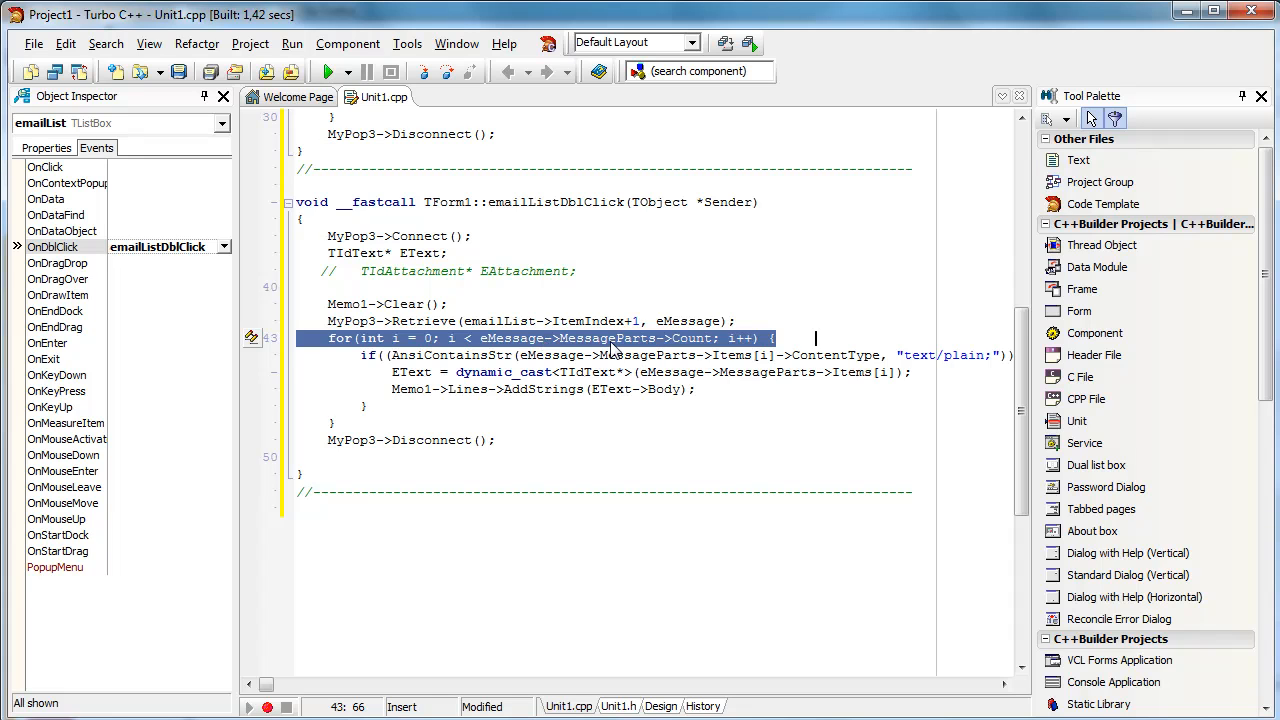
{"action": "mouse_move", "coordinate": [984, 350]}
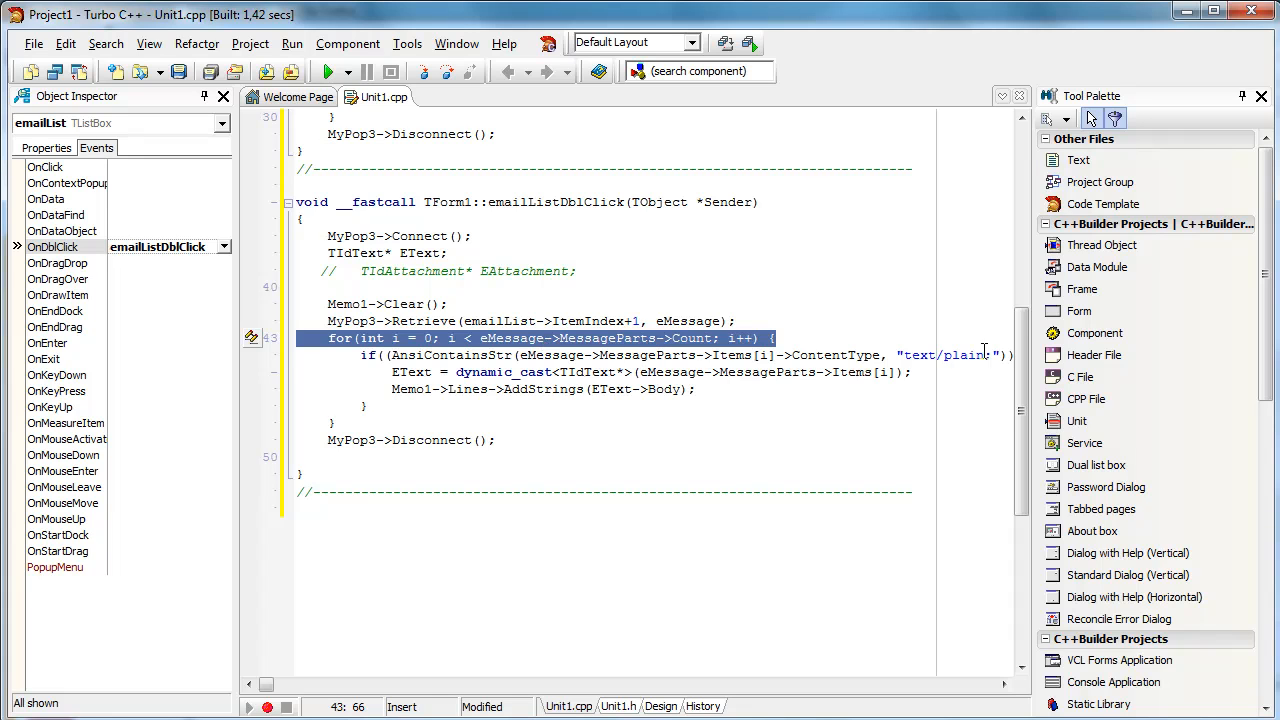
{"action": "double_click", "coordinate": [940, 356]}
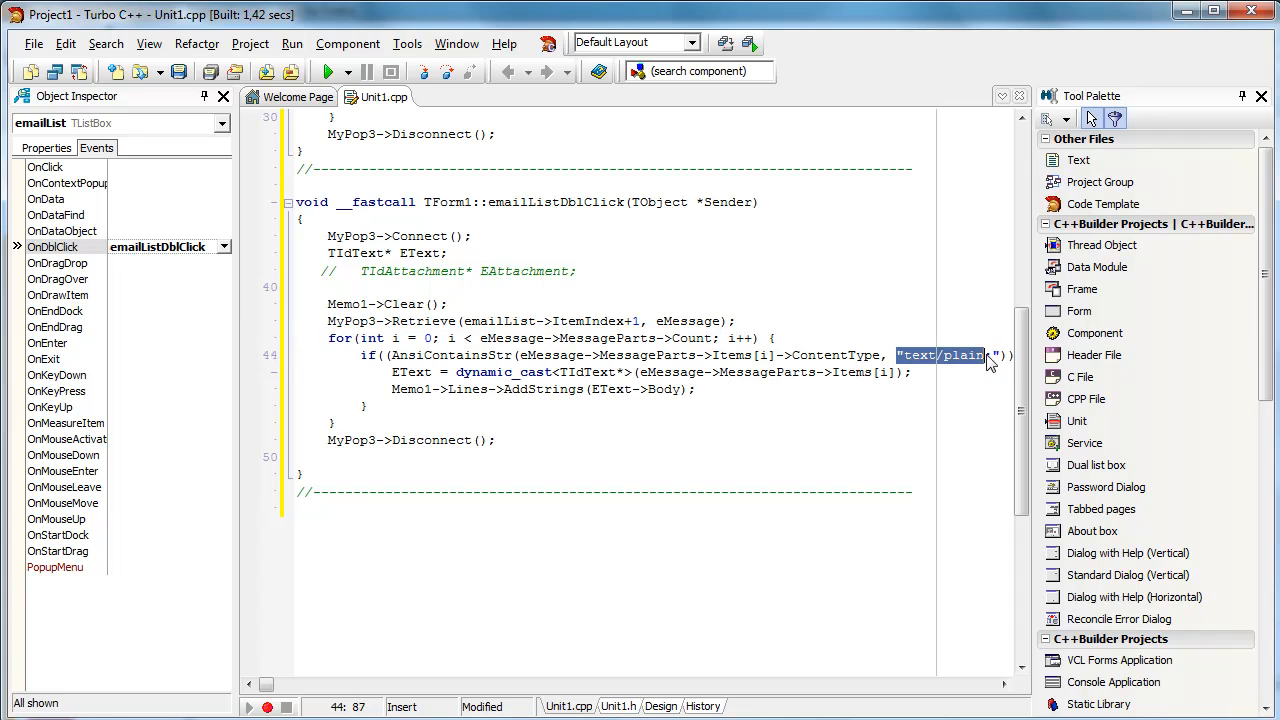
{"action": "mouse_move", "coordinate": [640, 348]}
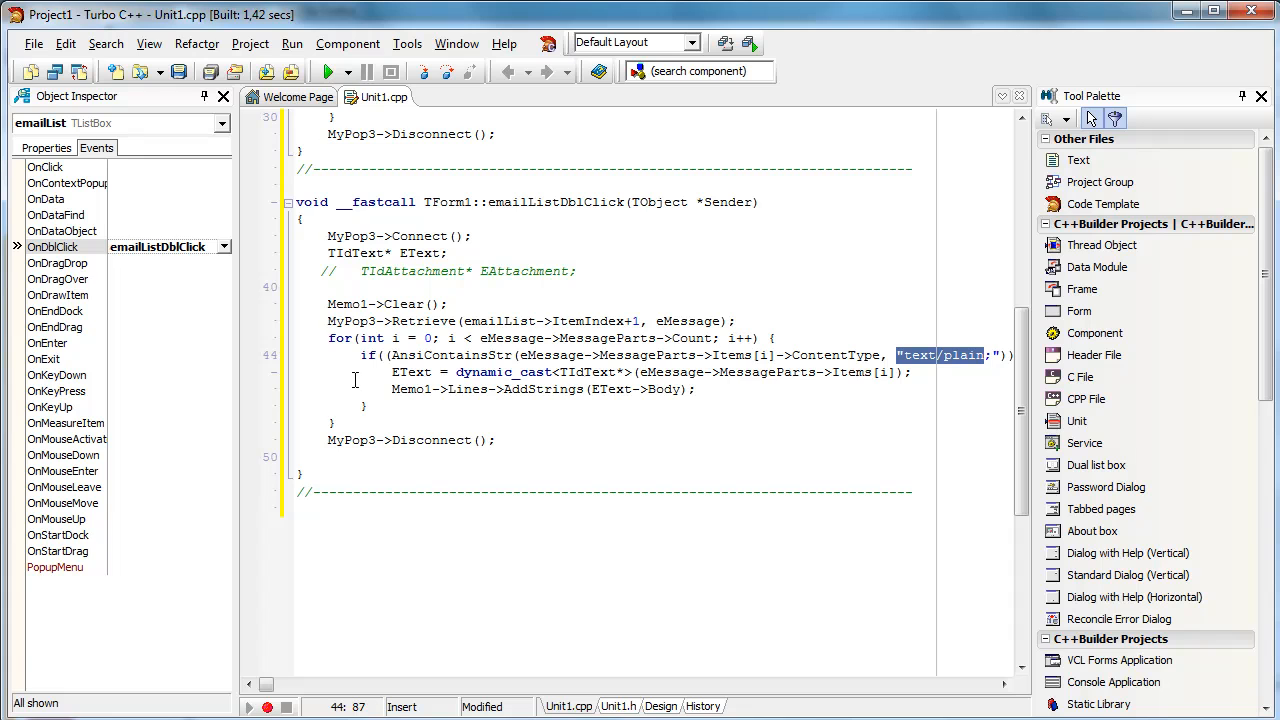
{"action": "mouse_move", "coordinate": [376, 408]}
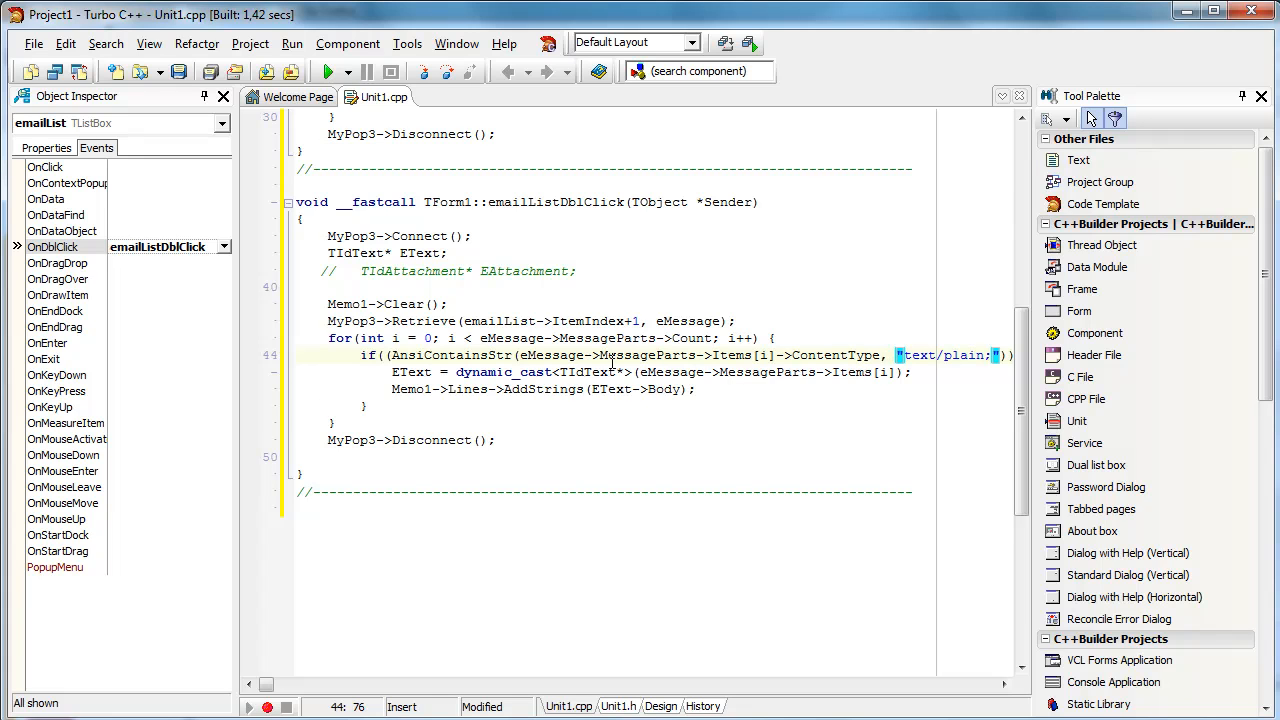
{"action": "mouse_move", "coordinate": [424, 356]}
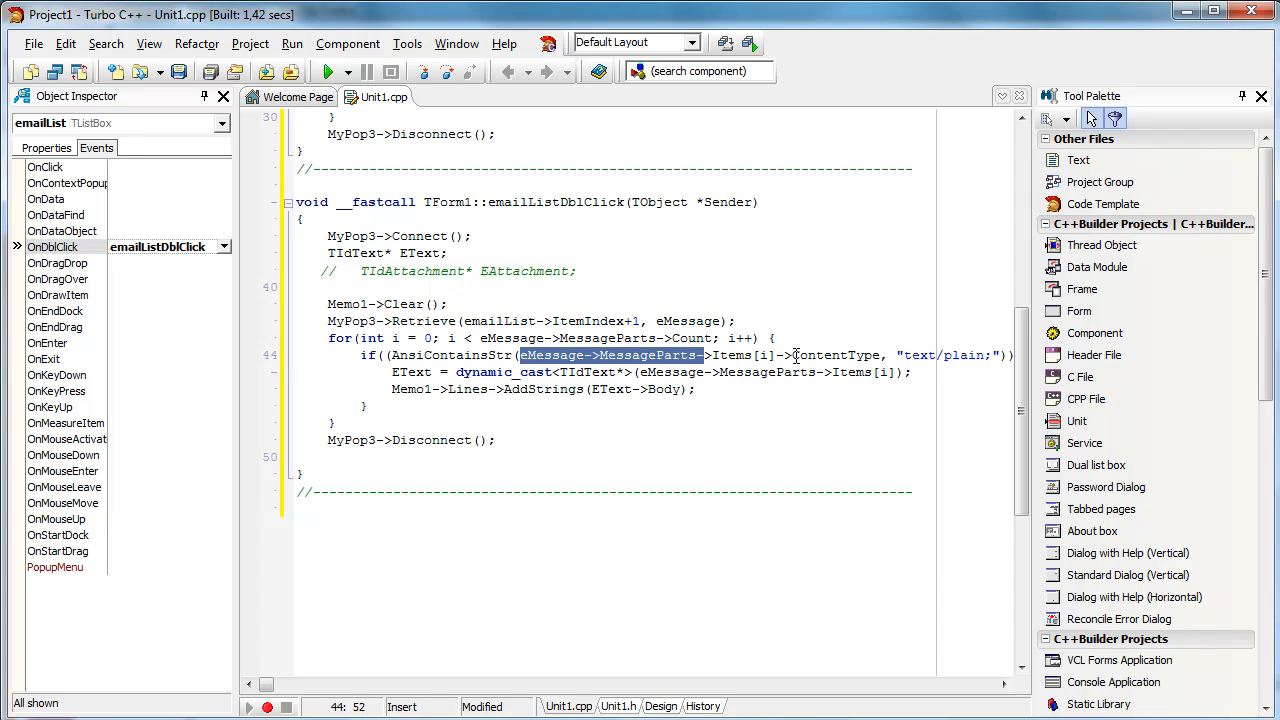
{"action": "double_click", "coordinate": [834, 356]}
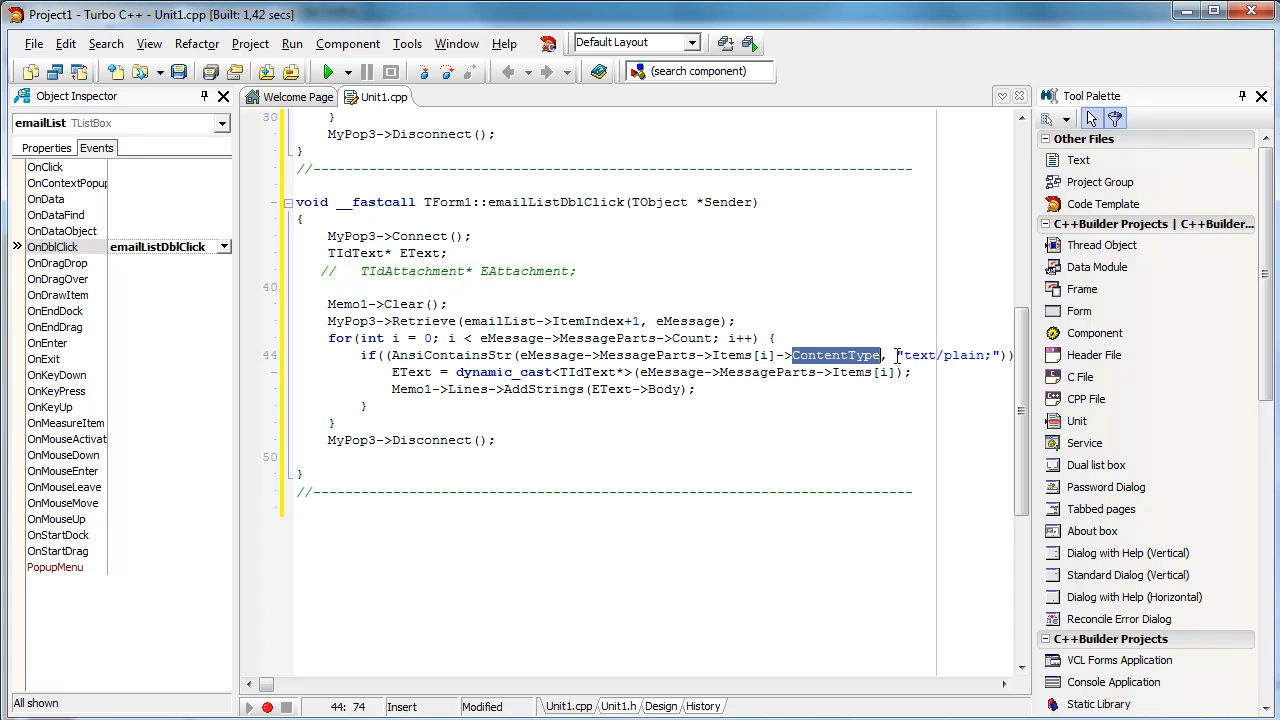
{"action": "double_click", "coordinate": [940, 356]}
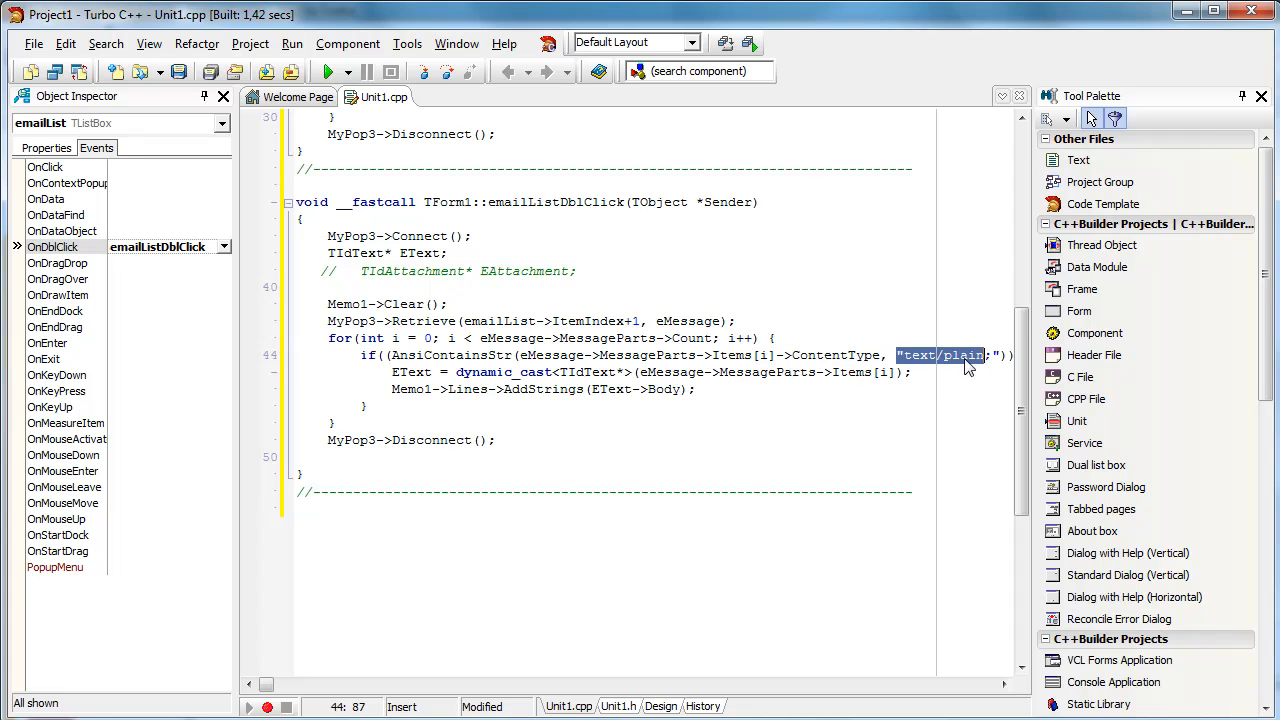
{"action": "mouse_move", "coordinate": [924, 368]}
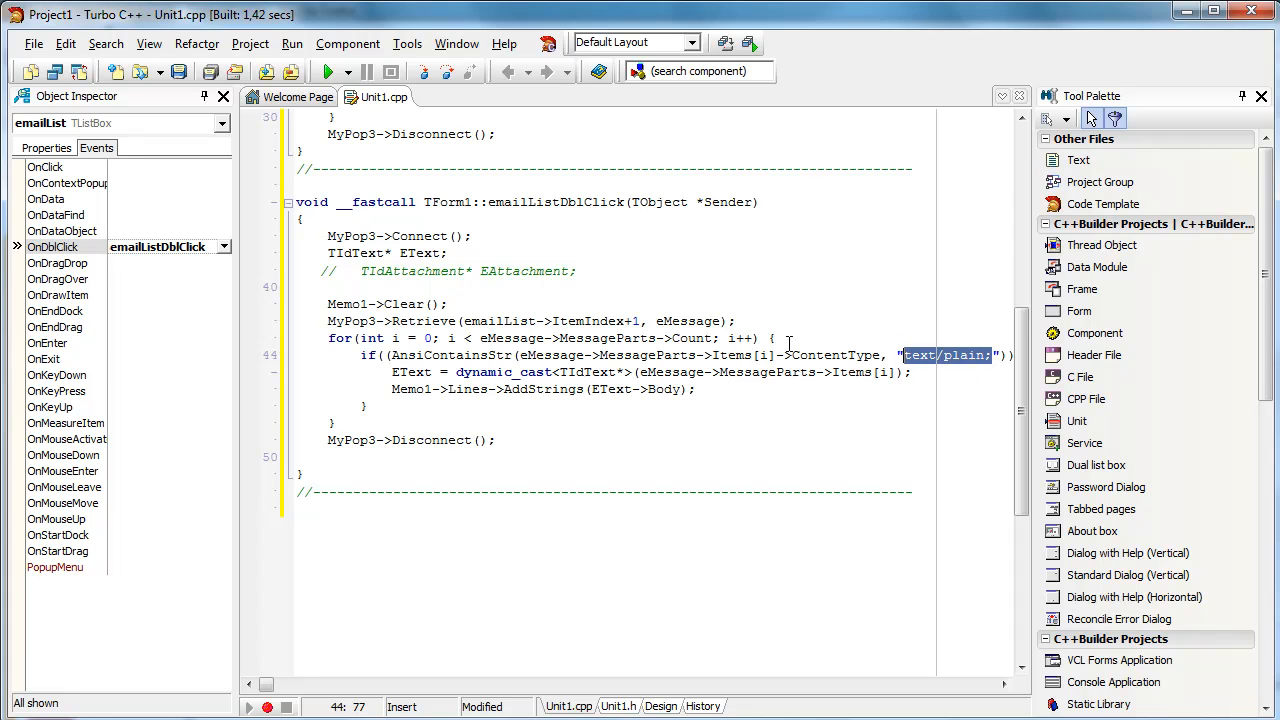
{"action": "double_click", "coordinate": [452, 356]}
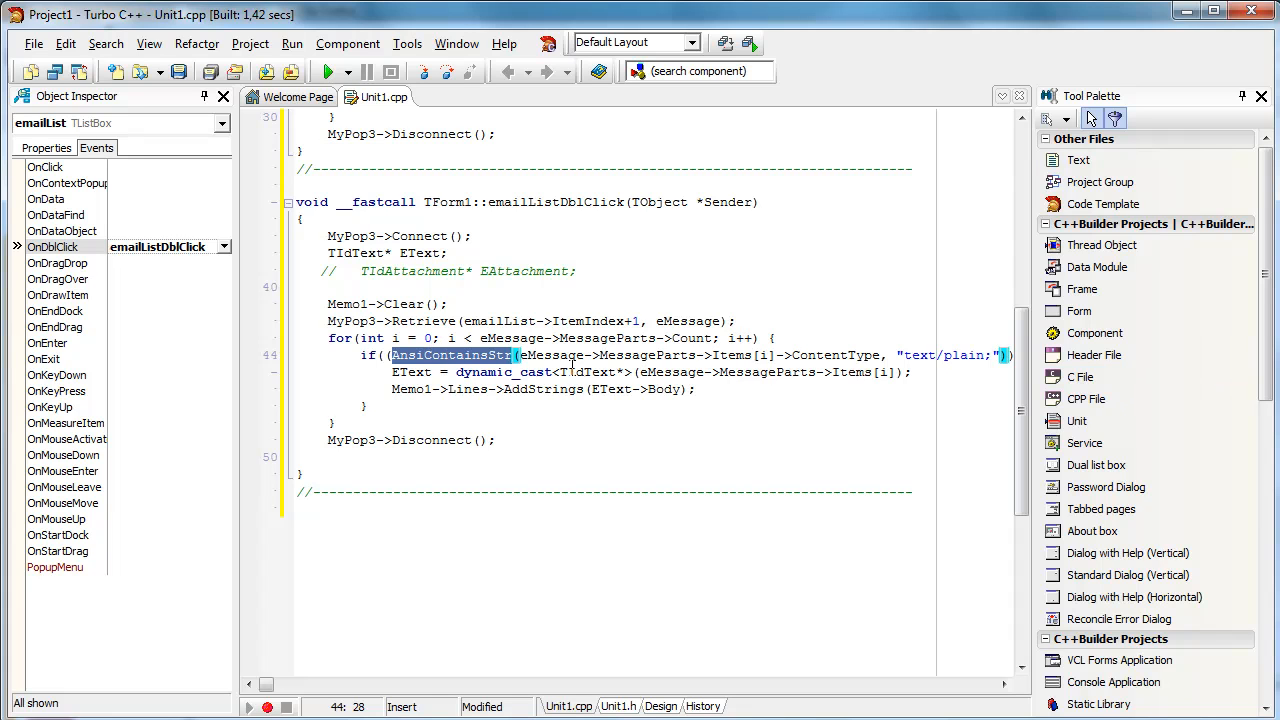
{"action": "mouse_move", "coordinate": [444, 366]}
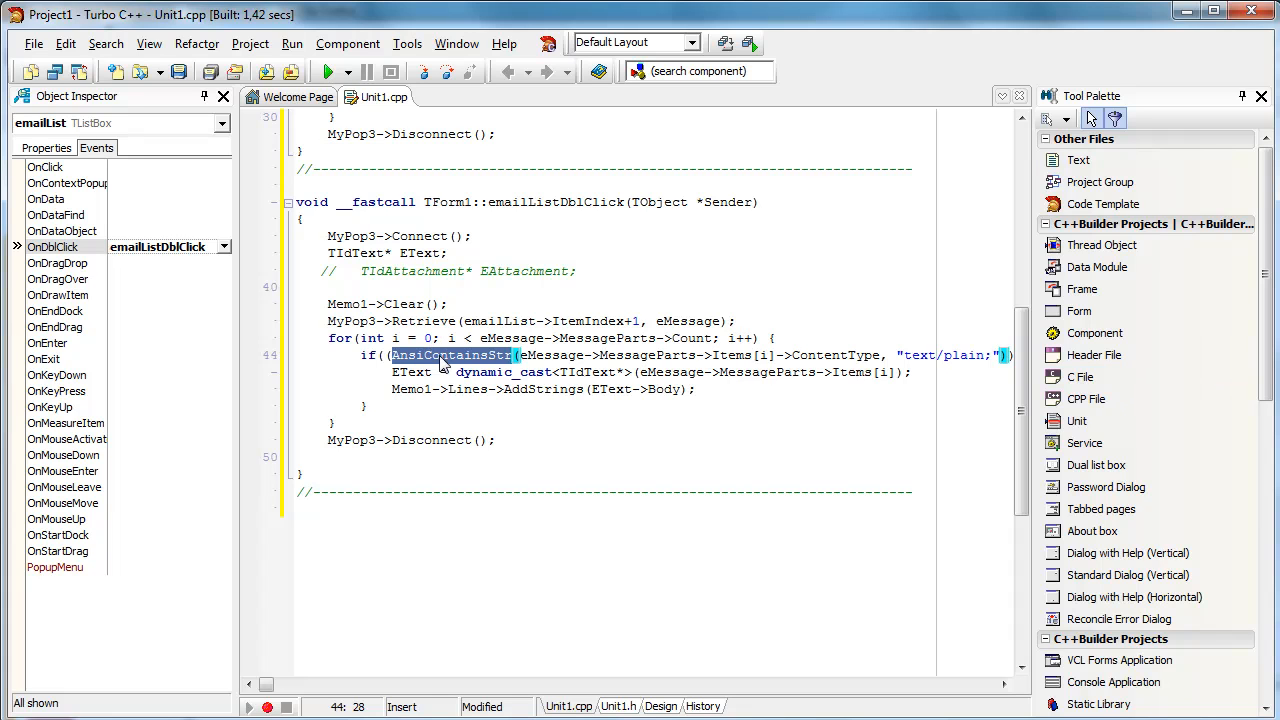
{"action": "scroll", "scroll_direction": "up", "scroll_amount": 3}
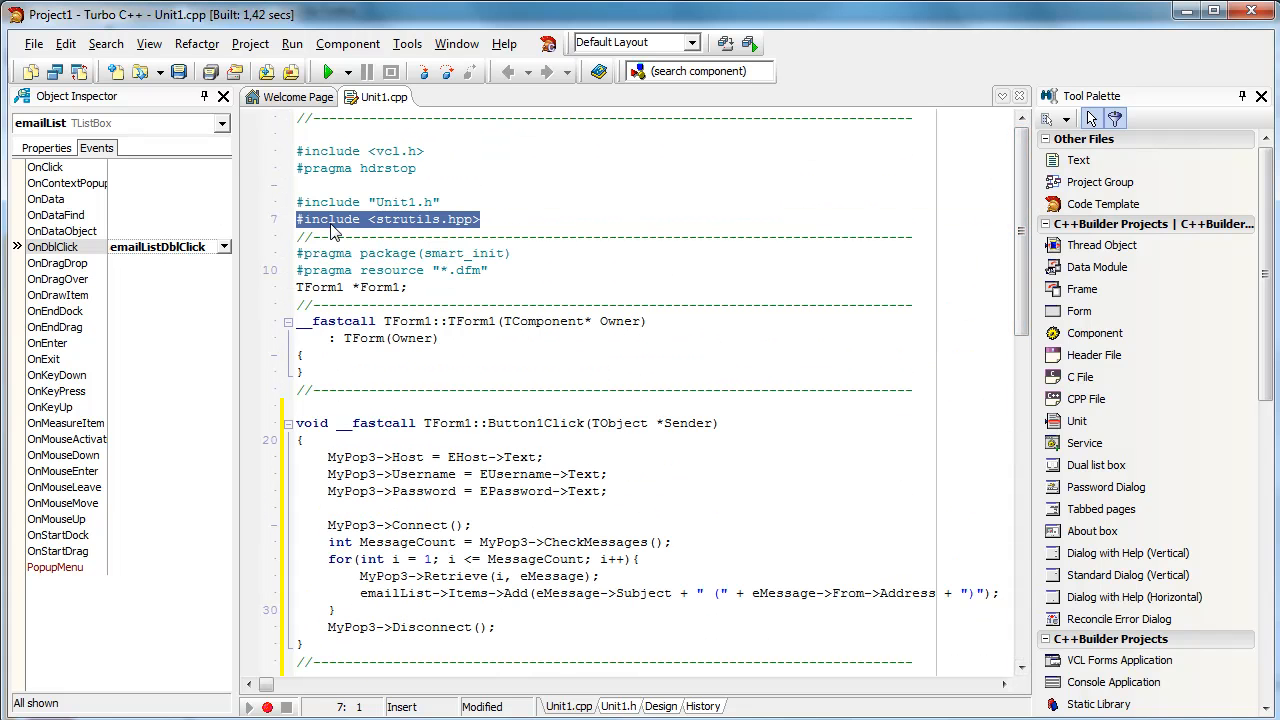
{"action": "mouse_move", "coordinate": [1160, 240]}
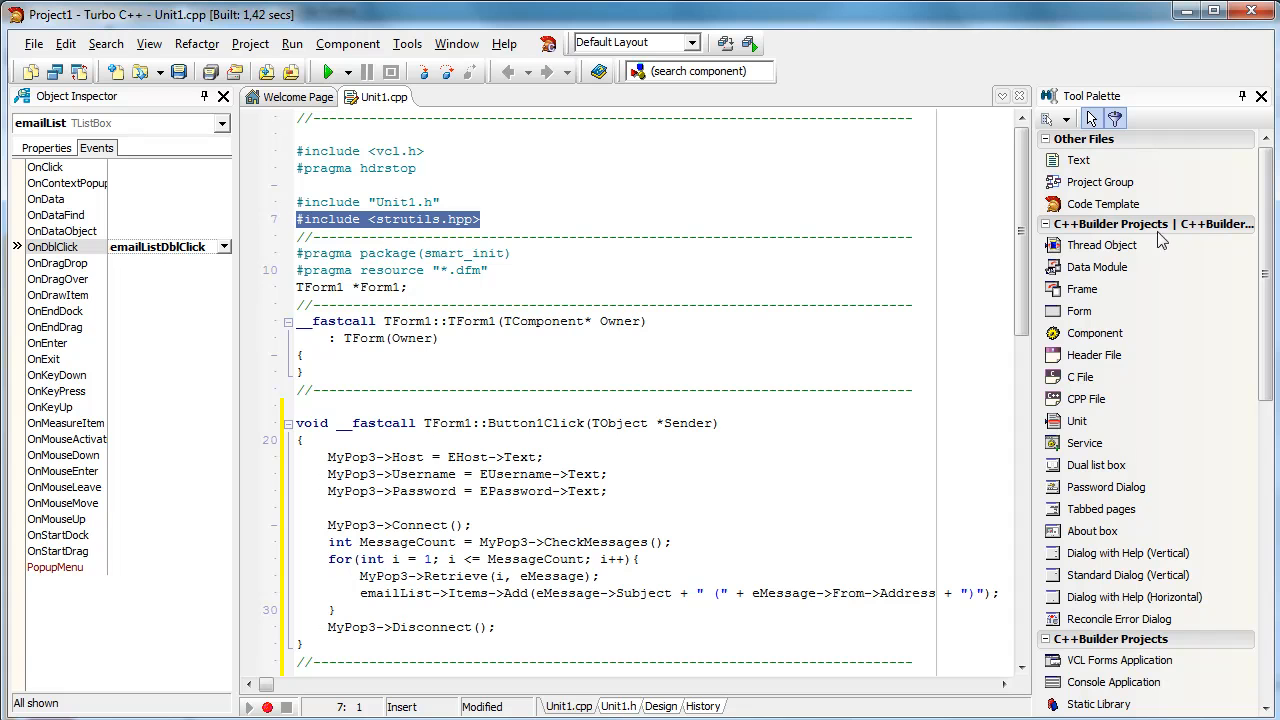
{"action": "scroll", "scroll_direction": "down", "scroll_amount": 3}
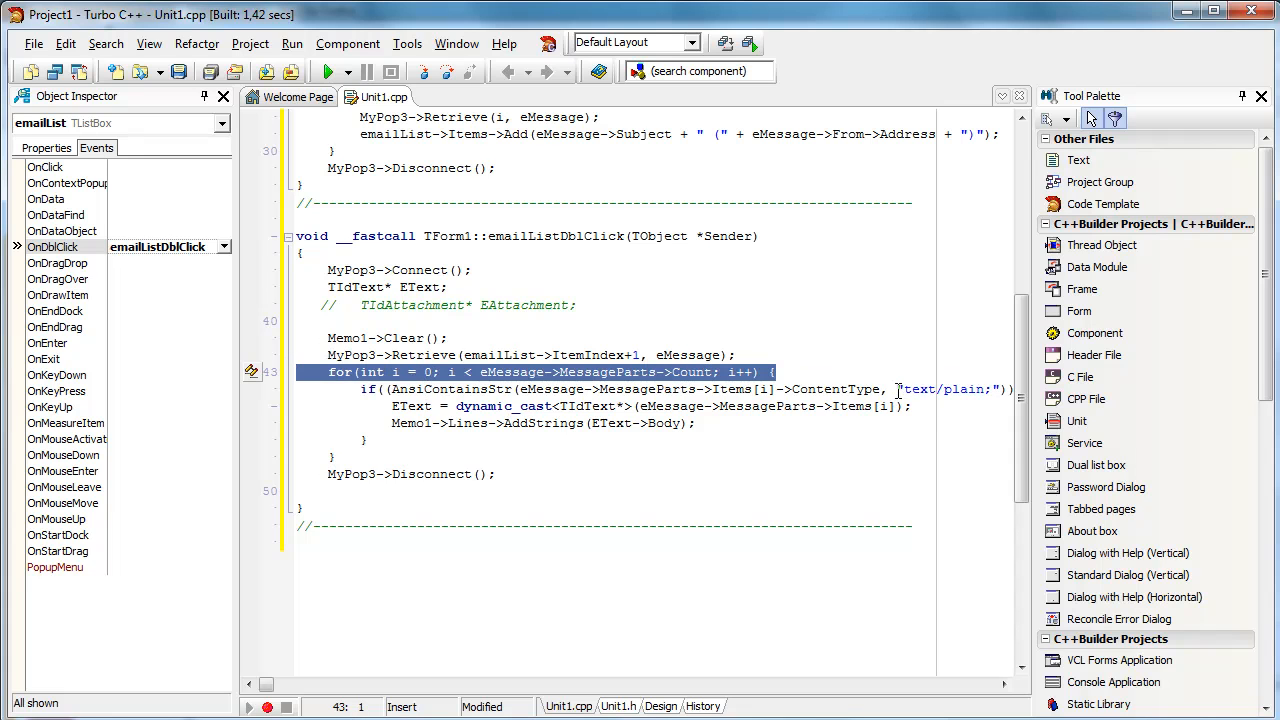
{"action": "double_click", "coordinate": [944, 388]}
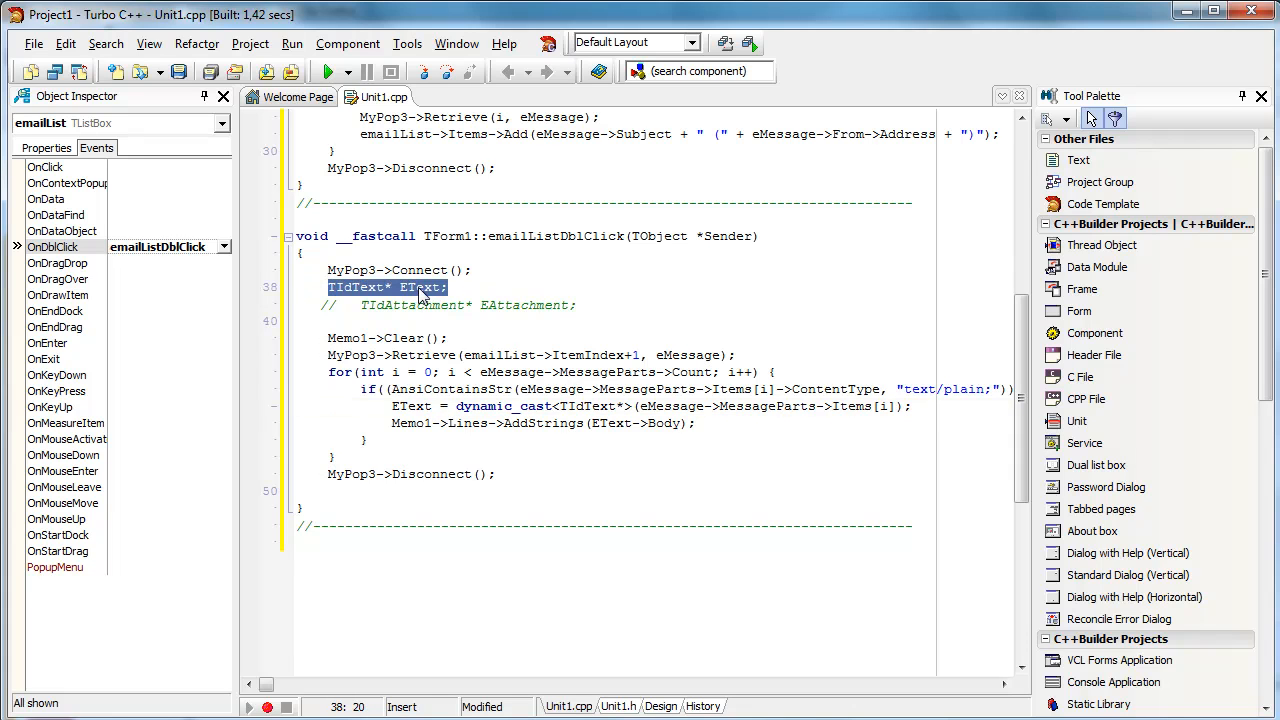
{"action": "mouse_move", "coordinate": [404, 290]}
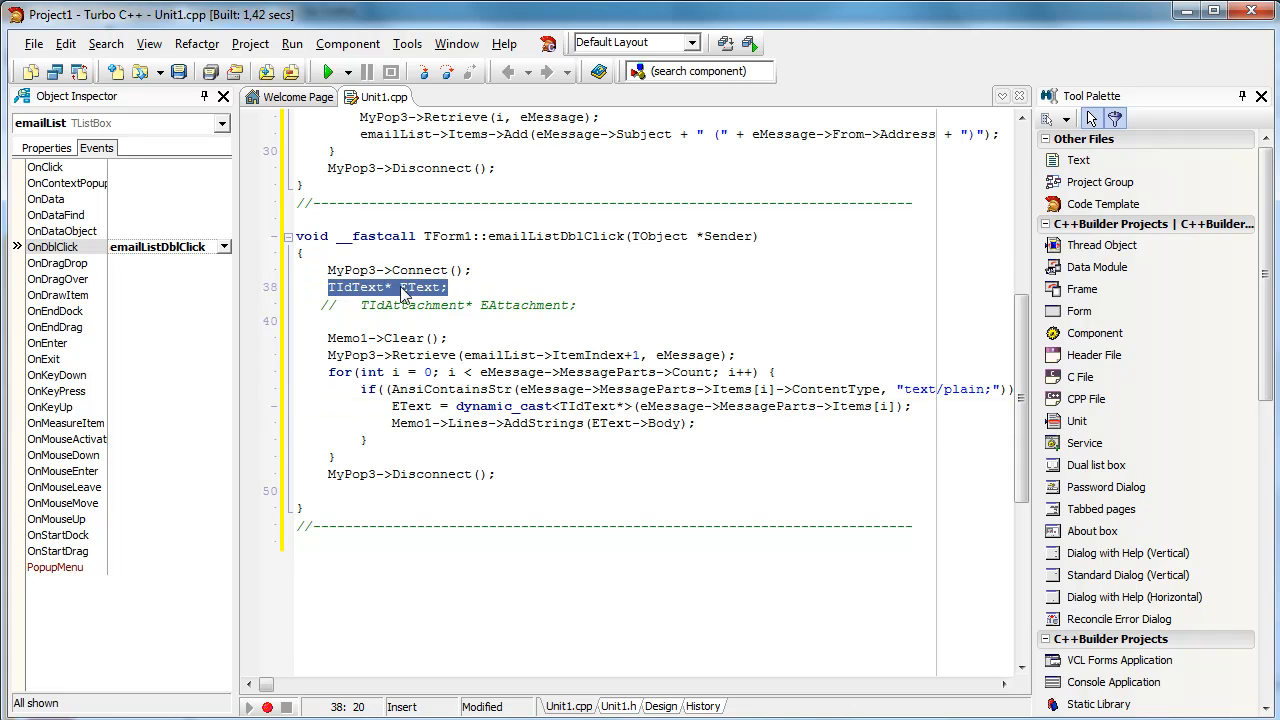
{"action": "left_click", "coordinate": [496, 404]}
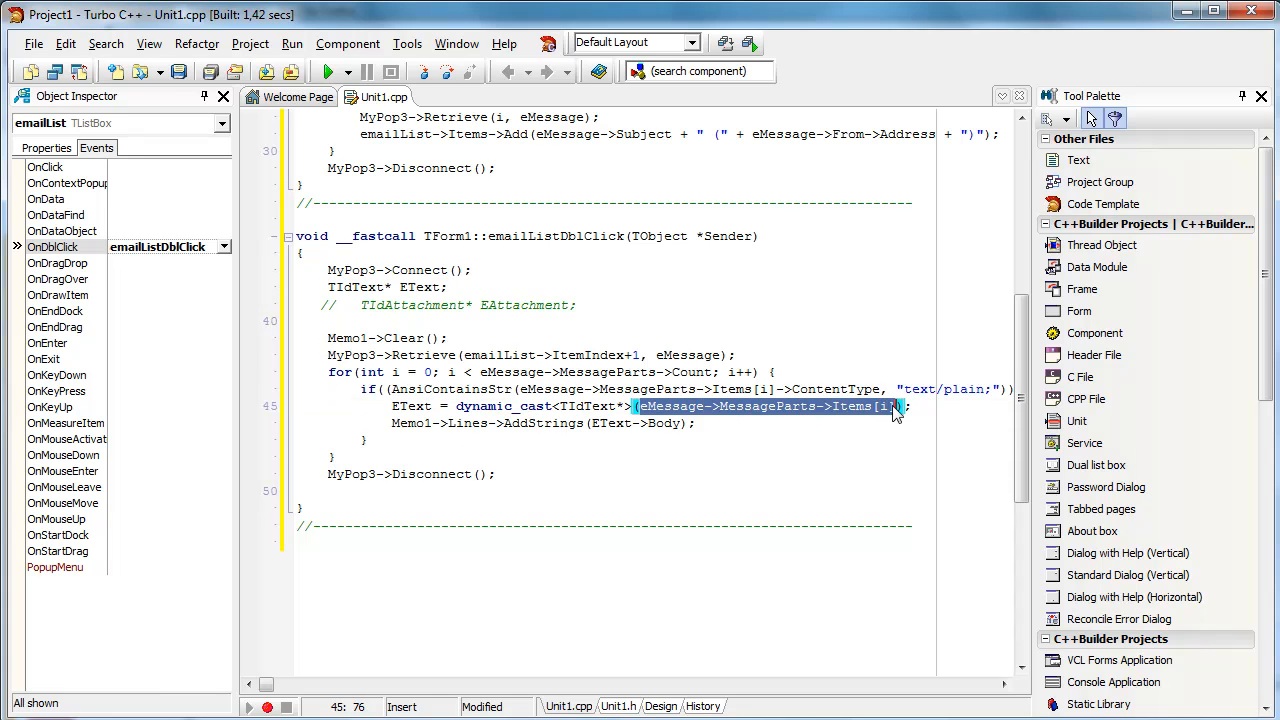
{"action": "mouse_move", "coordinate": [460, 408]}
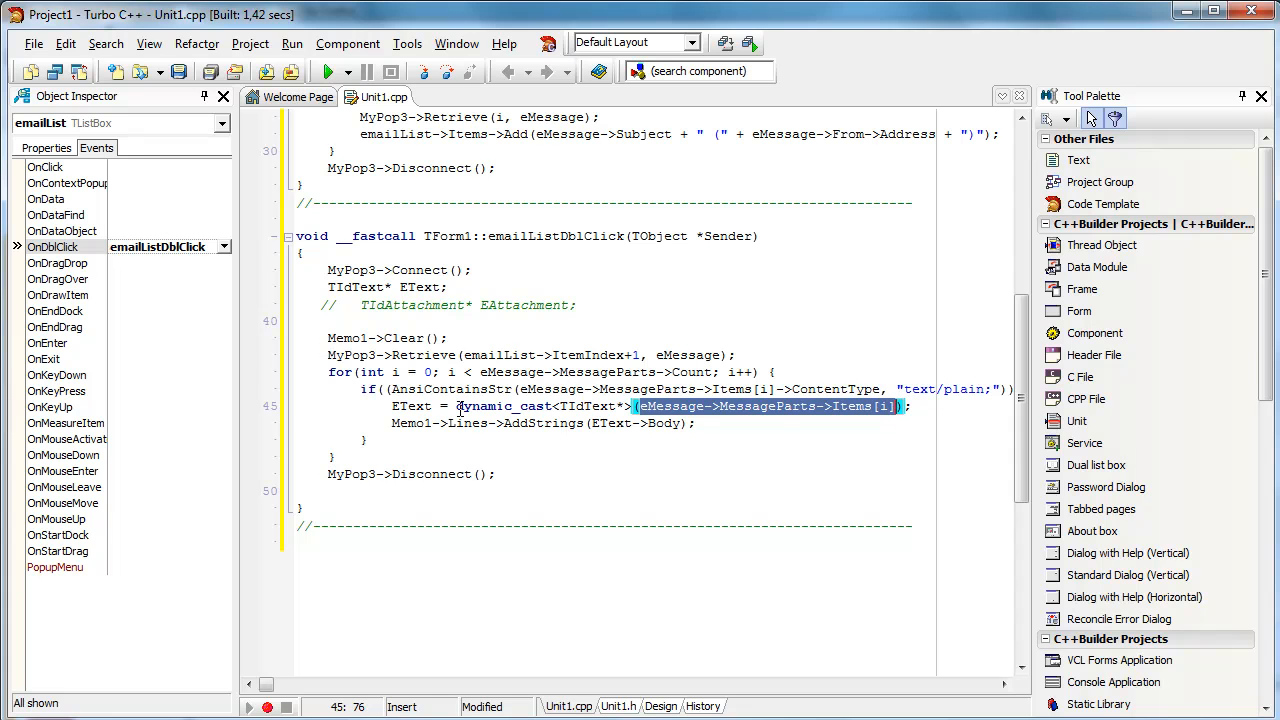
{"action": "double_click", "coordinate": [504, 406]}
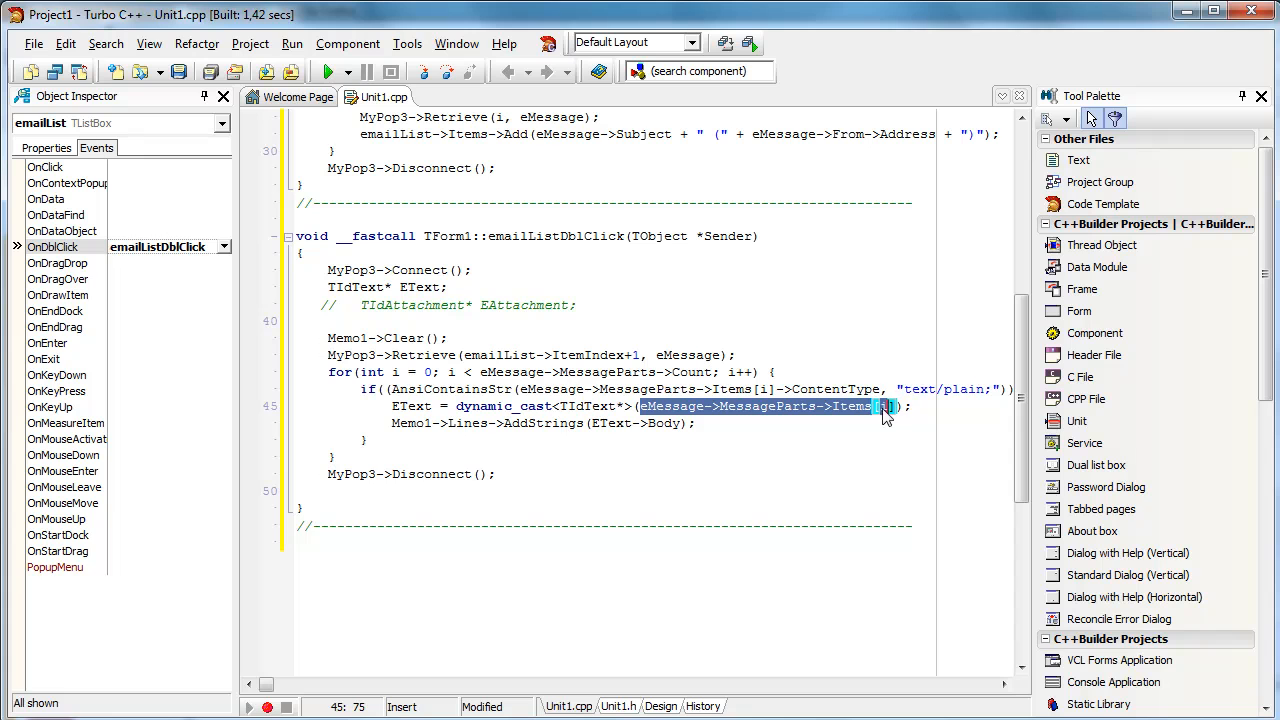
{"action": "double_click", "coordinate": [412, 406]}
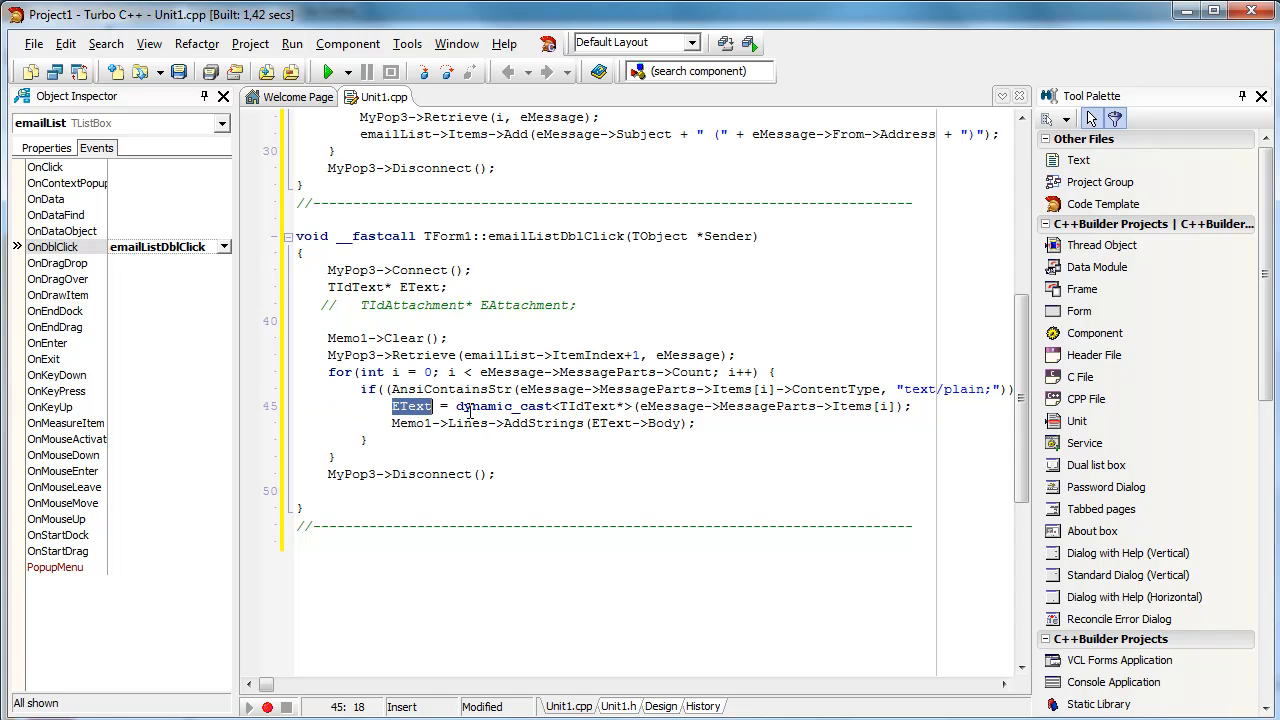
{"action": "double_click", "coordinate": [664, 424]}
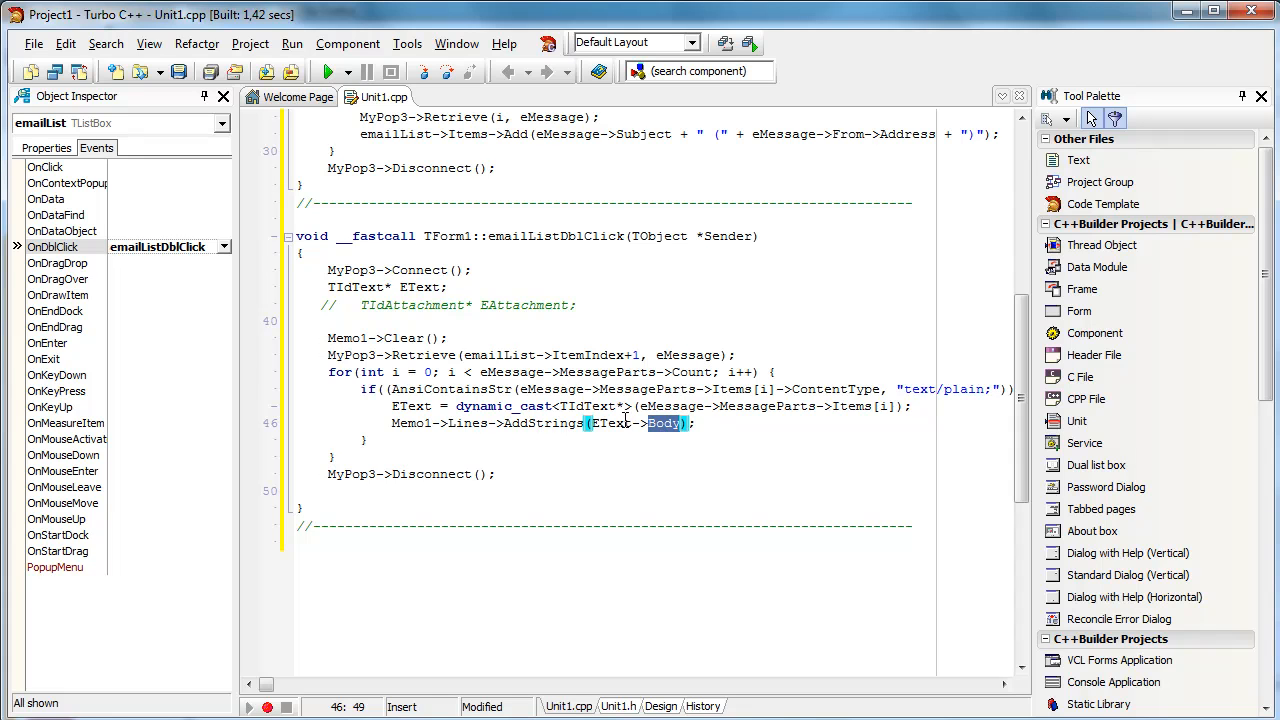
{"action": "double_click", "coordinate": [610, 424]}
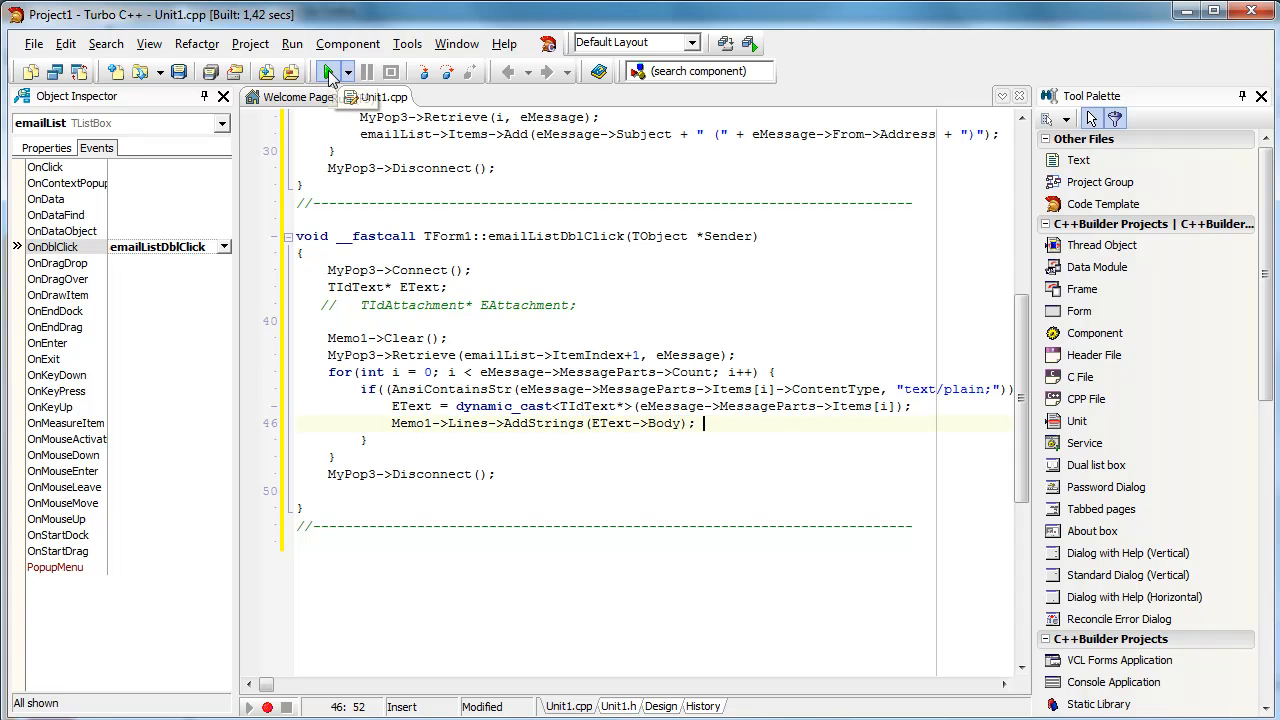
Run the client, enter host pop.net.hr with the login details and connect to fetch messages.
{"action": "left_click", "coordinate": [328, 72]}
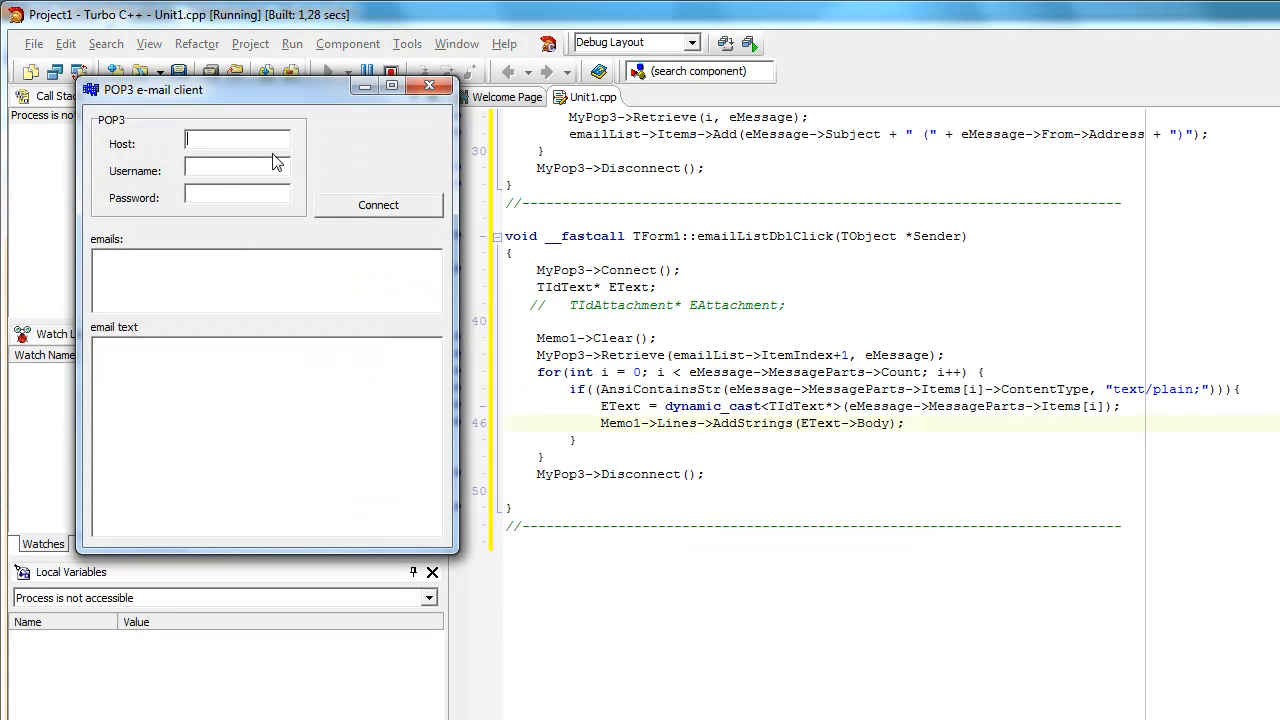
{"action": "type", "text": "pop.net.hr"}
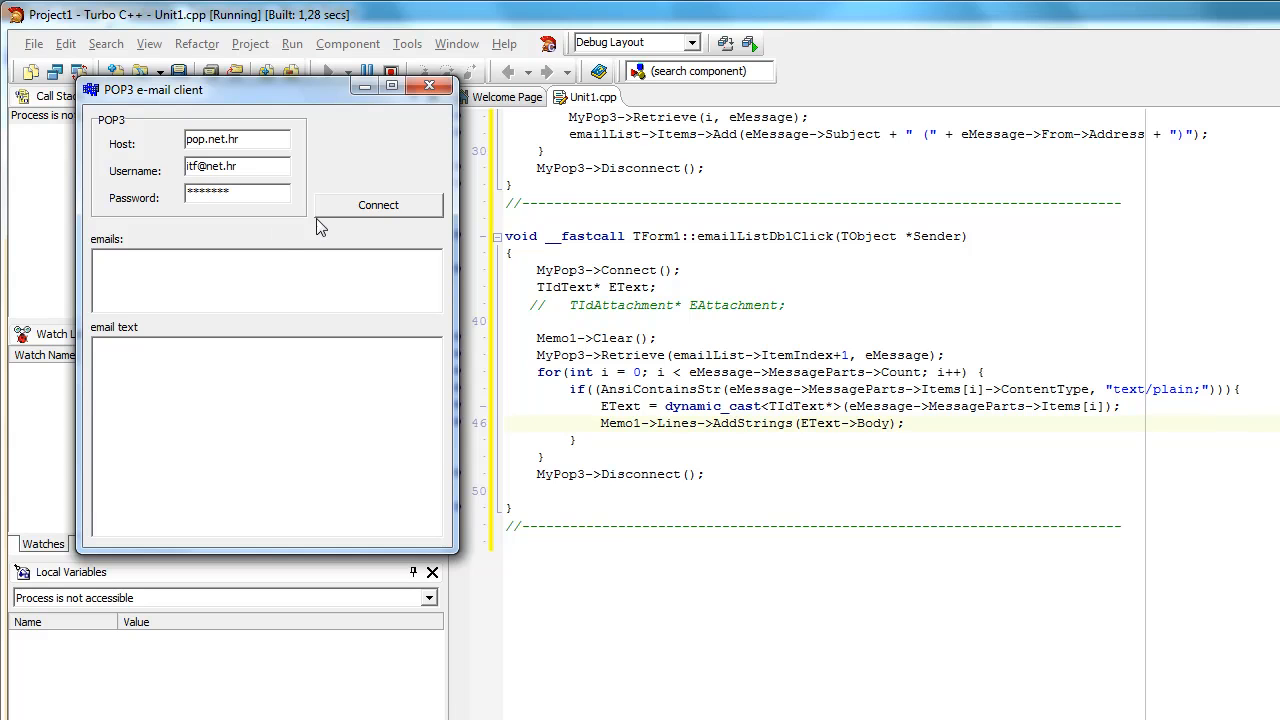
{"action": "left_click", "coordinate": [378, 204]}
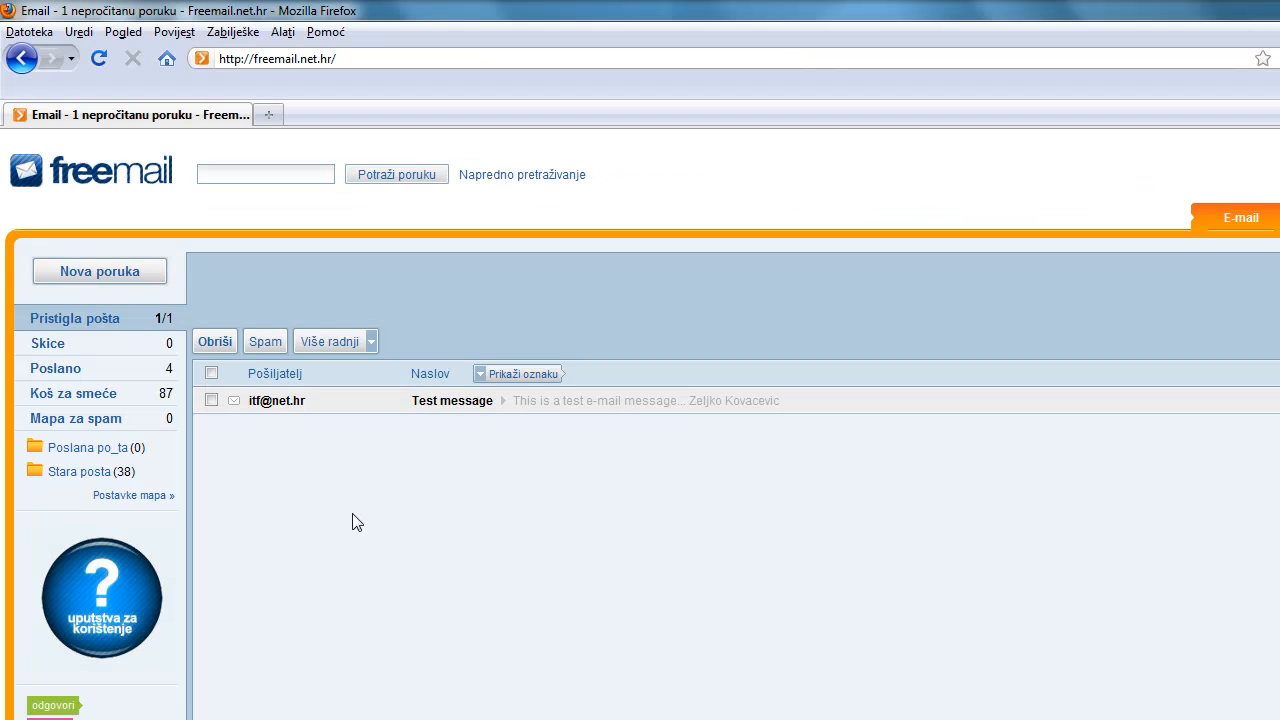
Confirm the Freemail Test message matches the client's list and body, then close the client.
{"action": "left_click", "coordinate": [452, 400]}
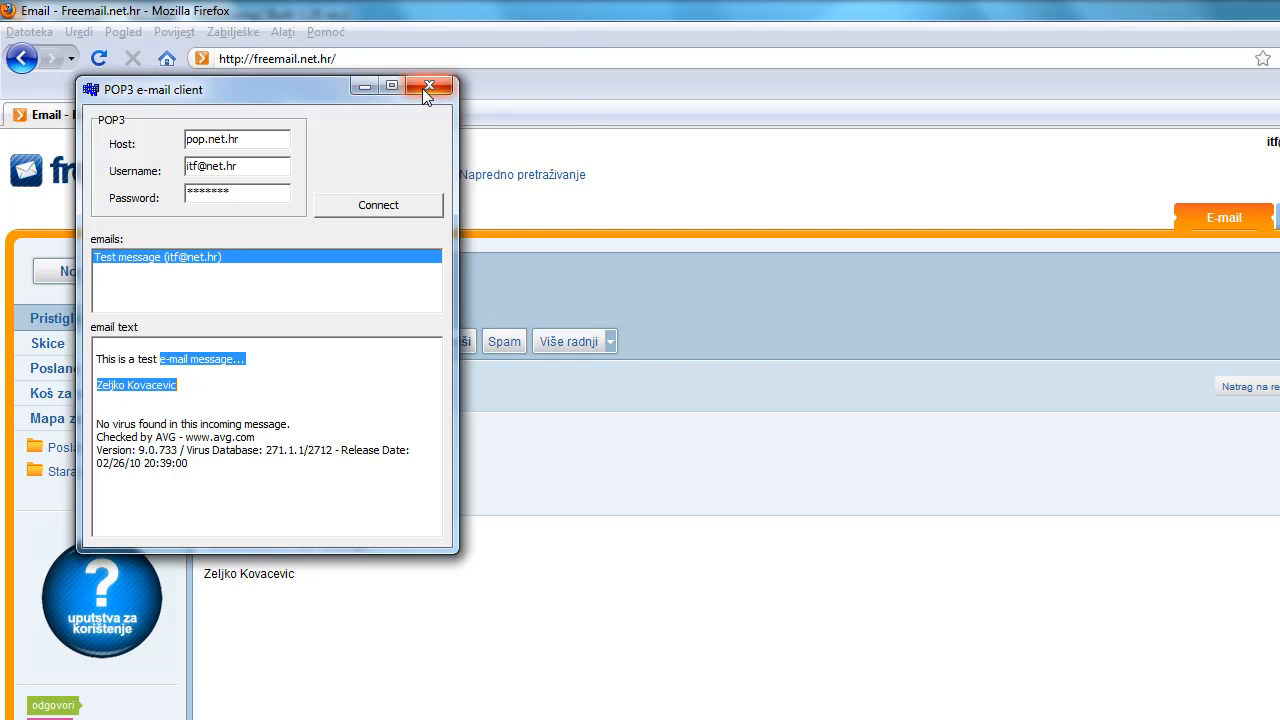
{"action": "left_click", "coordinate": [430, 88]}
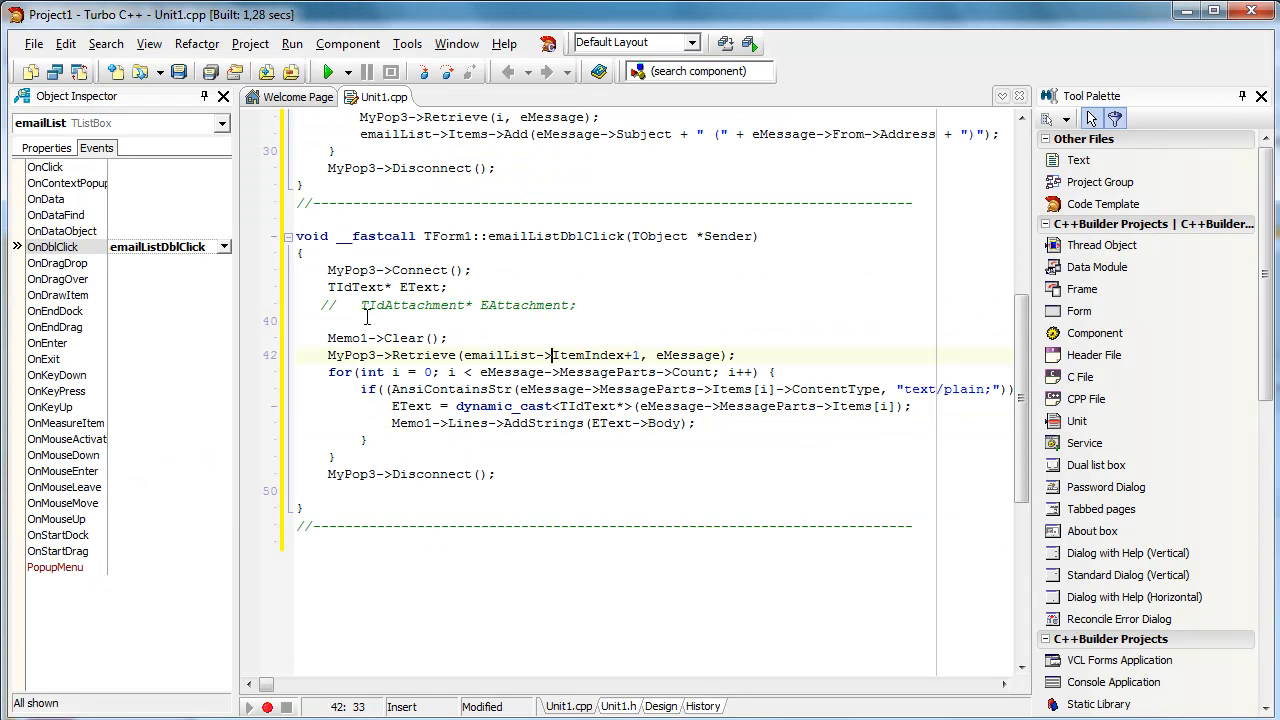
{"action": "left_click", "coordinate": [330, 304]}
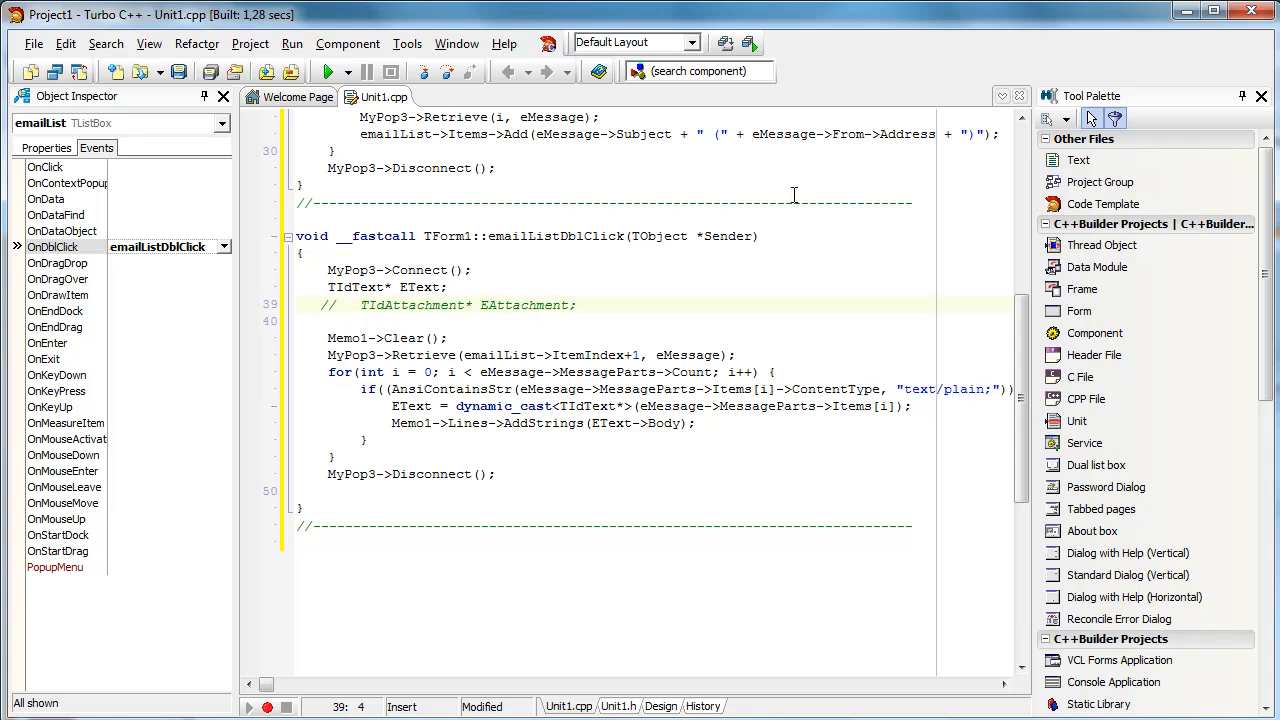
{"action": "double_click", "coordinate": [550, 304]}
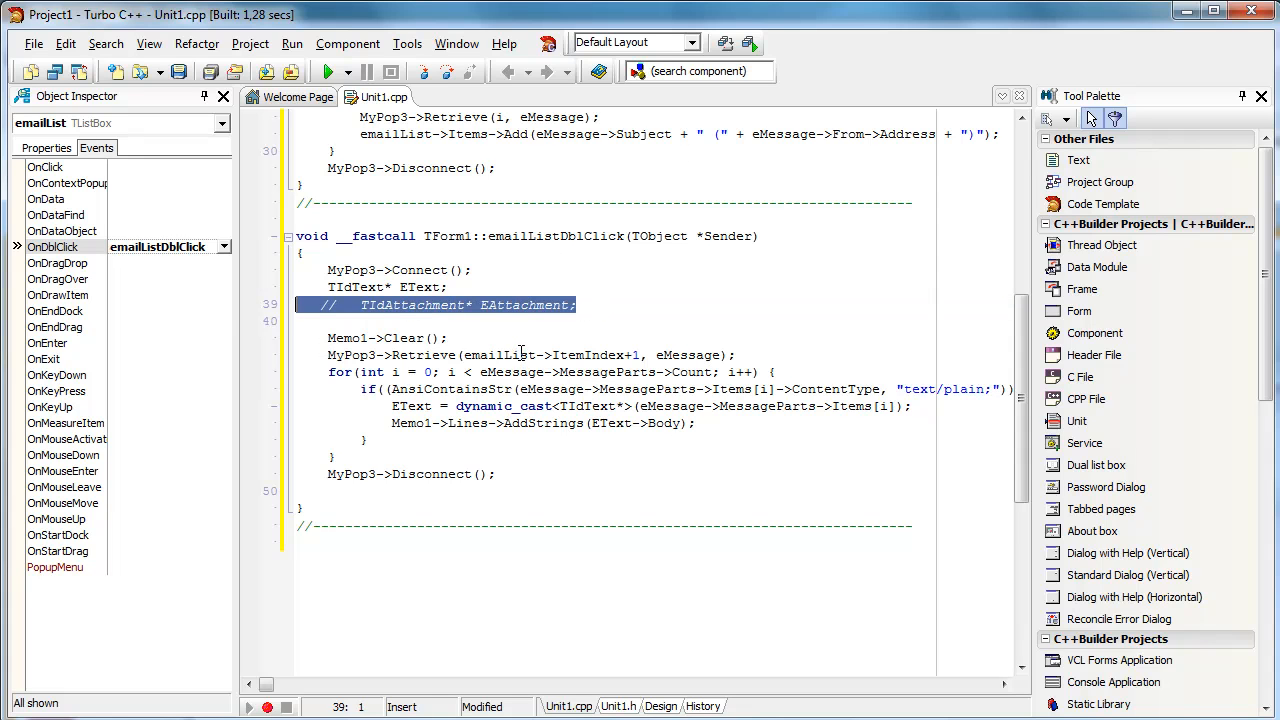
{"action": "mouse_move", "coordinate": [592, 308]}
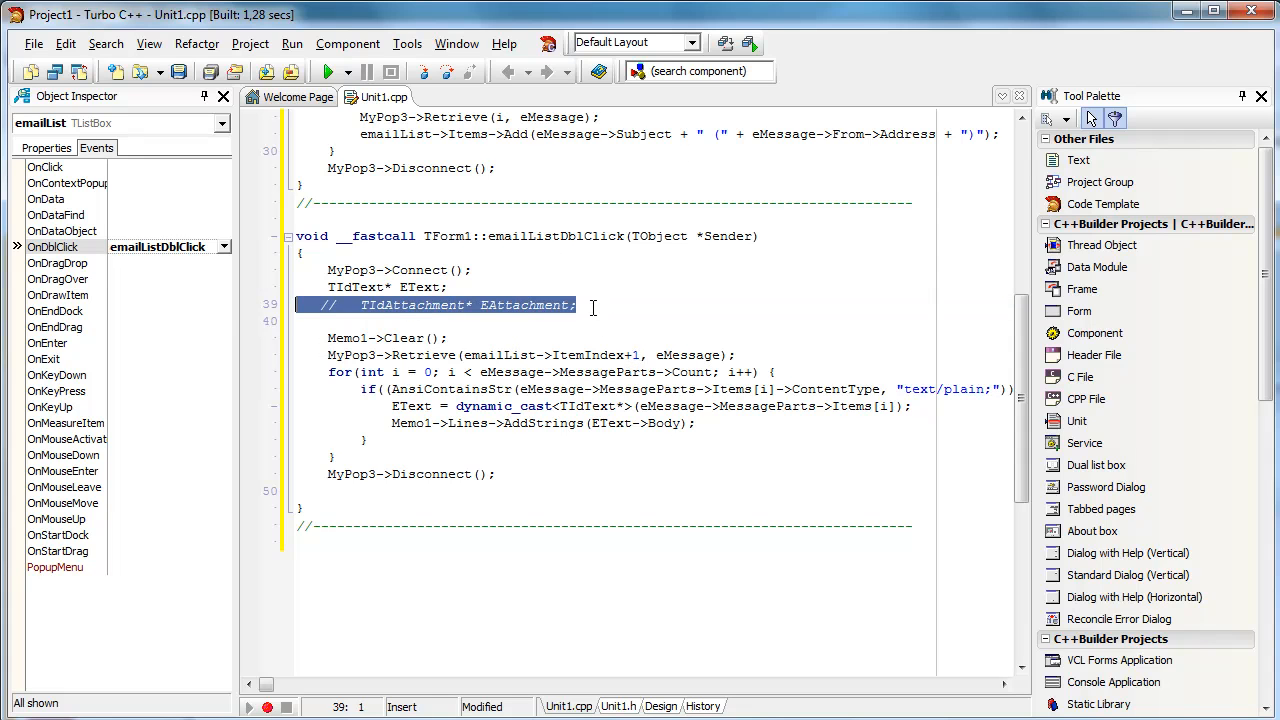
{"action": "left_click", "coordinate": [592, 304]}
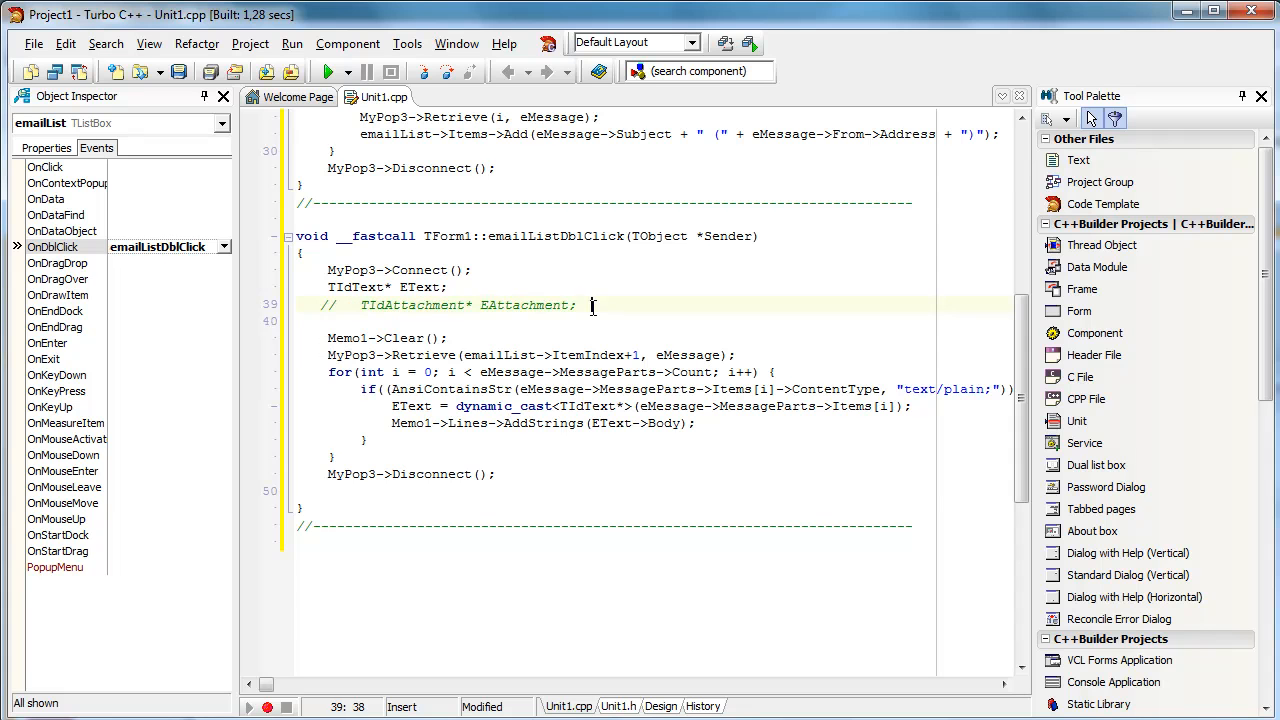
{"action": "scroll", "scroll_direction": "up", "scroll_amount": 3}
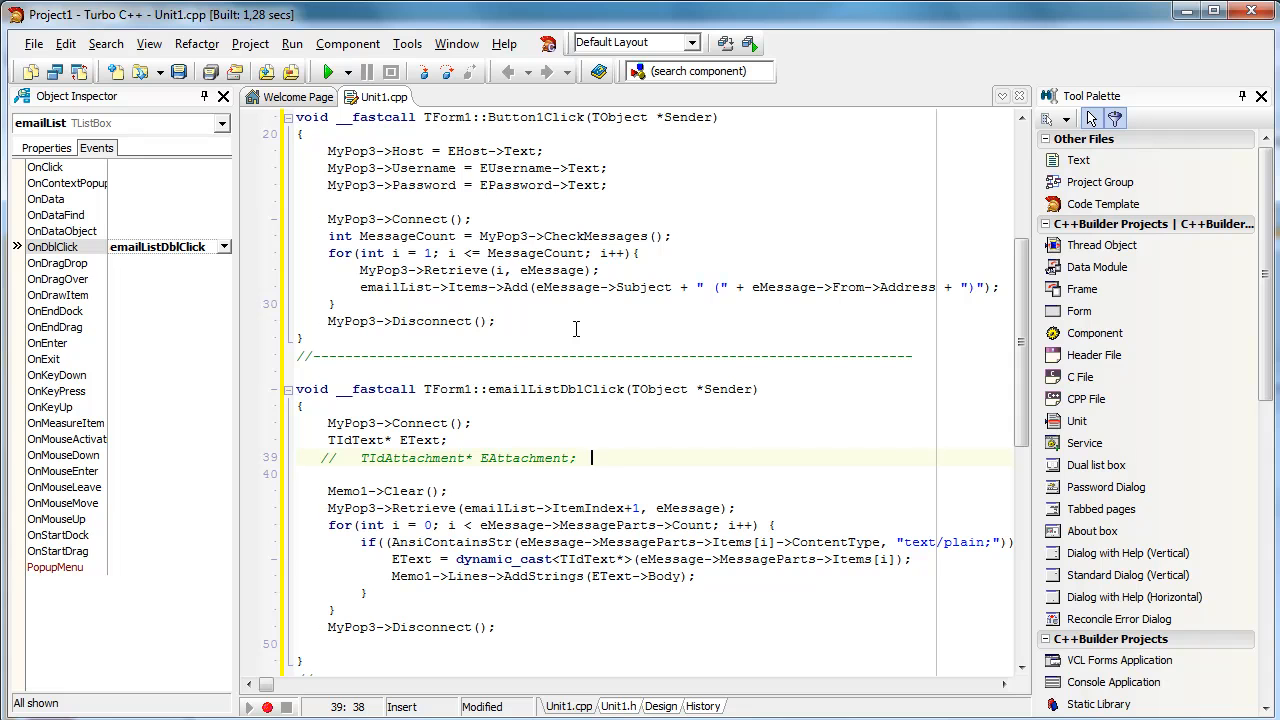
{"action": "mouse_move", "coordinate": [708, 452]}
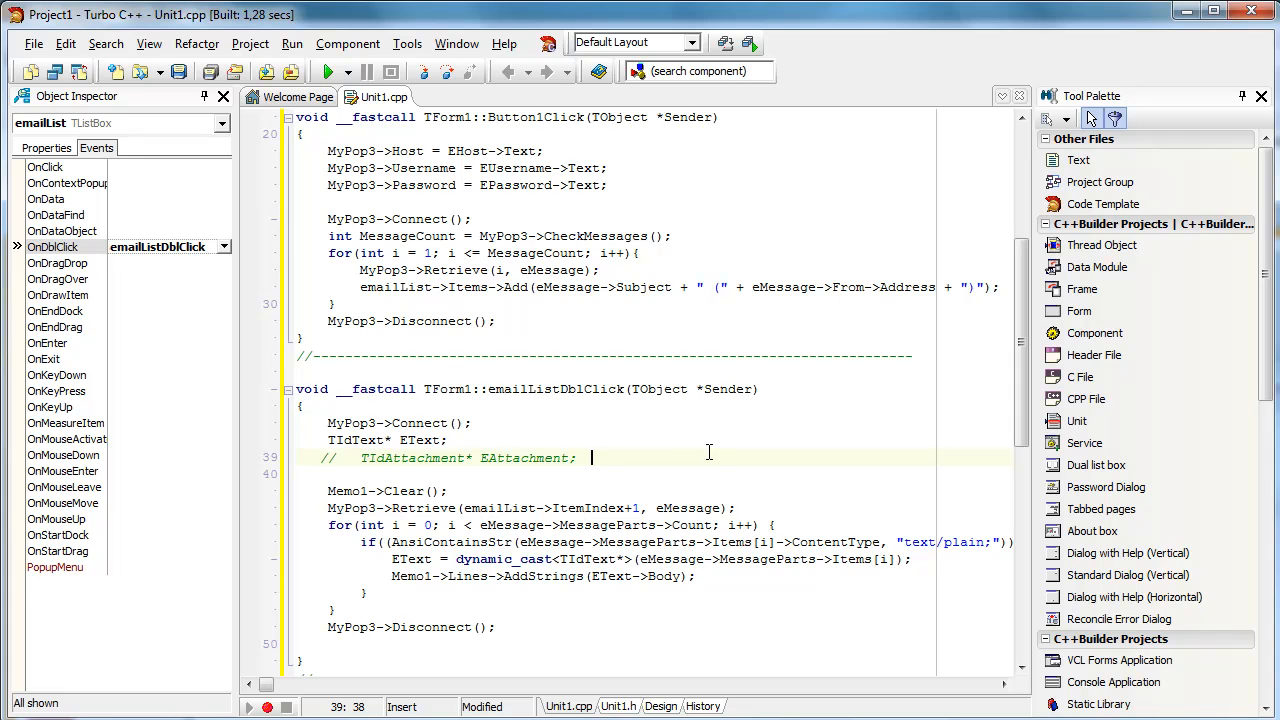